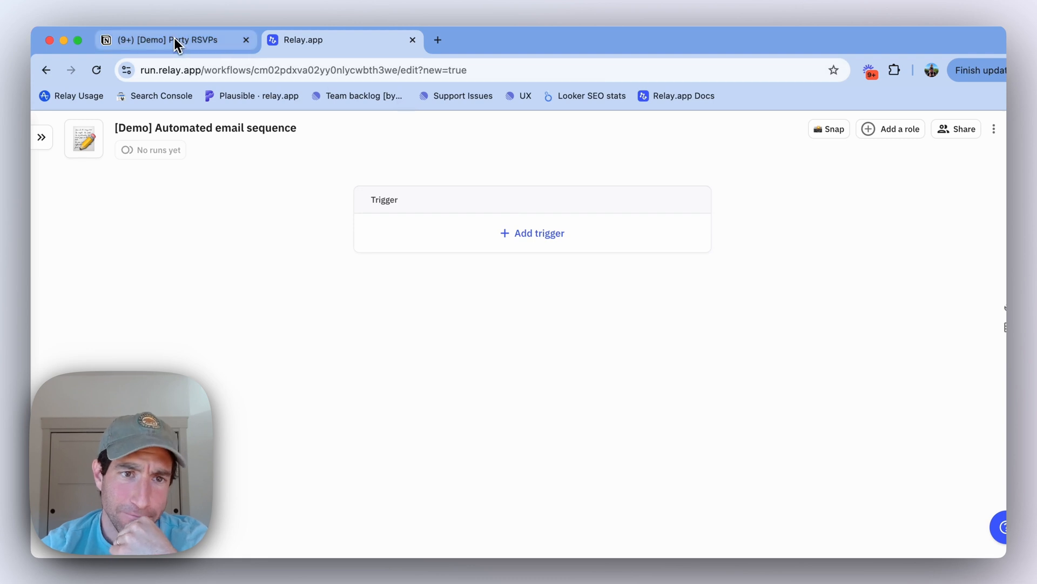
Set the trigger to Notion 'New page added' on the [Demo] Party RSVPs database
left_click(165, 39)
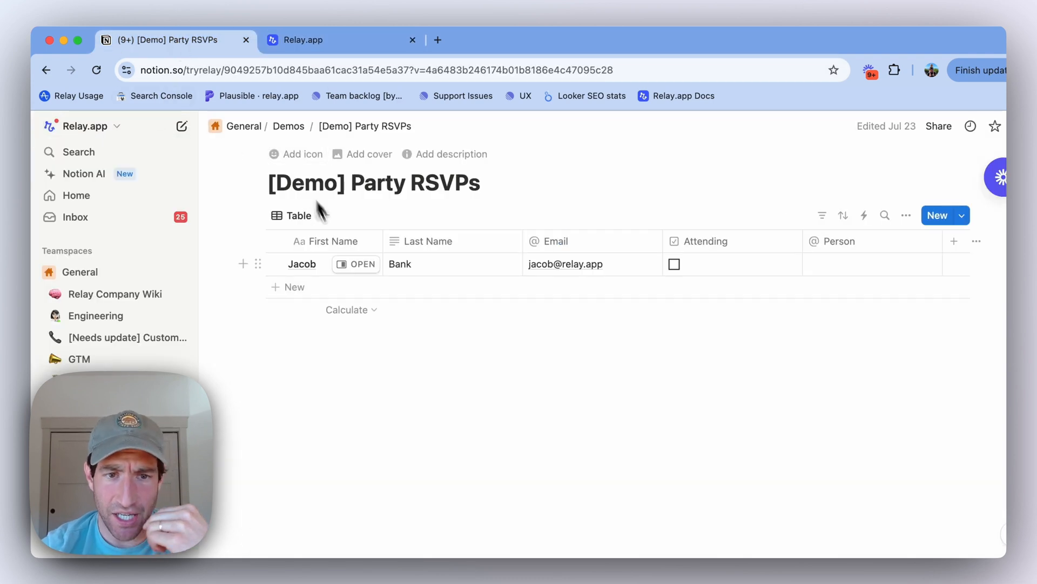
mouse_move(430, 198)
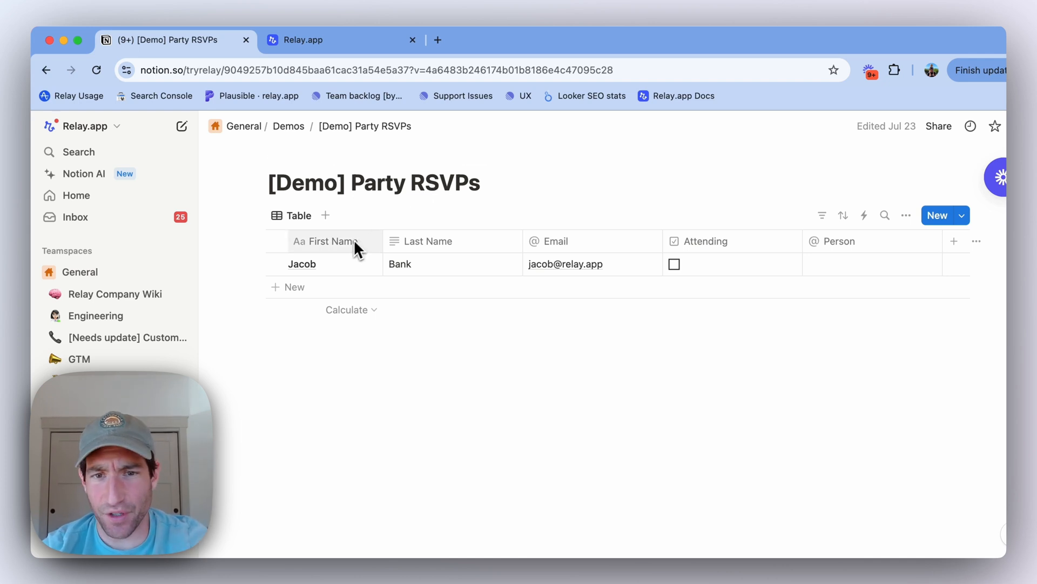
mouse_move(708, 244)
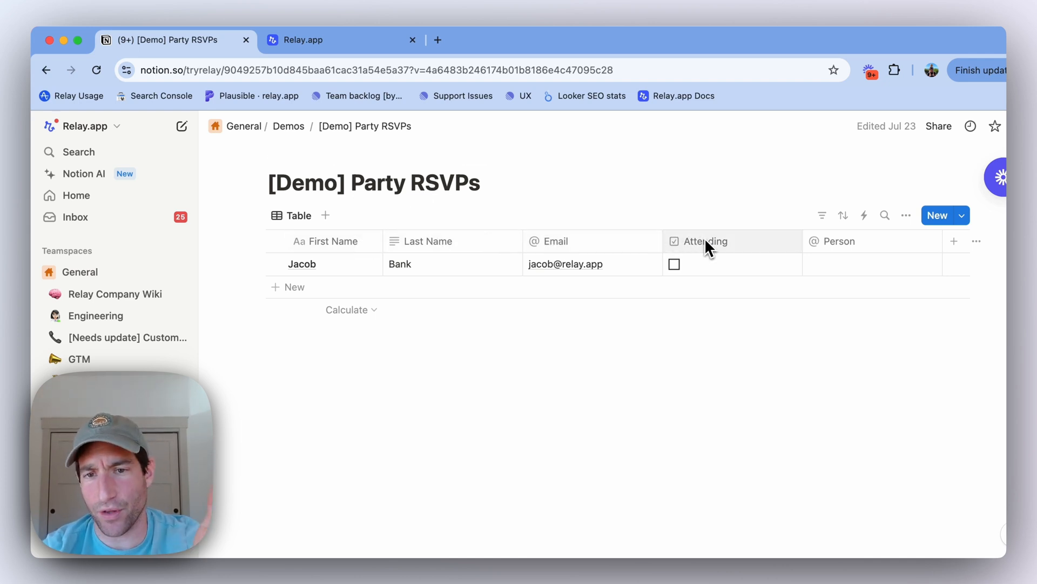
left_click(301, 39)
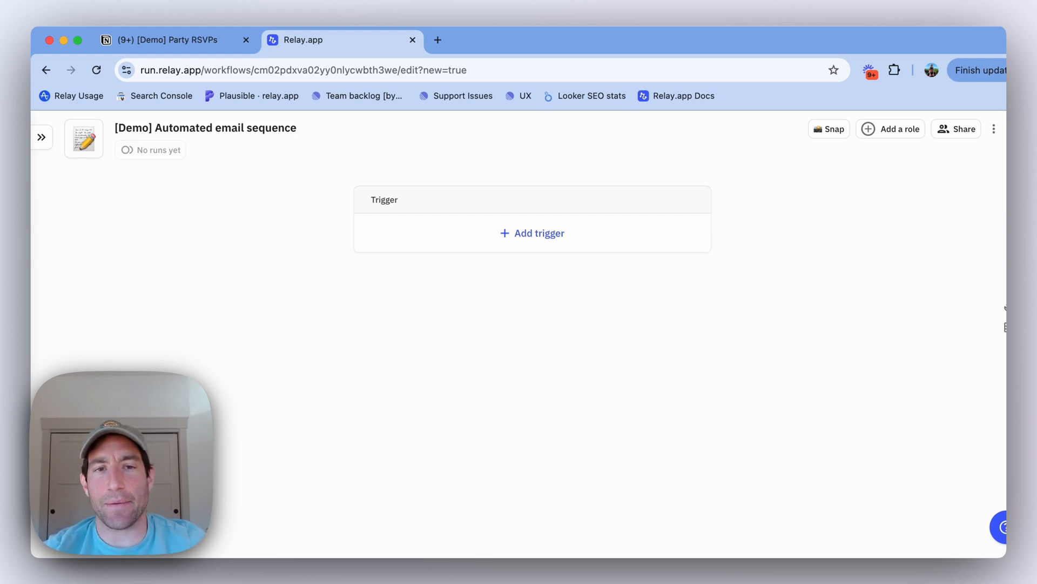
mouse_move(353, 44)
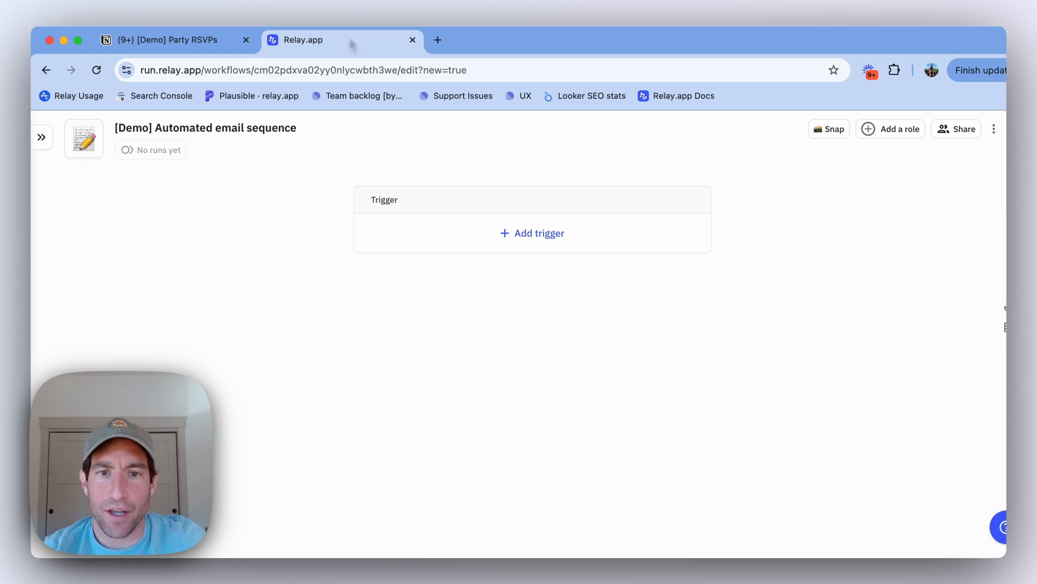
left_click(532, 233)
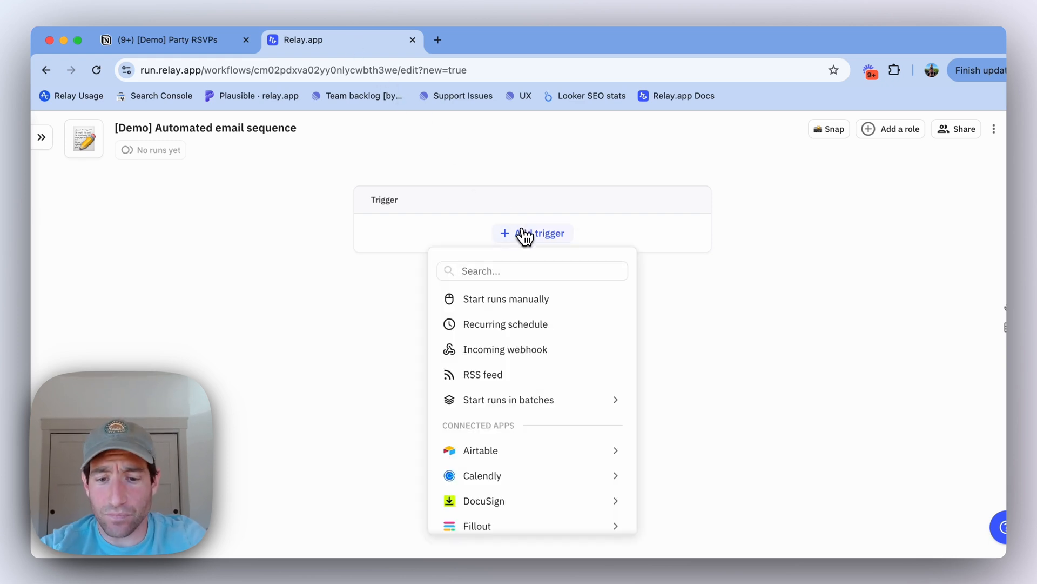
type("notion ne")
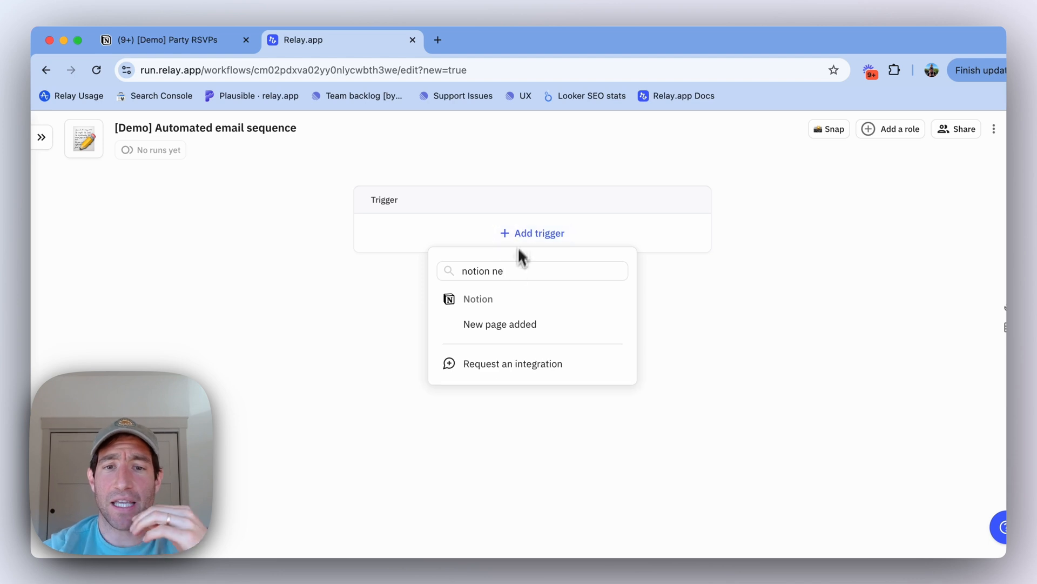
left_click(499, 324)
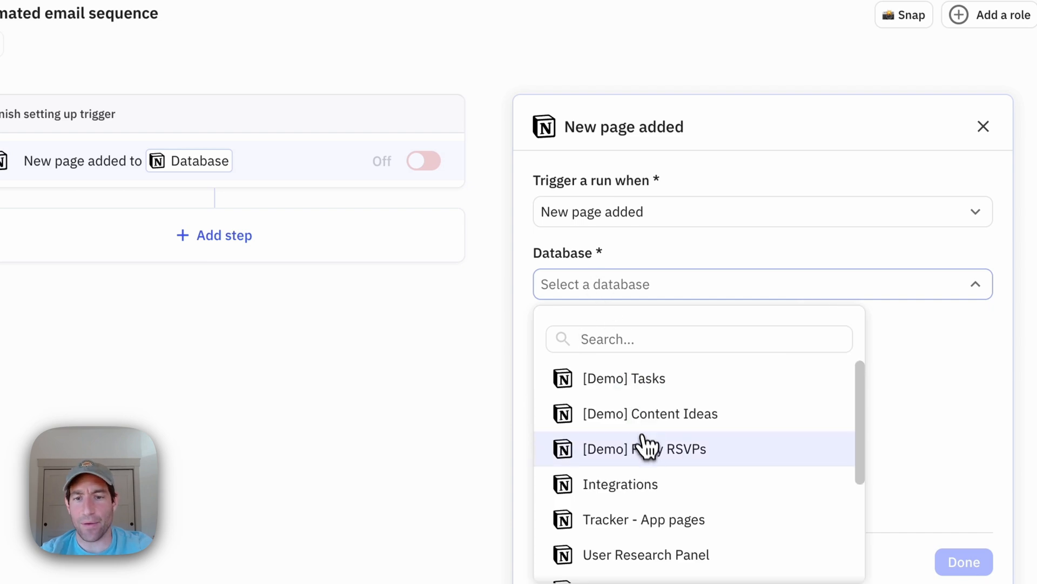
left_click(644, 449)
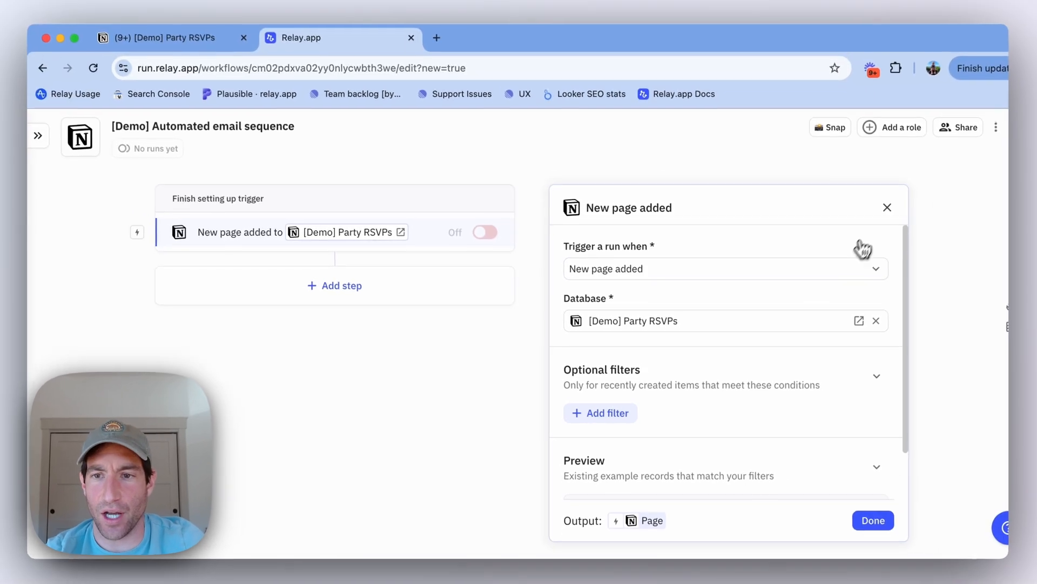
left_click(532, 286)
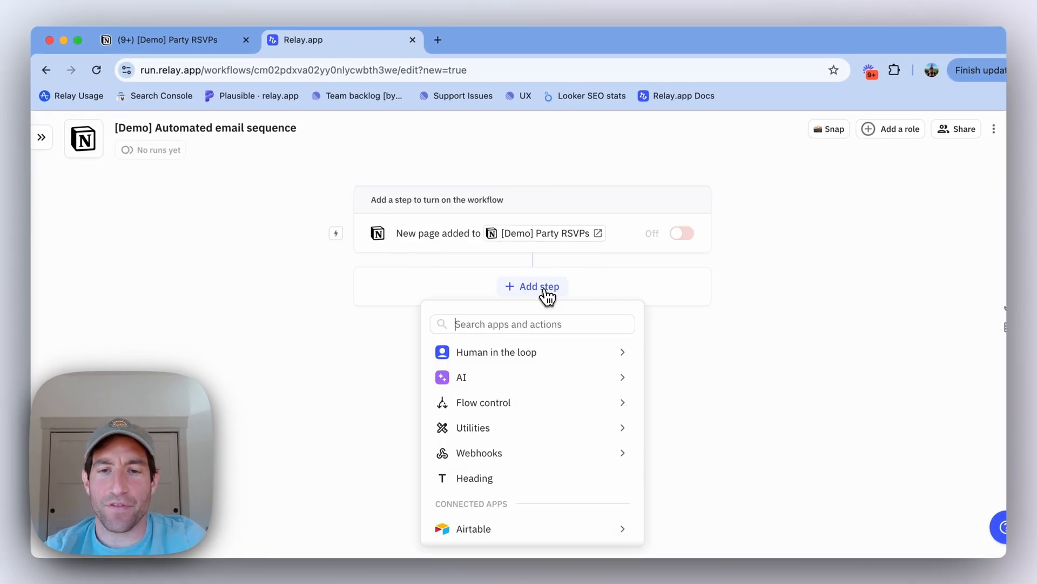
Add a Gmail Send email step sent to the Page > Email field
type("send")
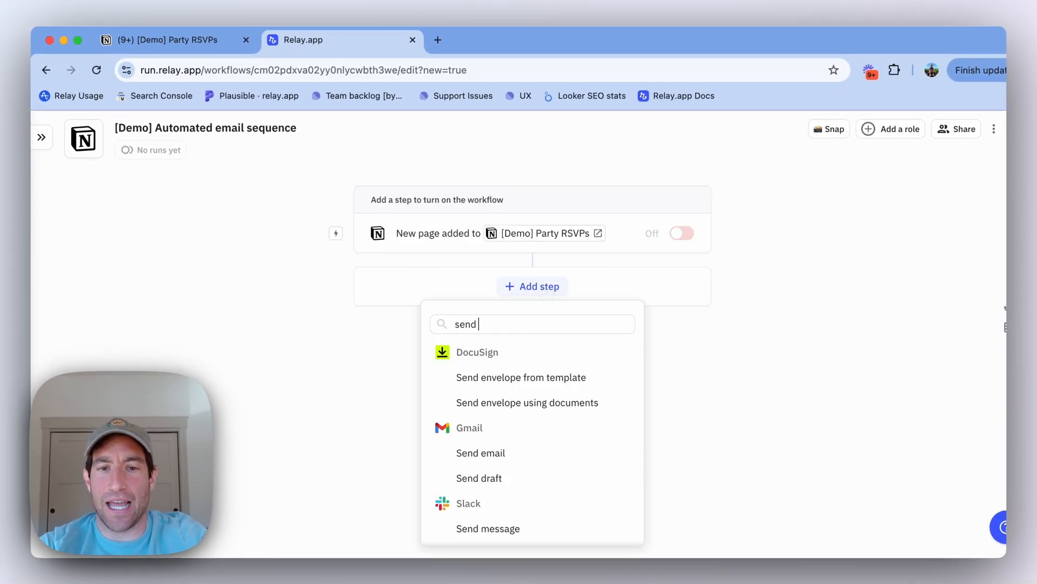
left_click(481, 453)
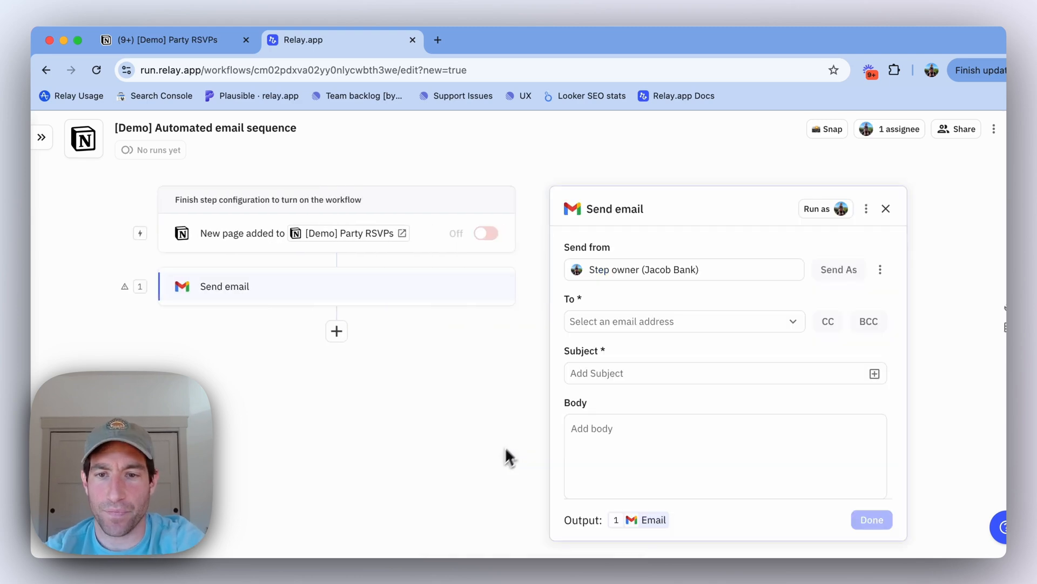
left_click(684, 321)
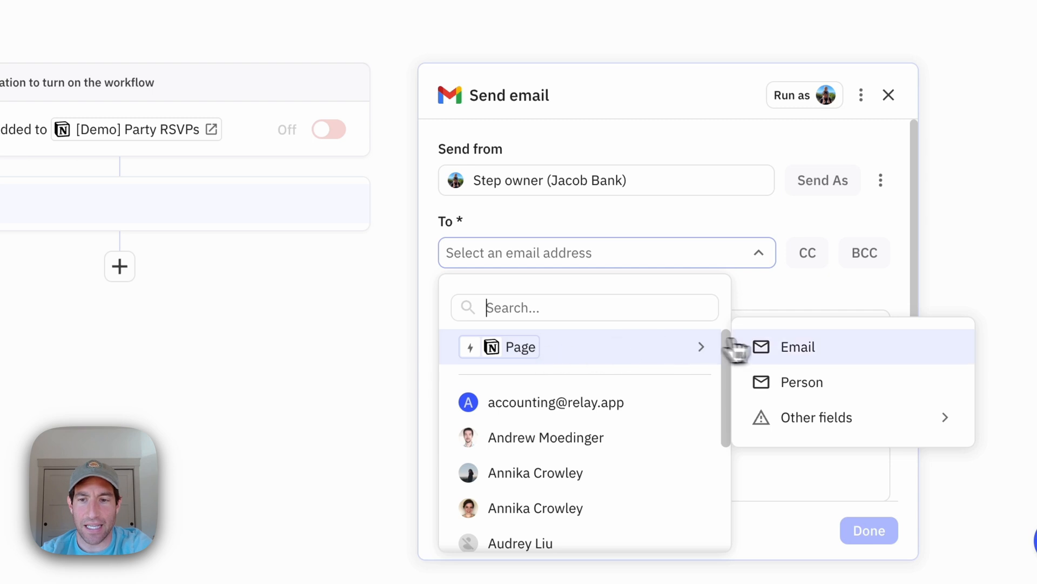
left_click(798, 346)
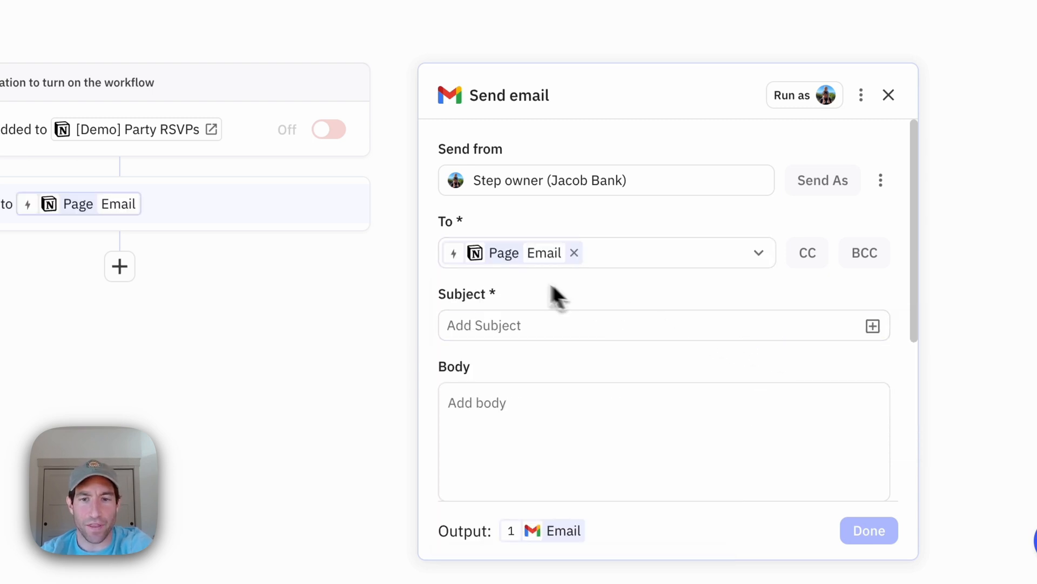
mouse_move(543, 253)
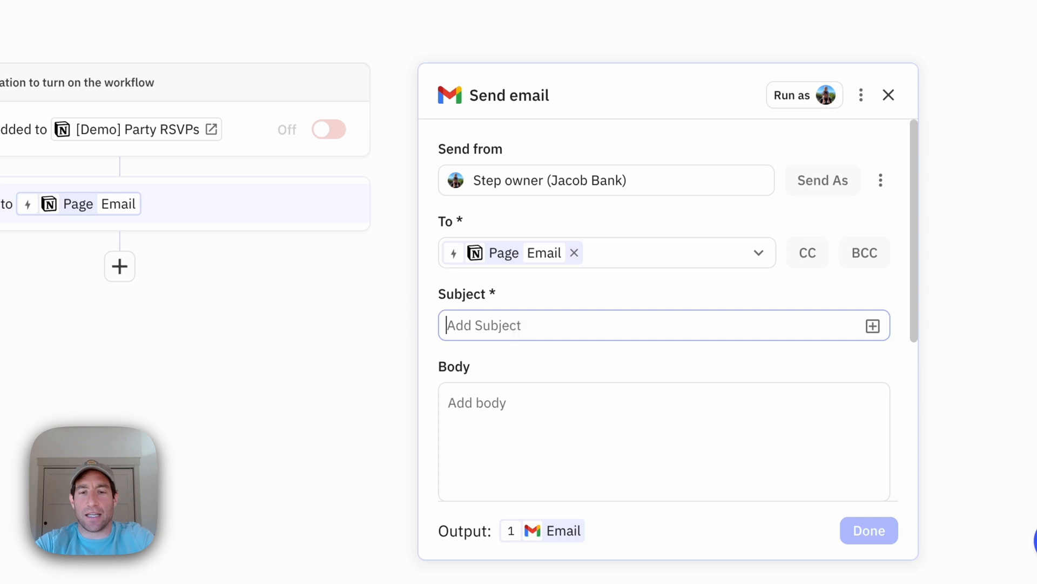
Enter the email subject 'Party coming up on Oct 18! Please RSVP'
type("Party comi")
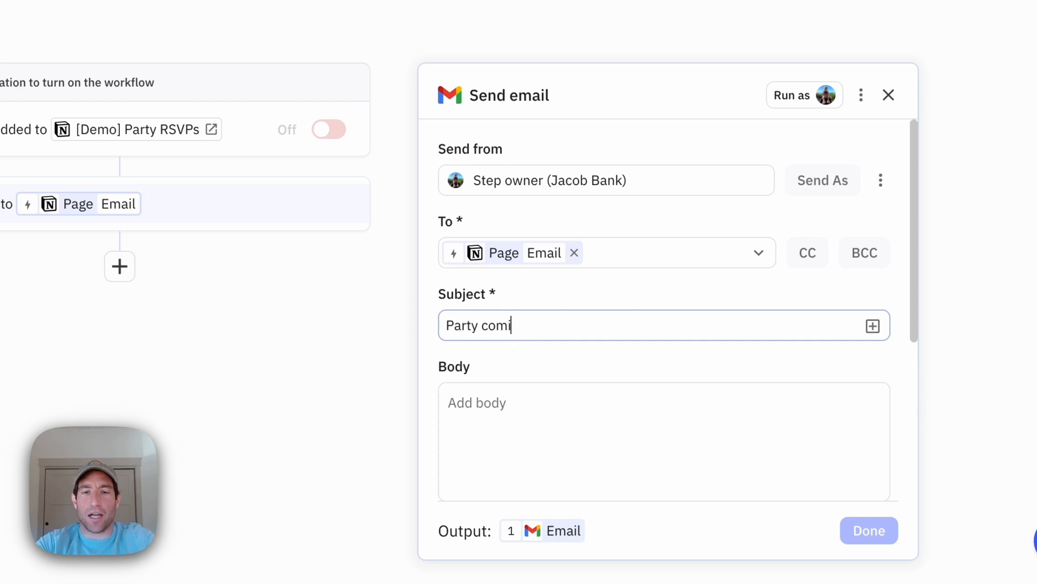
type("ng up on Oct 1")
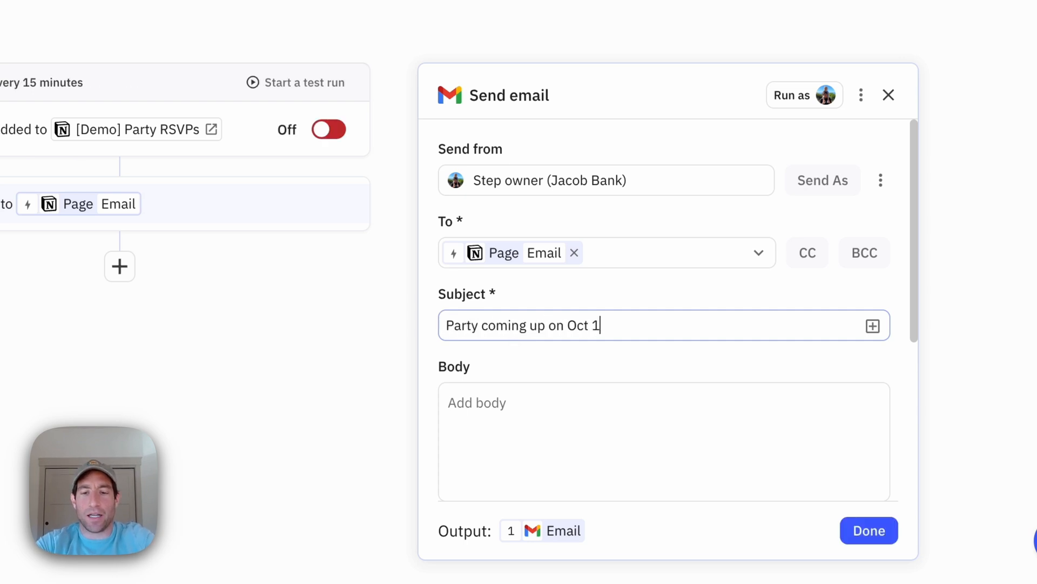
type("8! Ple")
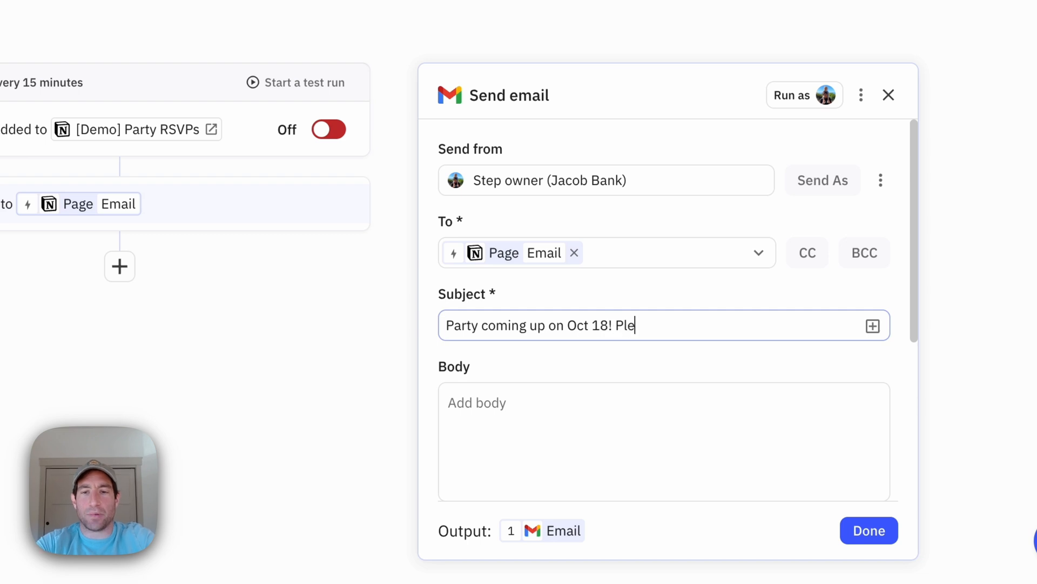
type("ase RSVP")
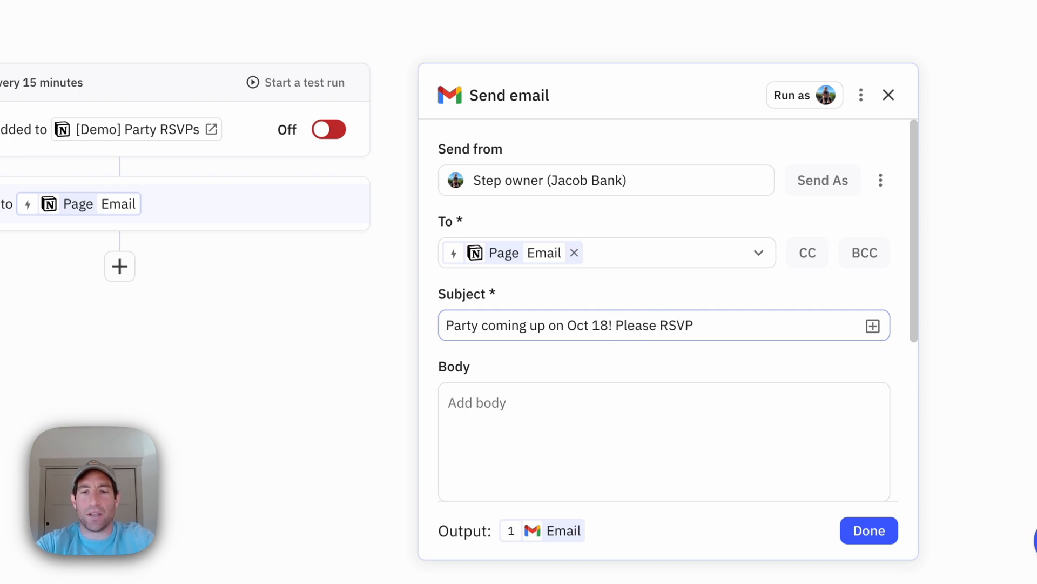
Write the body 'Hi [First Name], I'm having a party on October 18th! Can you…'
type("Hi")
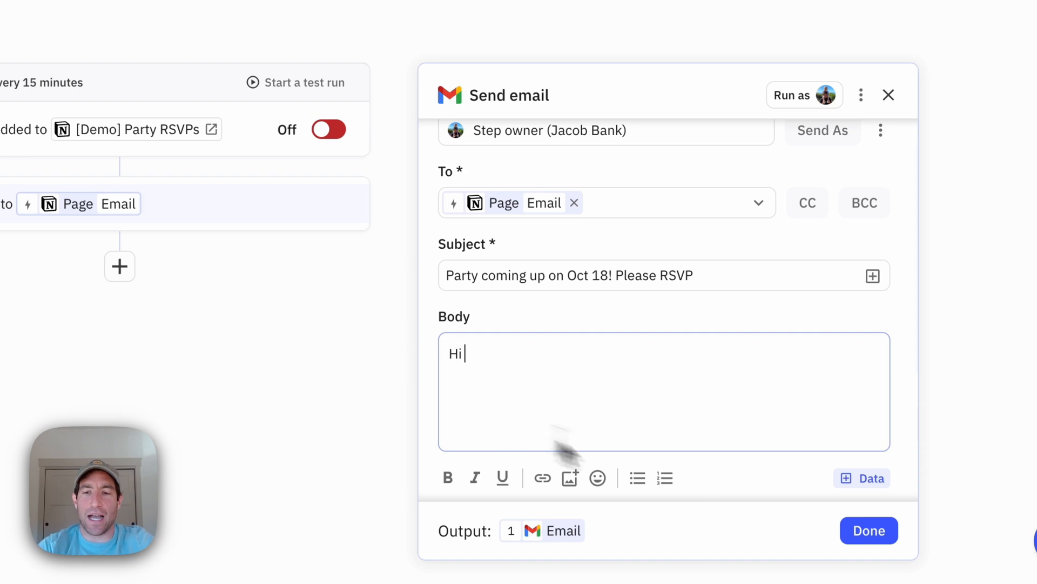
left_click(858, 477)
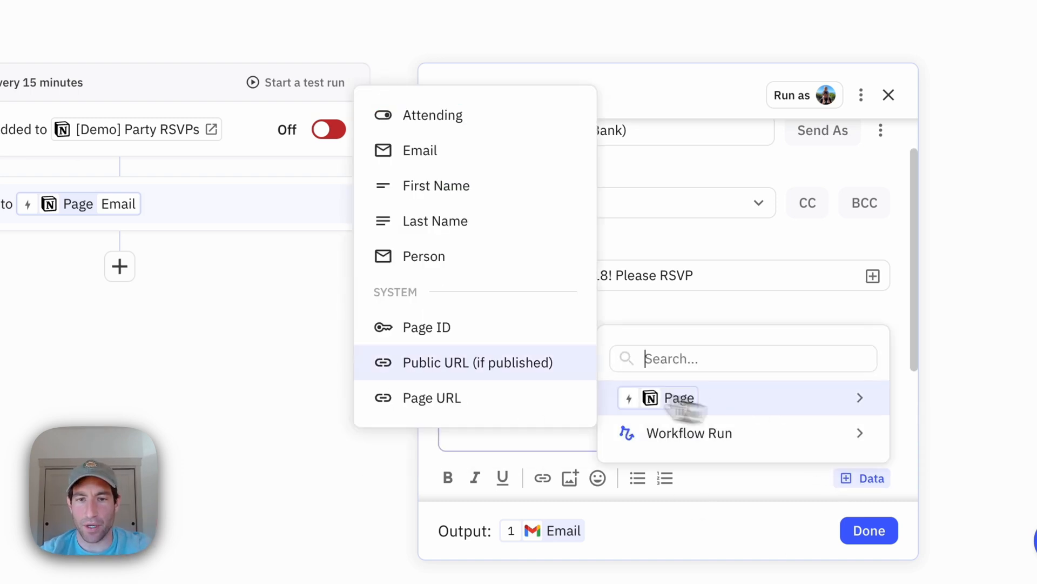
left_click(436, 186)
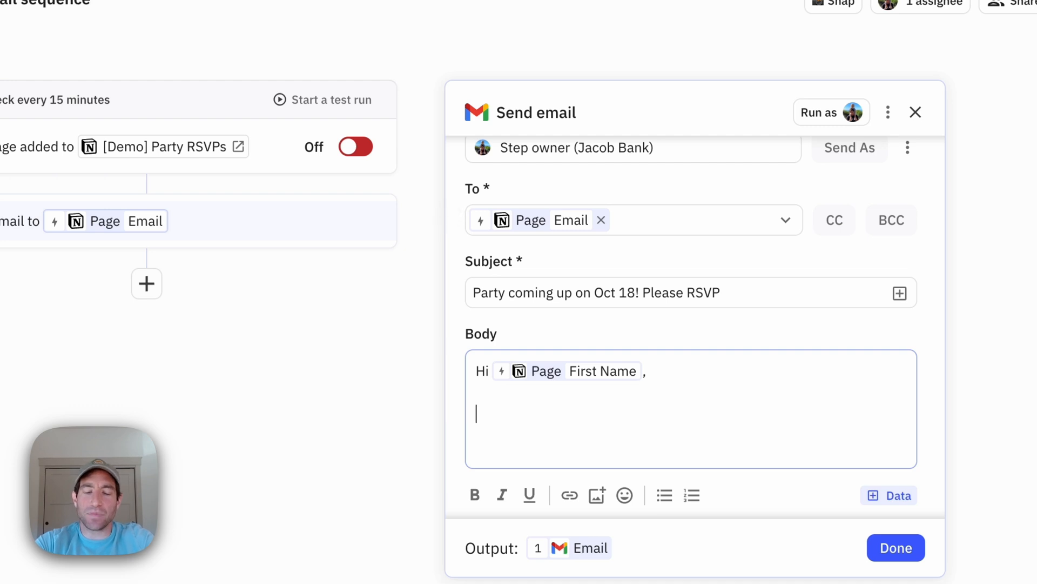
type("I'm having a party on")
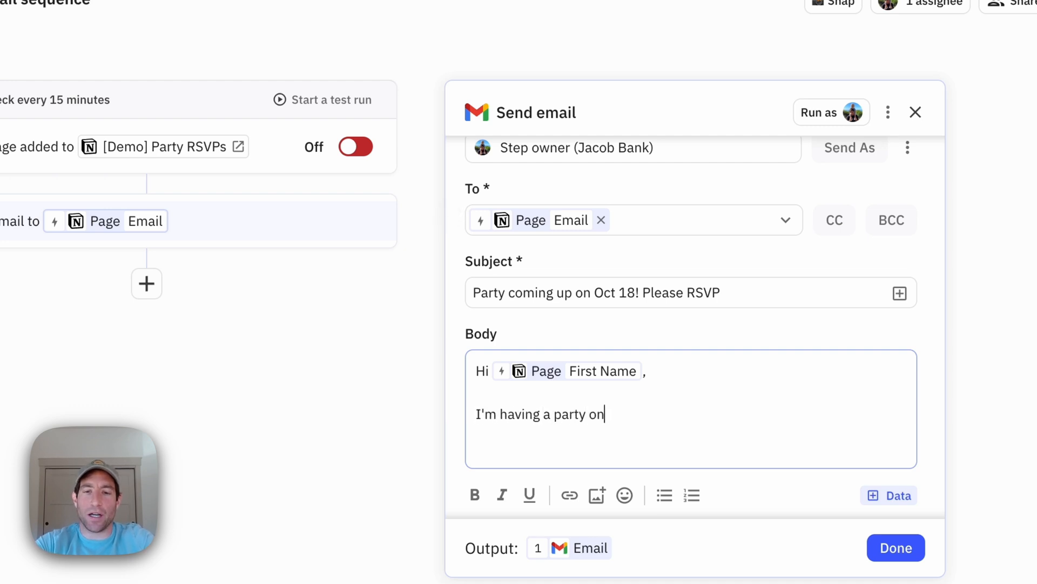
type("October 1")
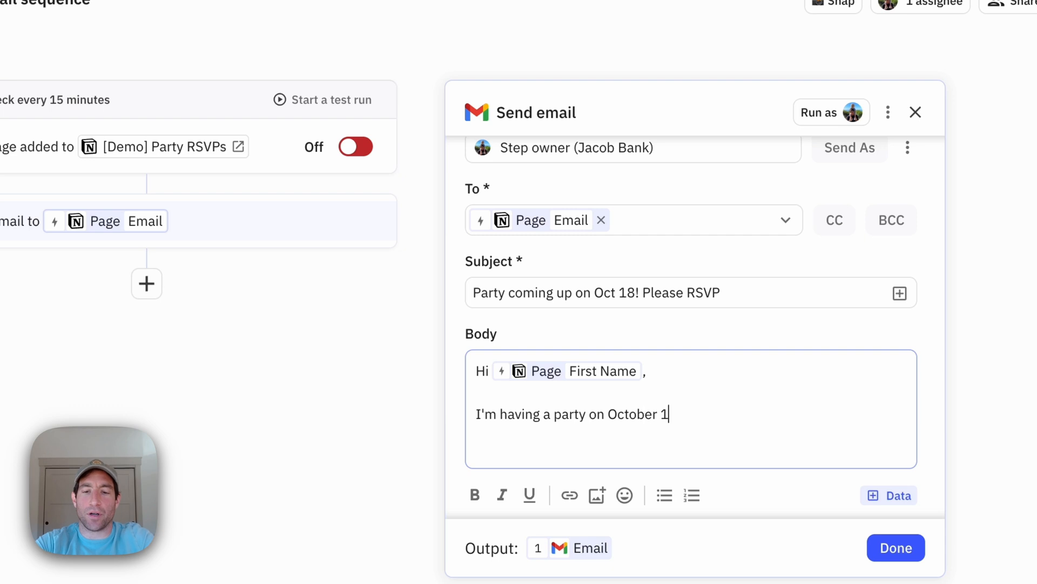
type("8th! Can you")
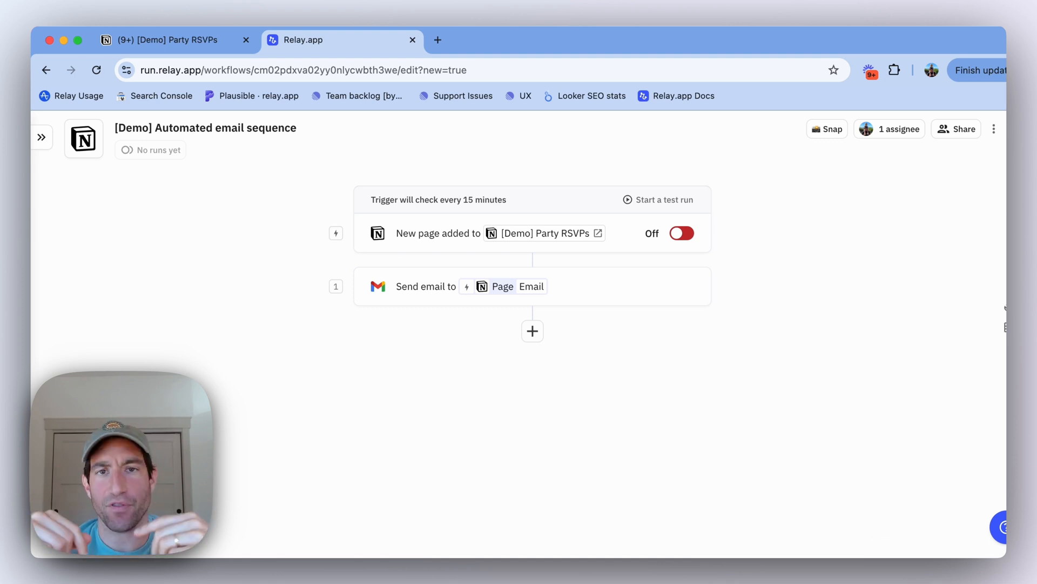
mouse_move(604, 369)
type("wait")
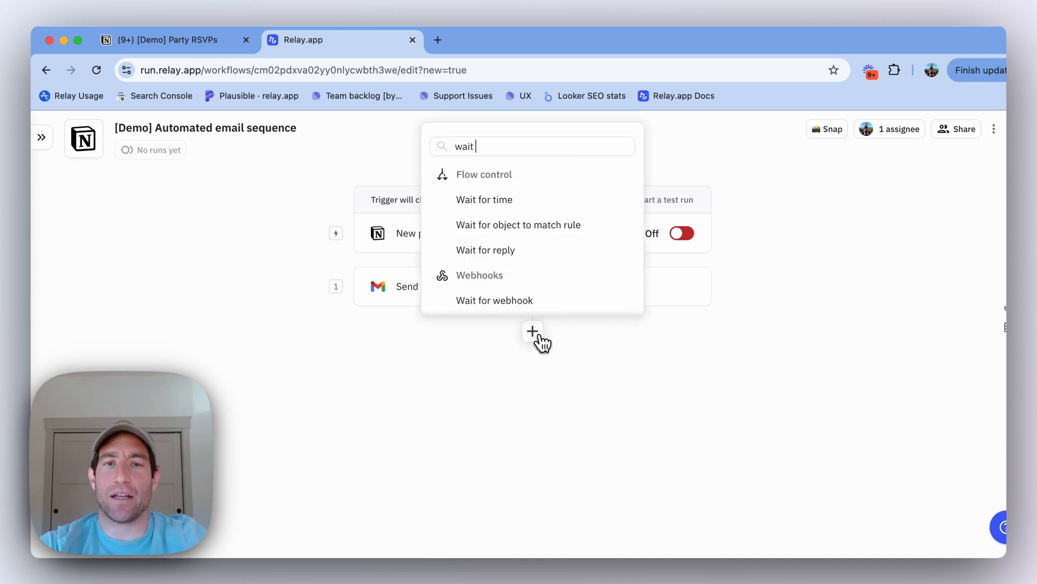
Add a Gmail Wait for reply step watching the step 1 email
type("for re")
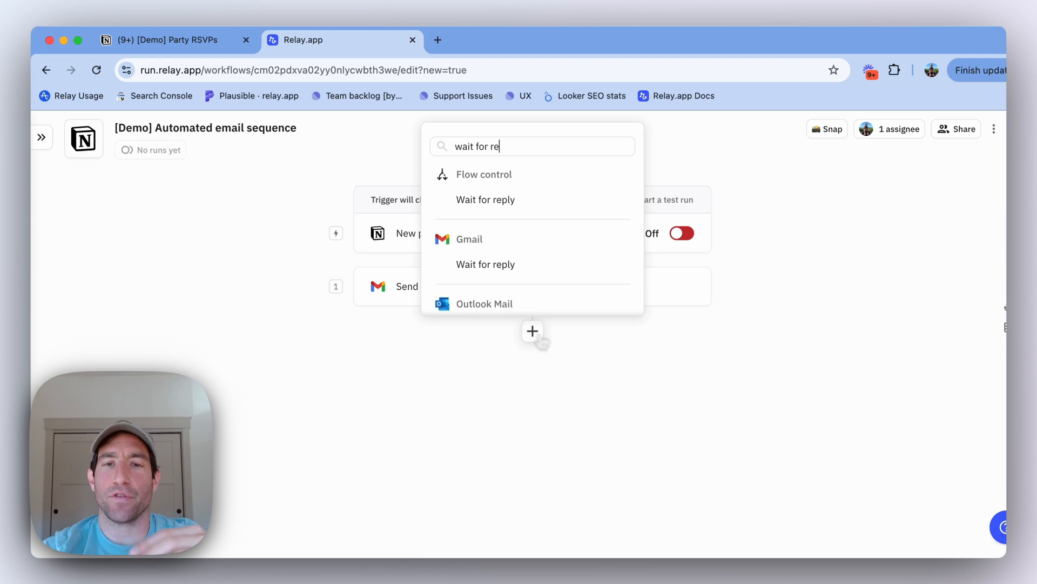
left_click(486, 264)
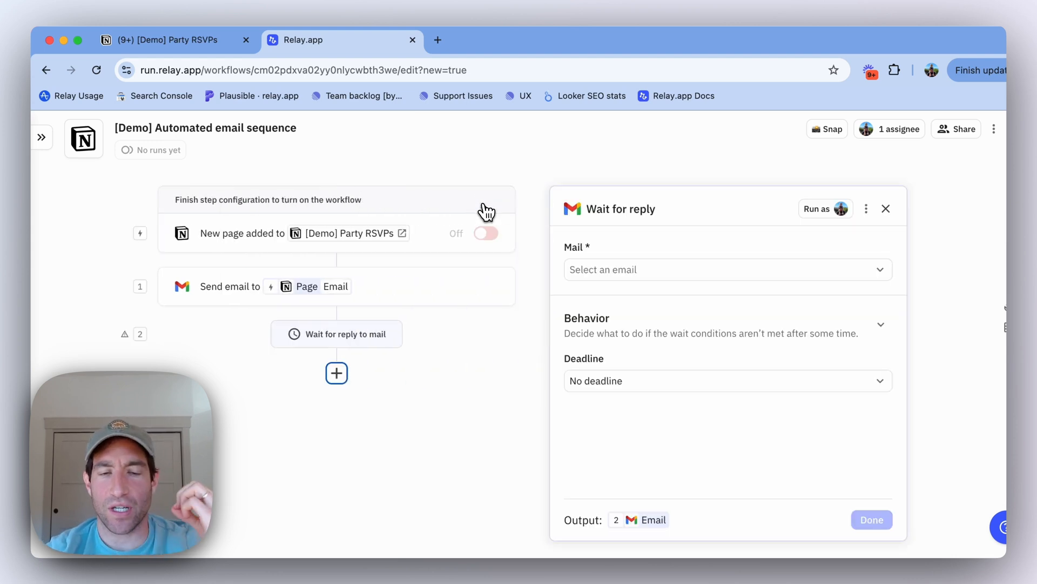
mouse_move(484, 206)
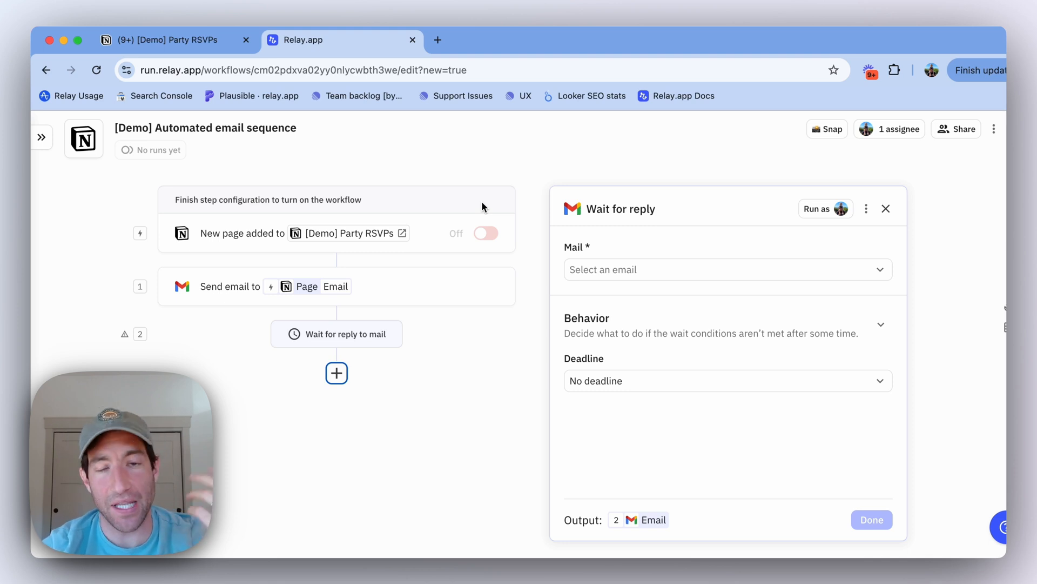
mouse_move(642, 251)
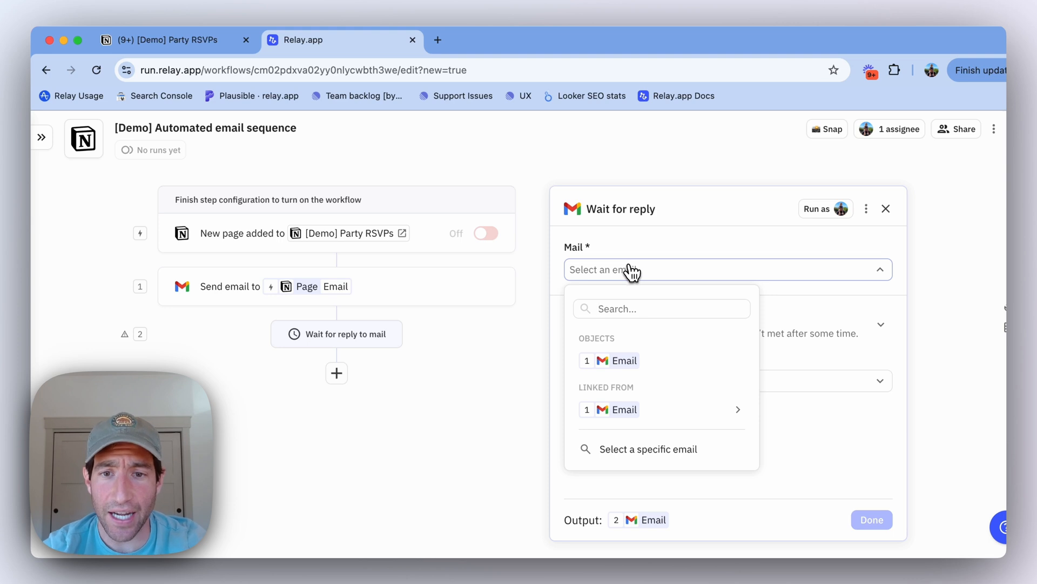
mouse_move(647, 322)
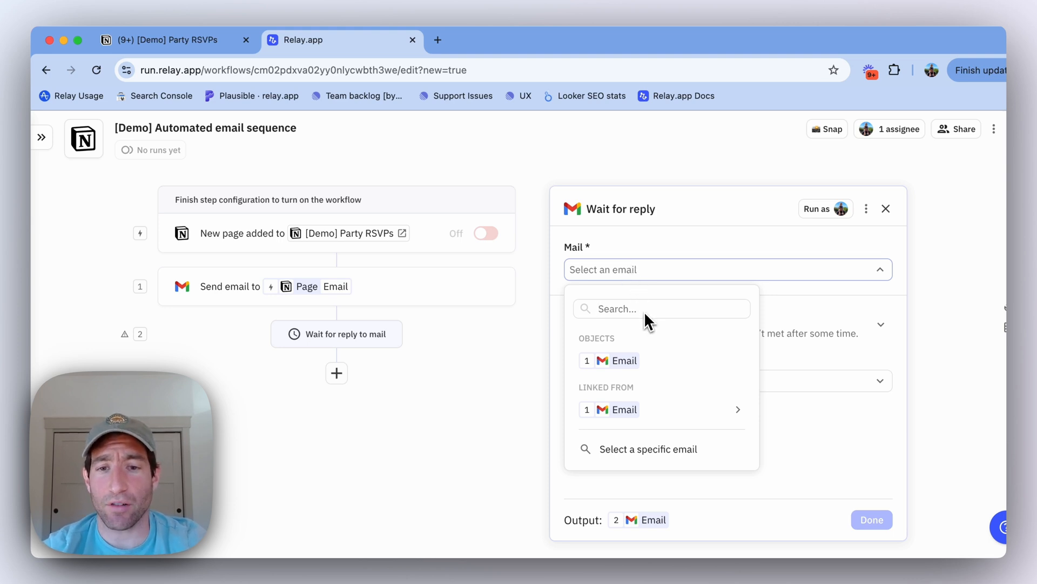
left_click(618, 359)
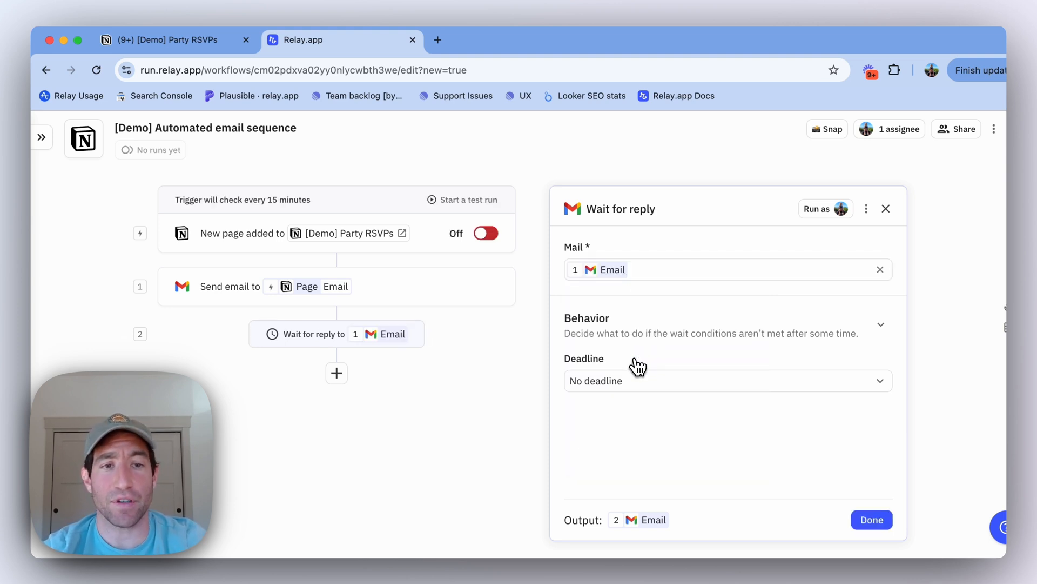
mouse_move(214, 292)
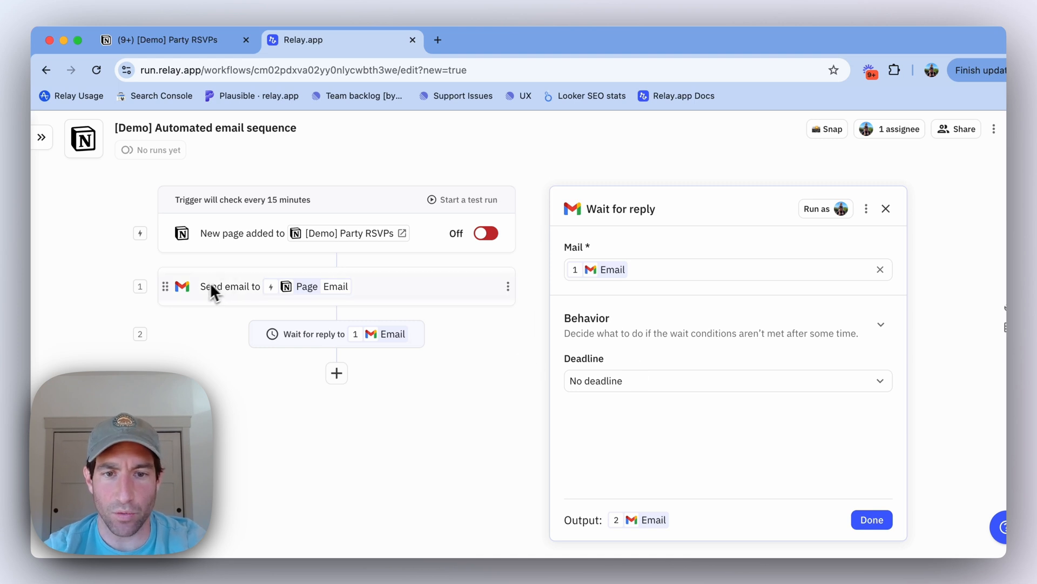
mouse_move(607, 415)
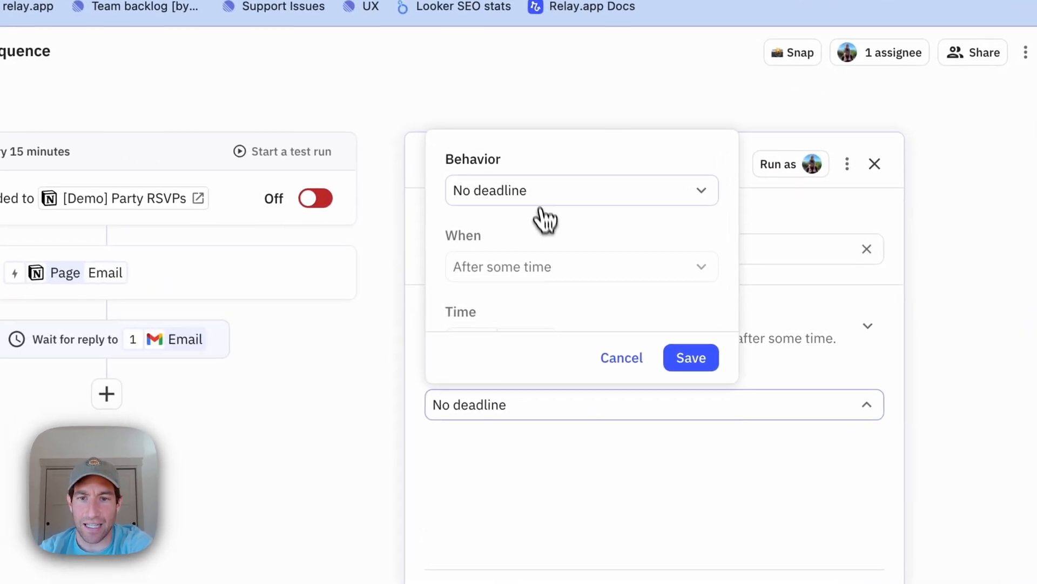
Set the reply deadline to continue the run 7 days after Email Send time
left_click(581, 191)
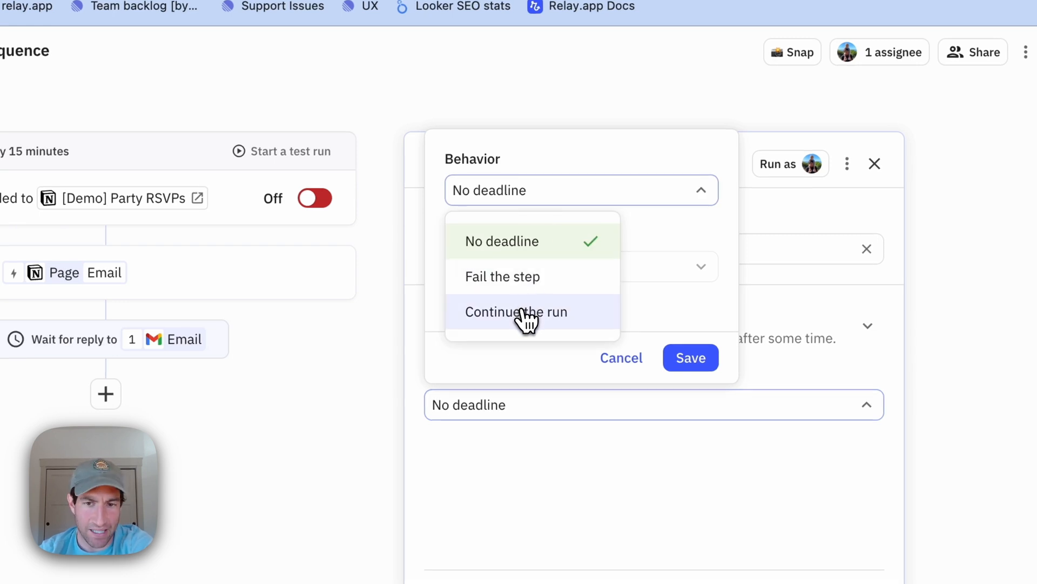
left_click(516, 312)
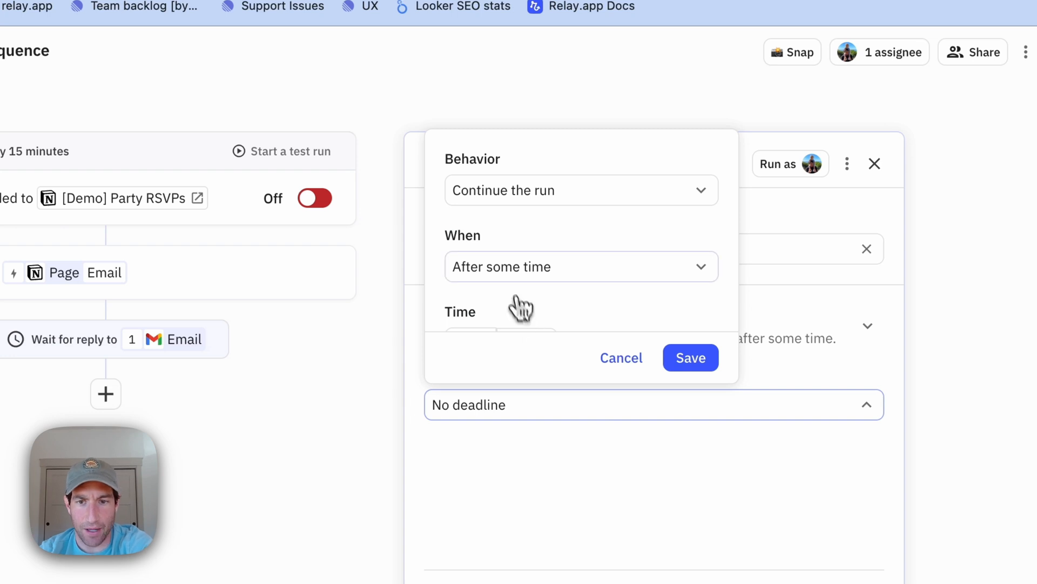
left_click(580, 267)
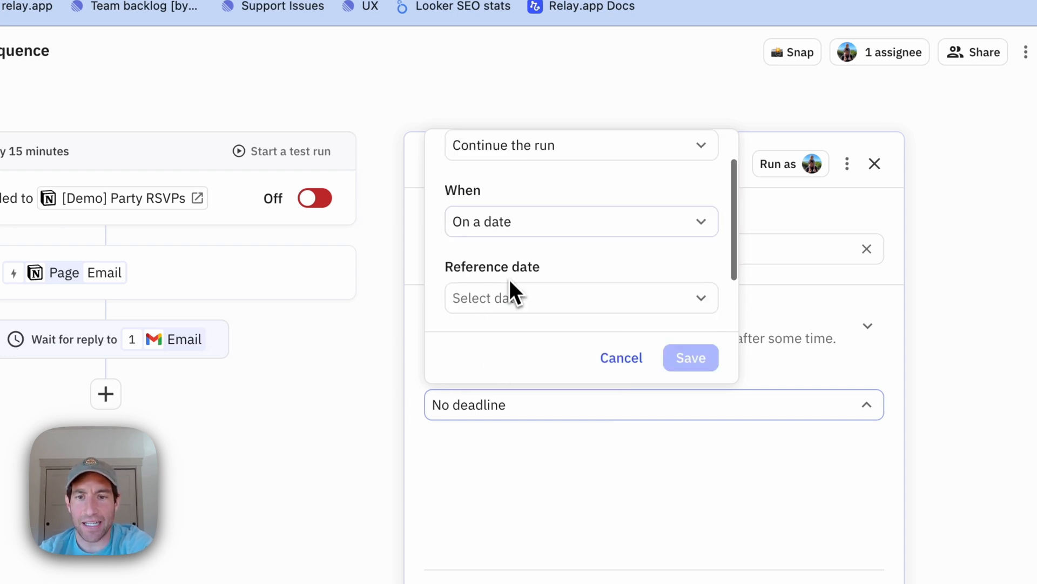
left_click(581, 297)
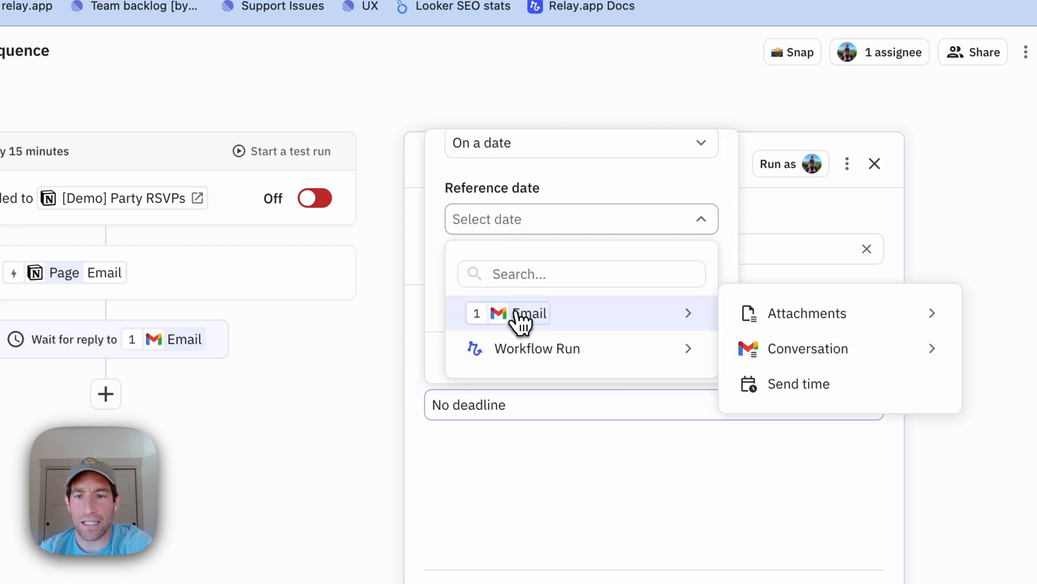
left_click(797, 383)
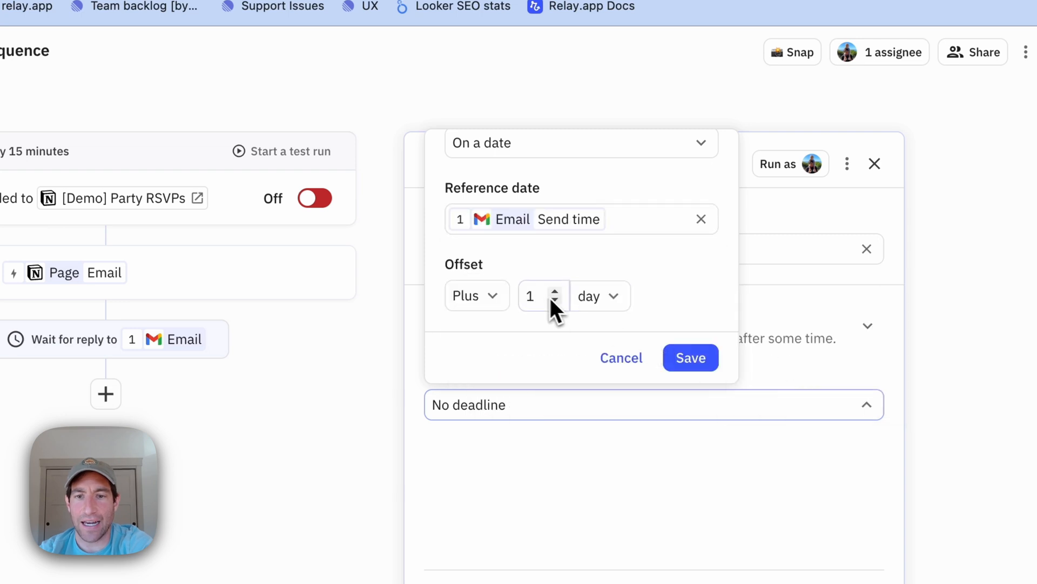
left_click(554, 291)
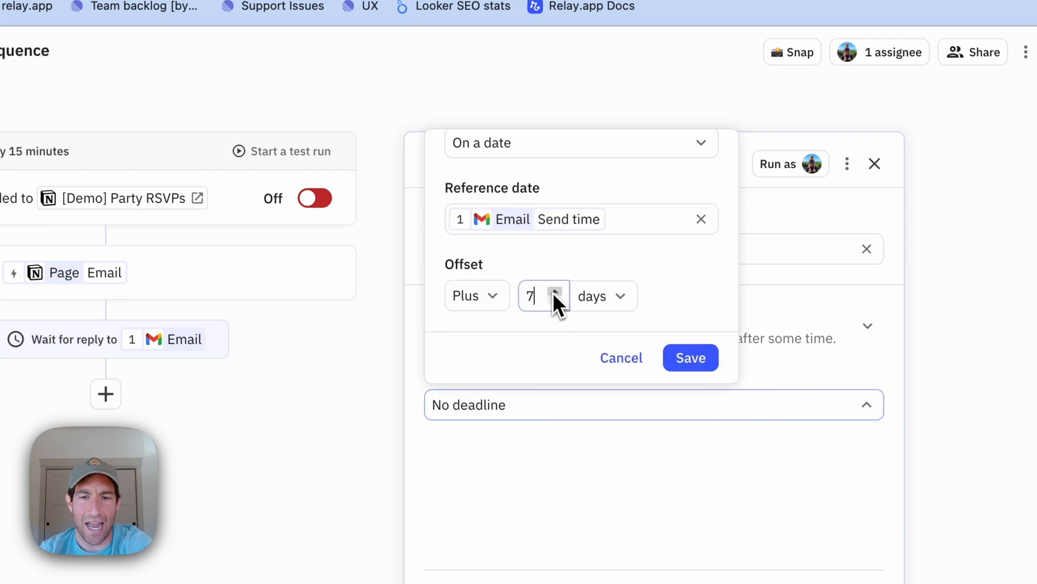
left_click(690, 358)
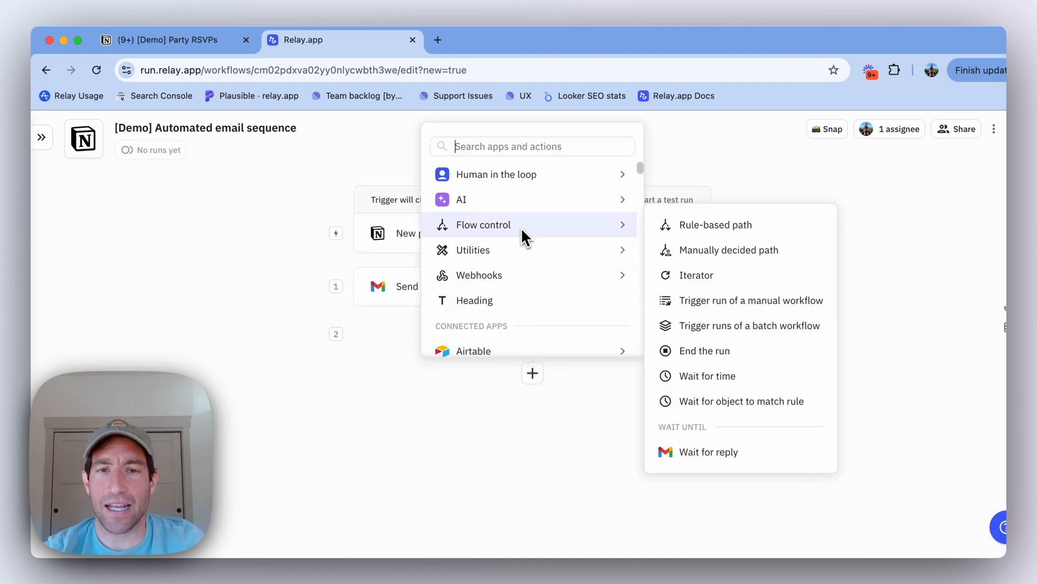
Add a rule-based path step with branches renamed Reply and No Reply
left_click(715, 224)
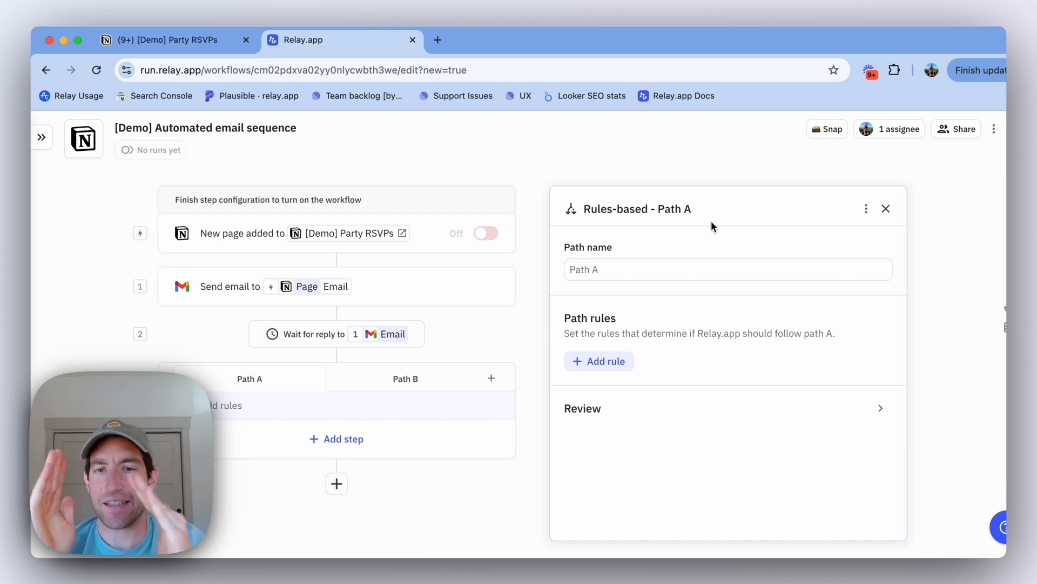
mouse_move(716, 231)
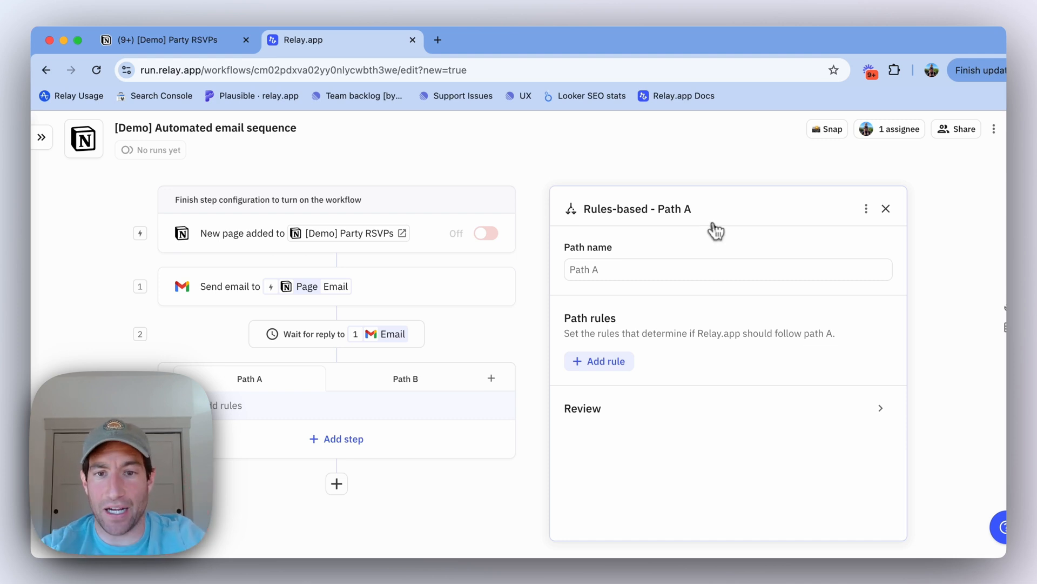
type("Reply")
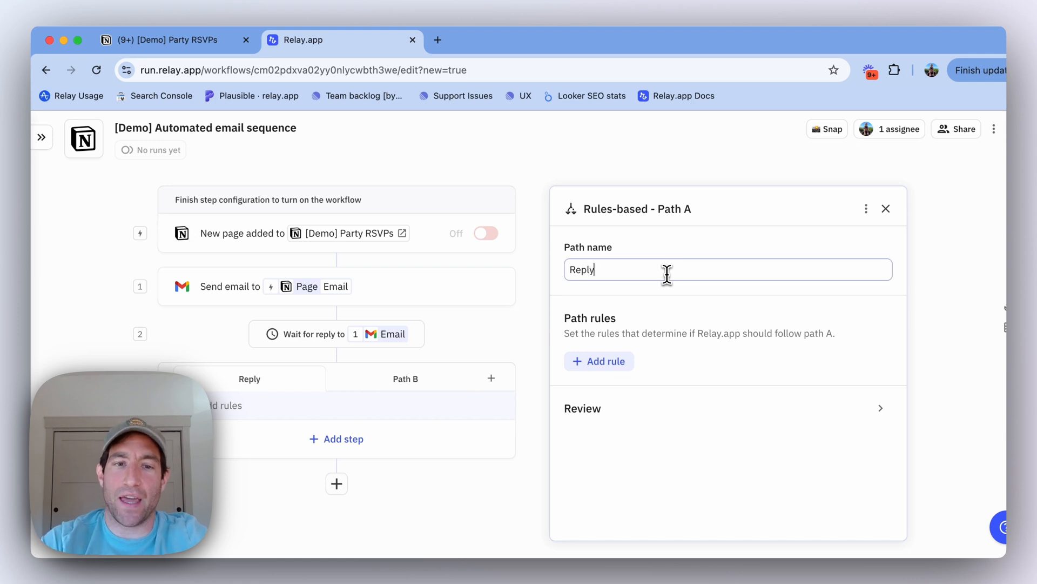
left_click(404, 378)
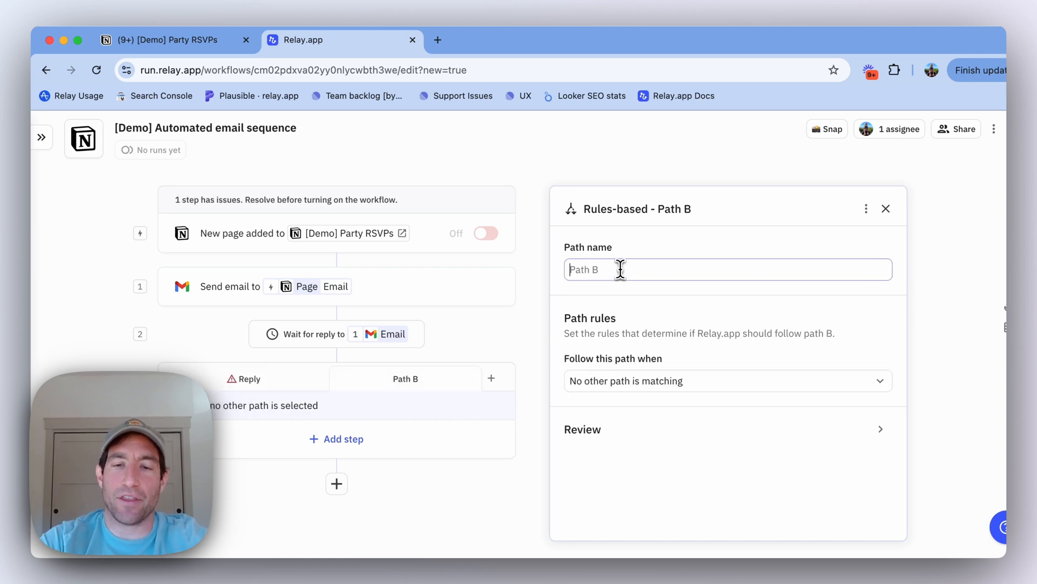
type("No Reply")
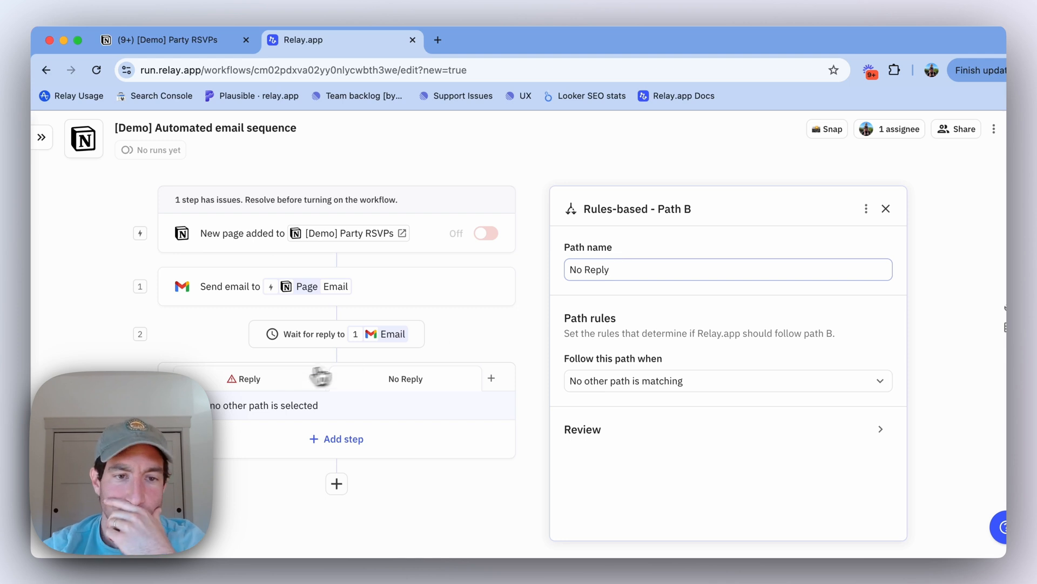
left_click(250, 378)
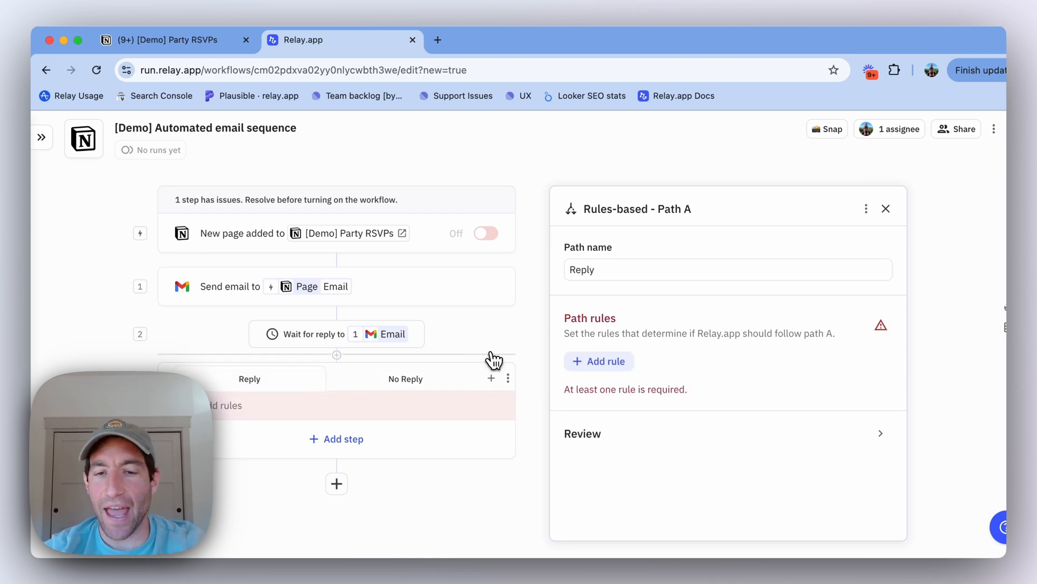
mouse_move(597, 365)
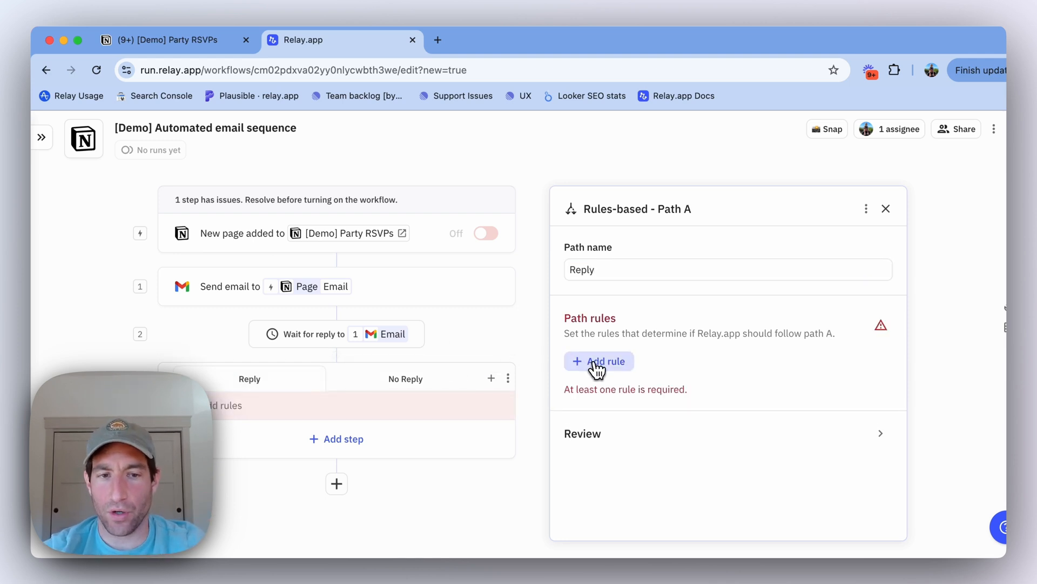
Give the Reply path the rule: 2 Email > Entire email is not empty
left_click(597, 361)
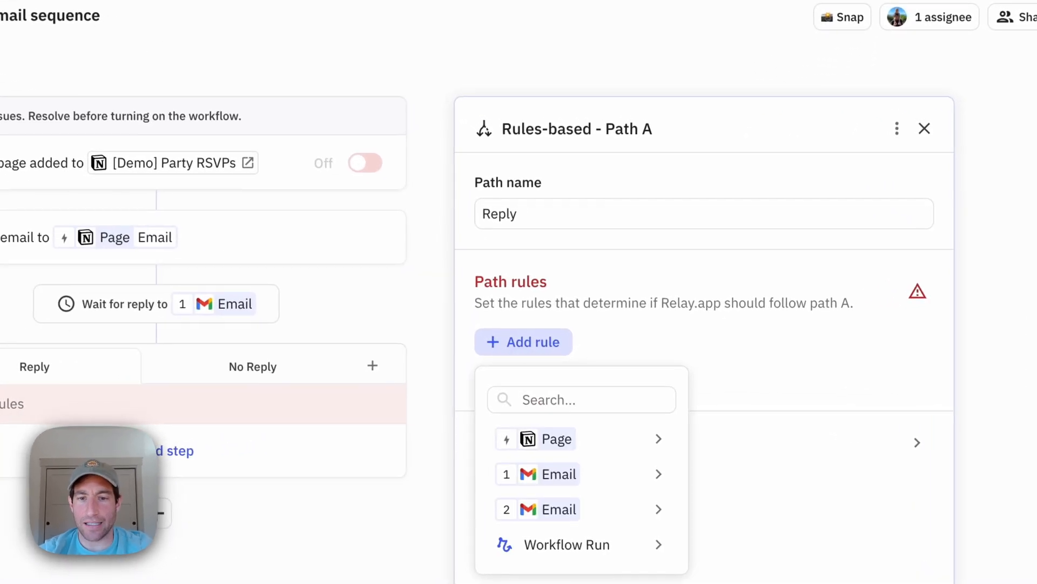
left_click(537, 509)
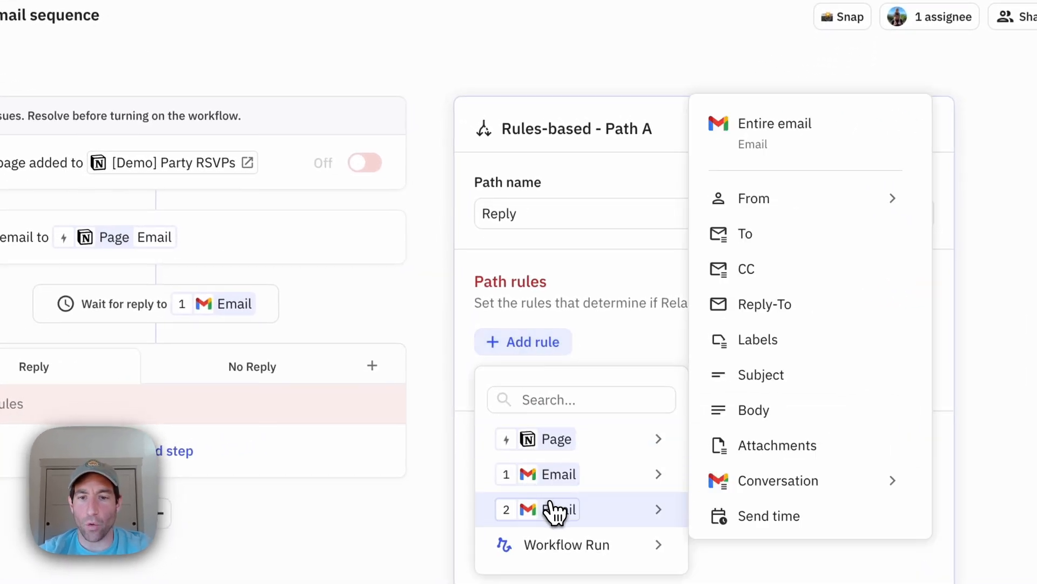
left_click(537, 509)
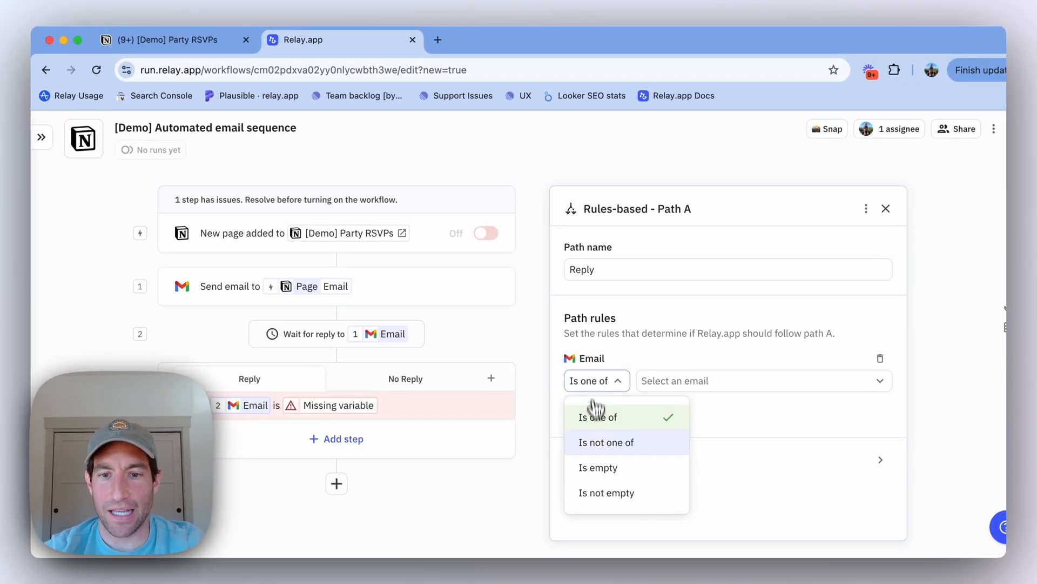
left_click(606, 492)
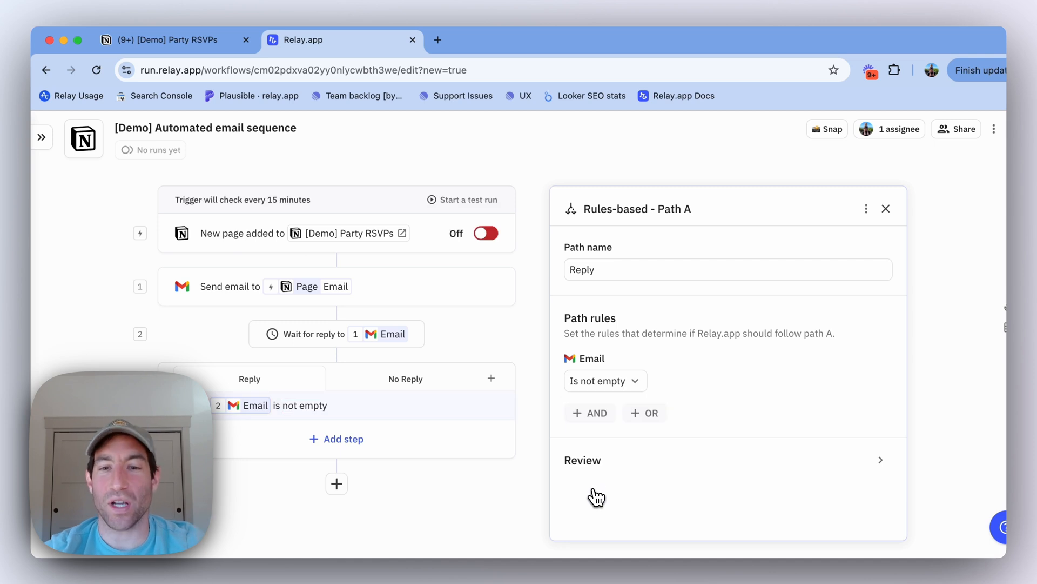
left_click(406, 379)
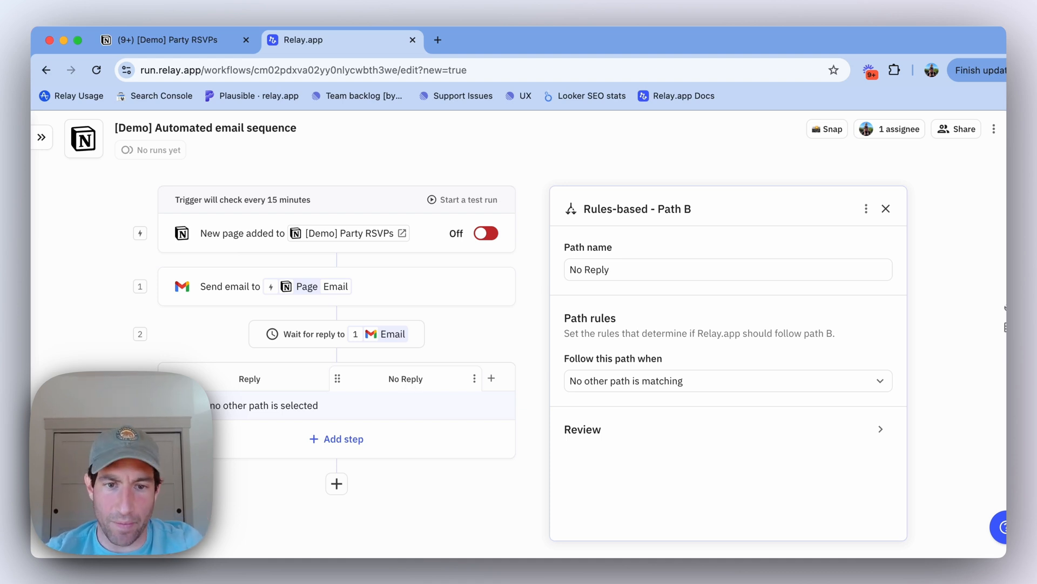
left_click(250, 378)
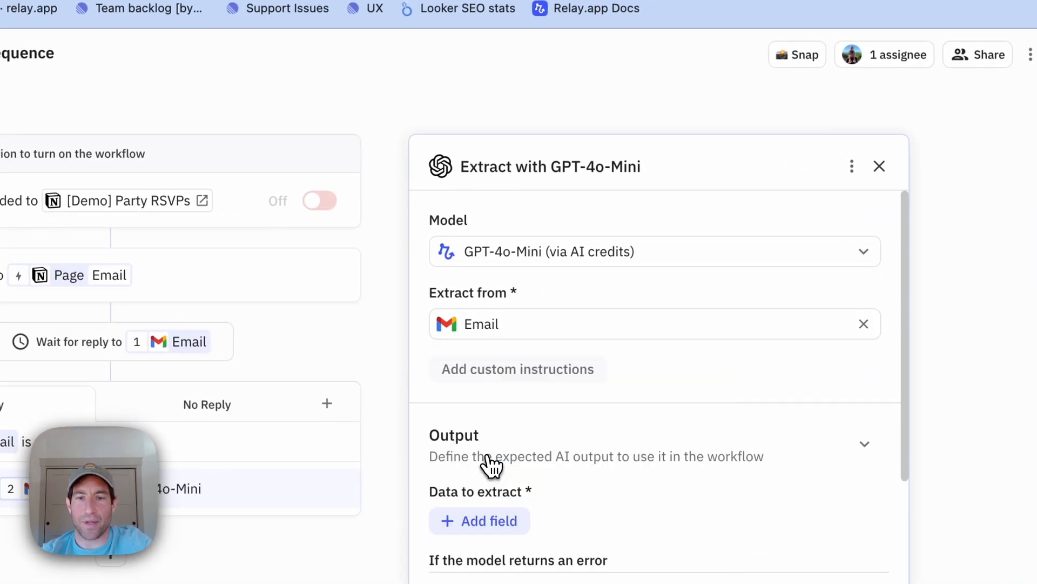
Add a yes/no extract field named 'Coming to my party?'
left_click(479, 520)
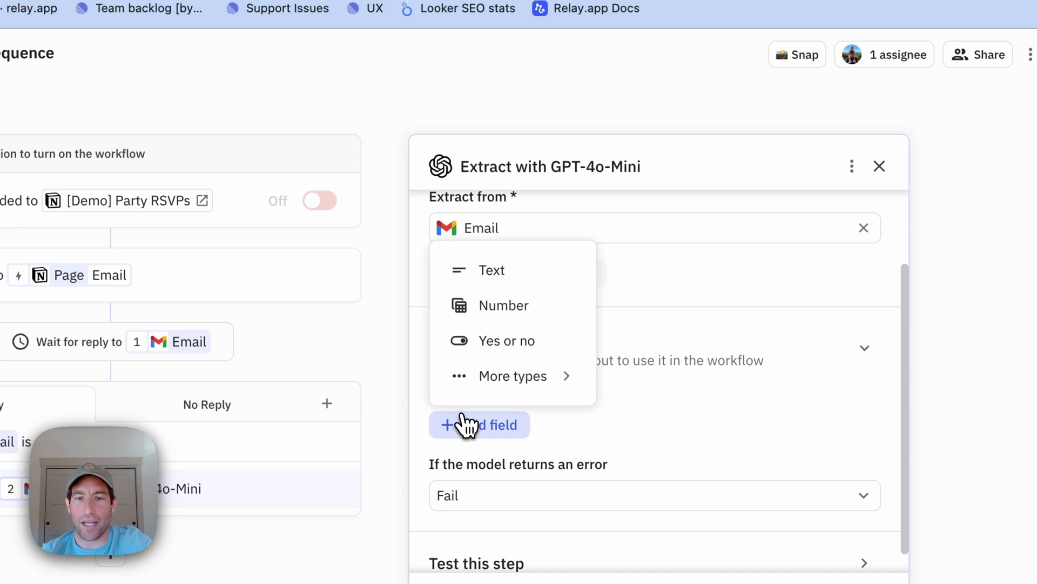
left_click(507, 340)
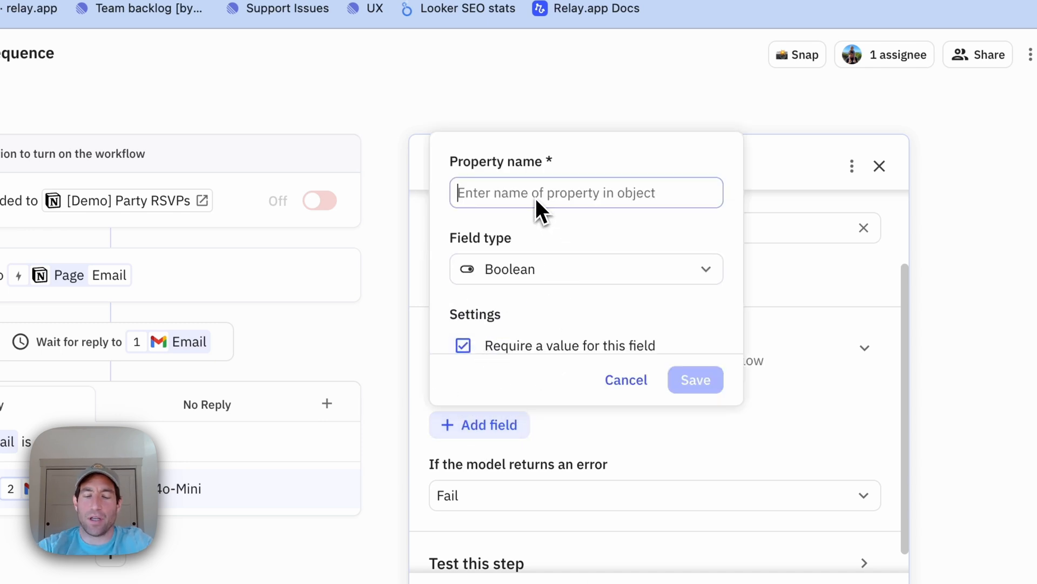
type("Coming to my par")
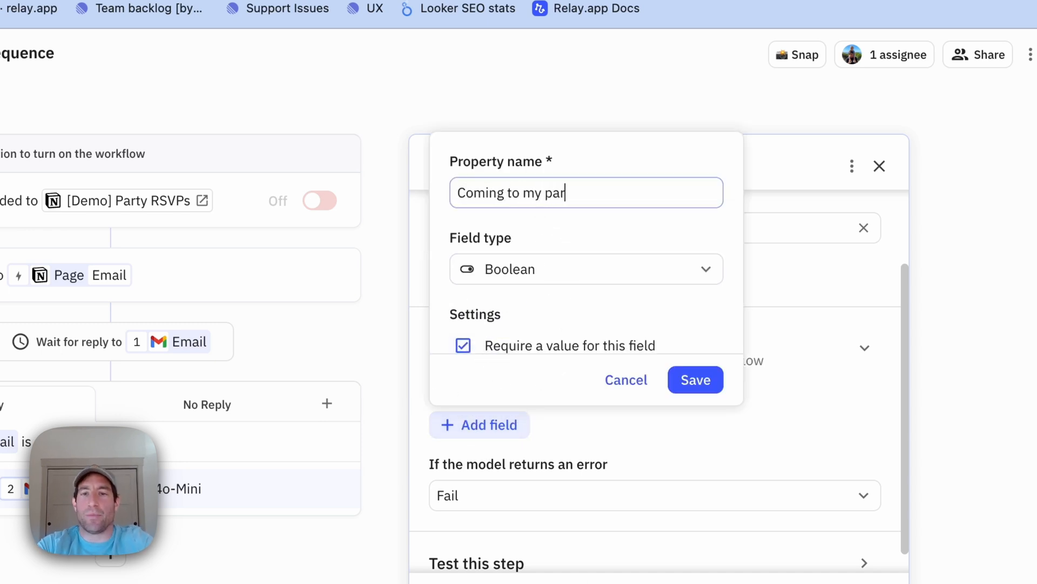
left_click(695, 380)
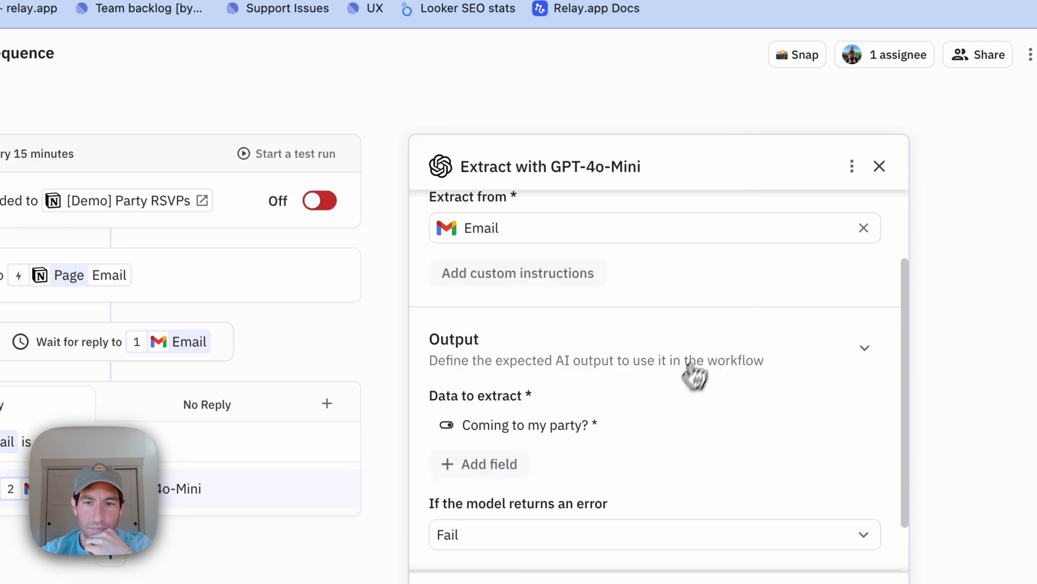
left_click(879, 166)
type("up")
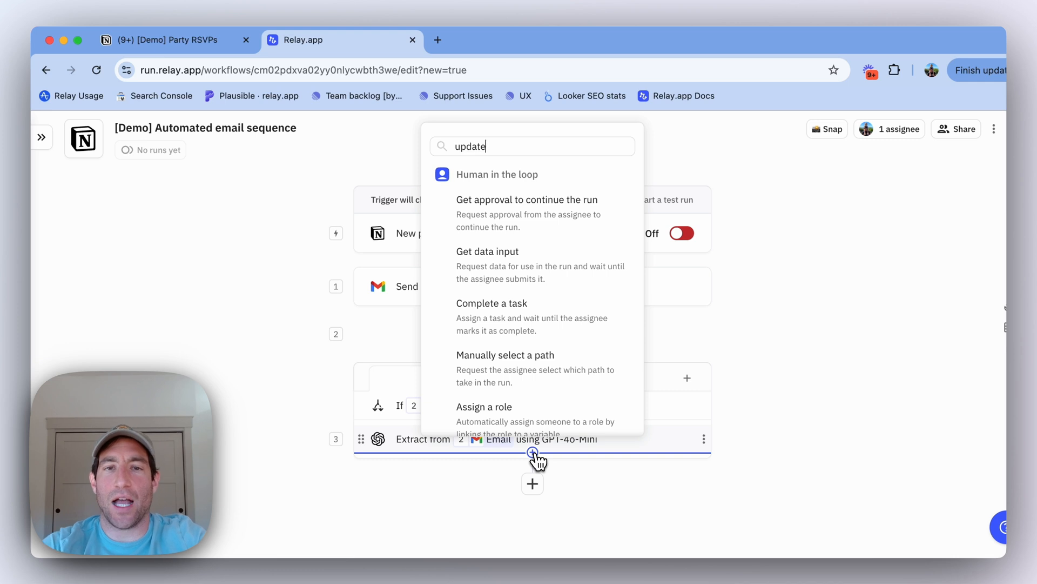
Add a Notion Update page step mapping Attending to the AI's 'Coming to my party?' output
type("dat")
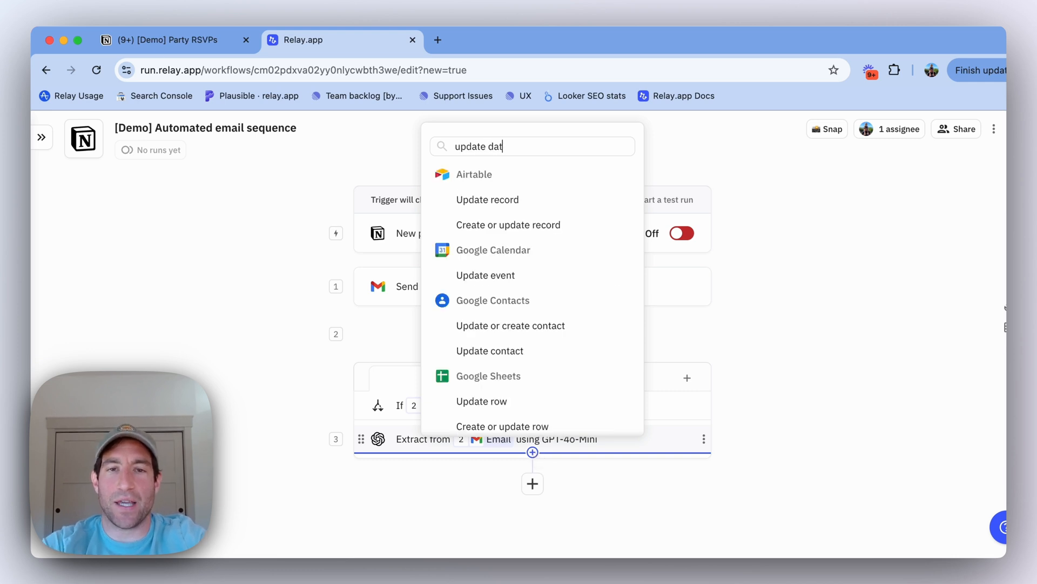
key("Backspace")
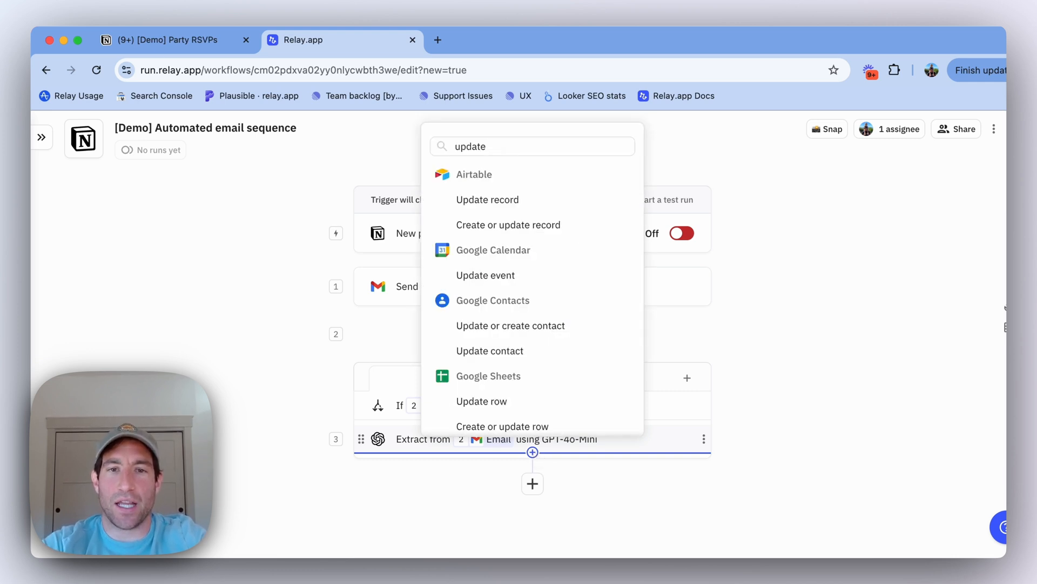
type("notion u")
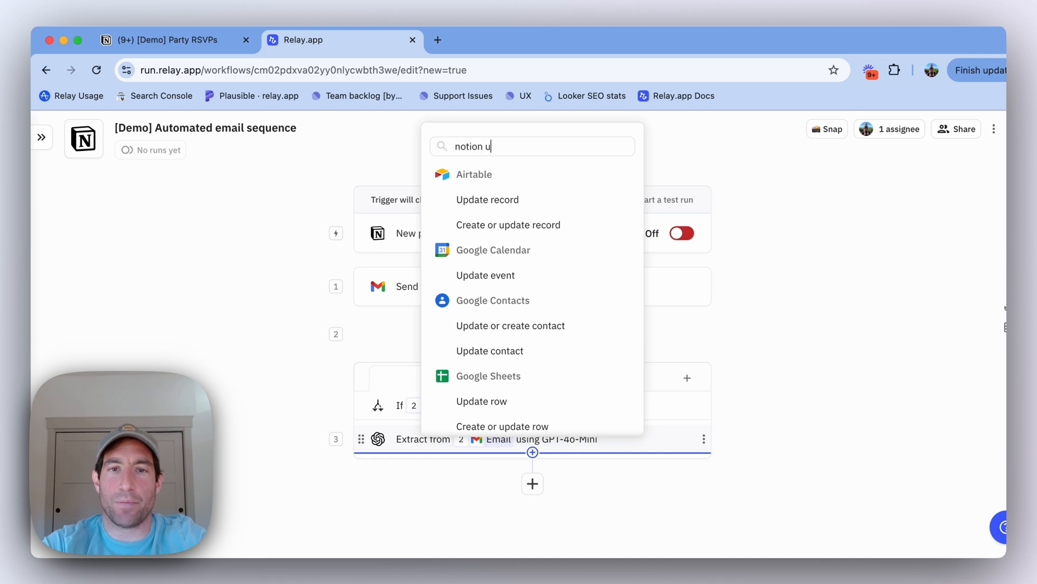
type("pdate")
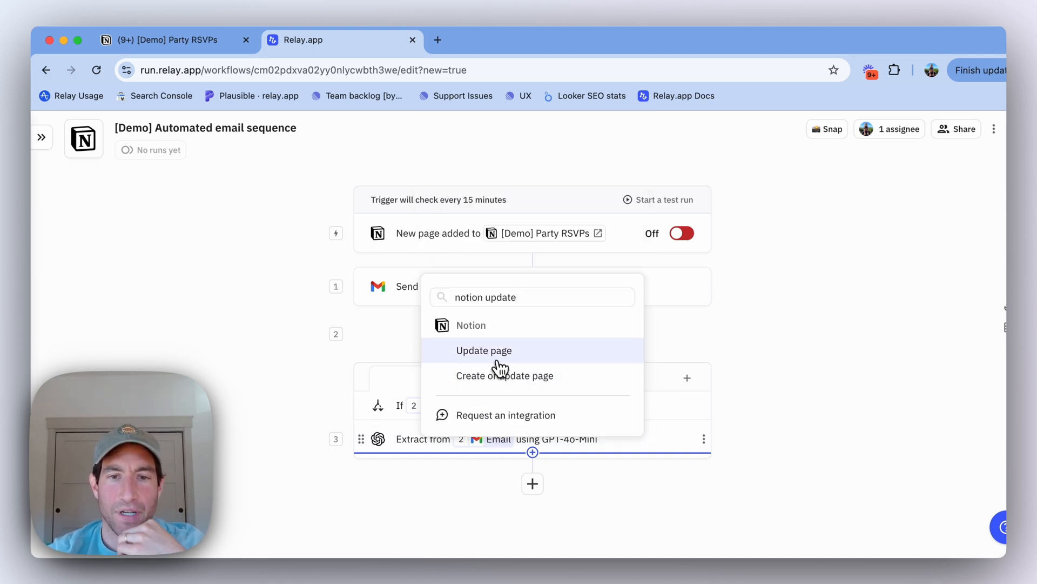
left_click(483, 350)
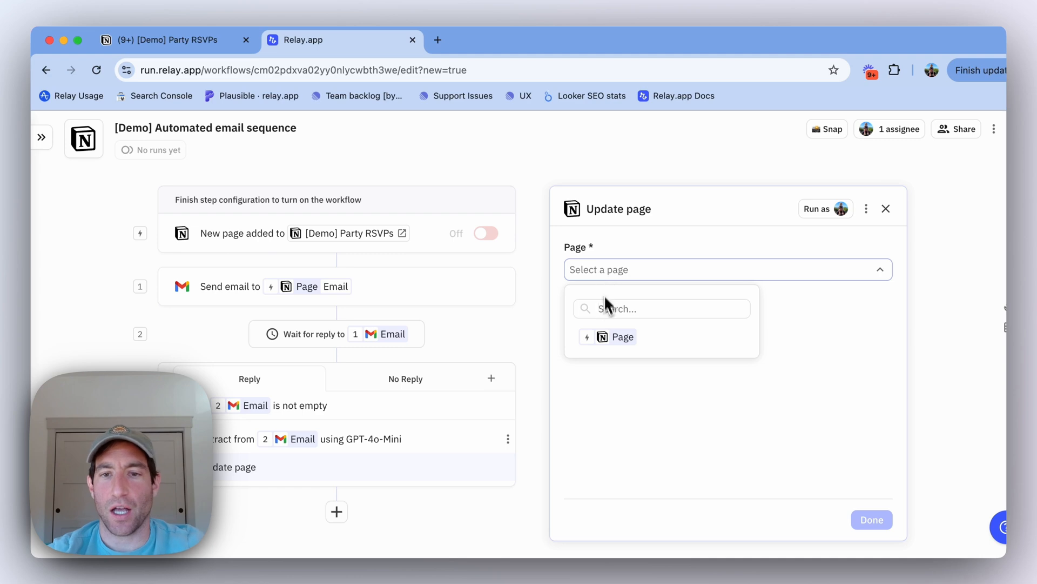
left_click(615, 336)
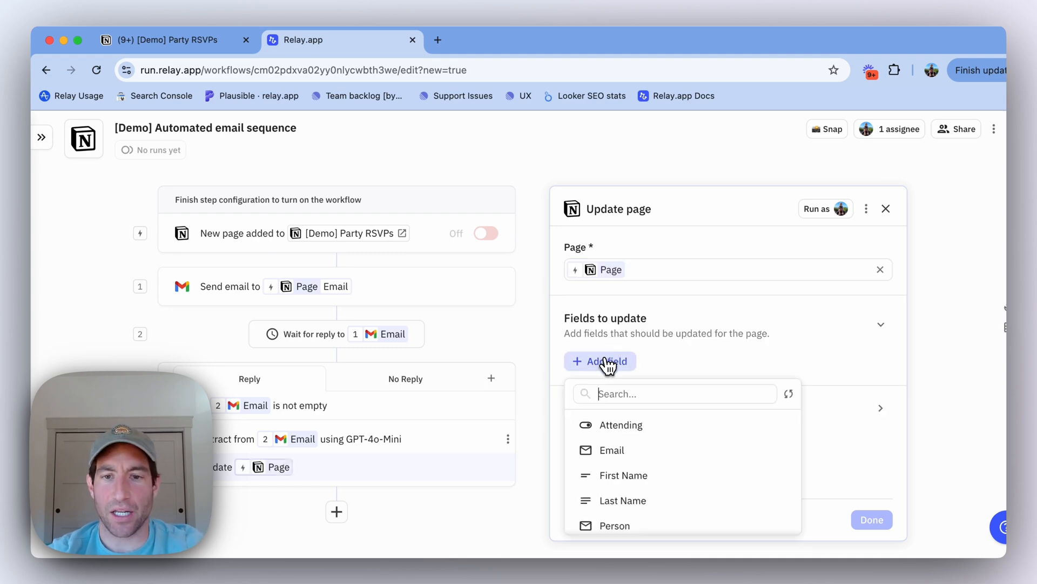
left_click(620, 424)
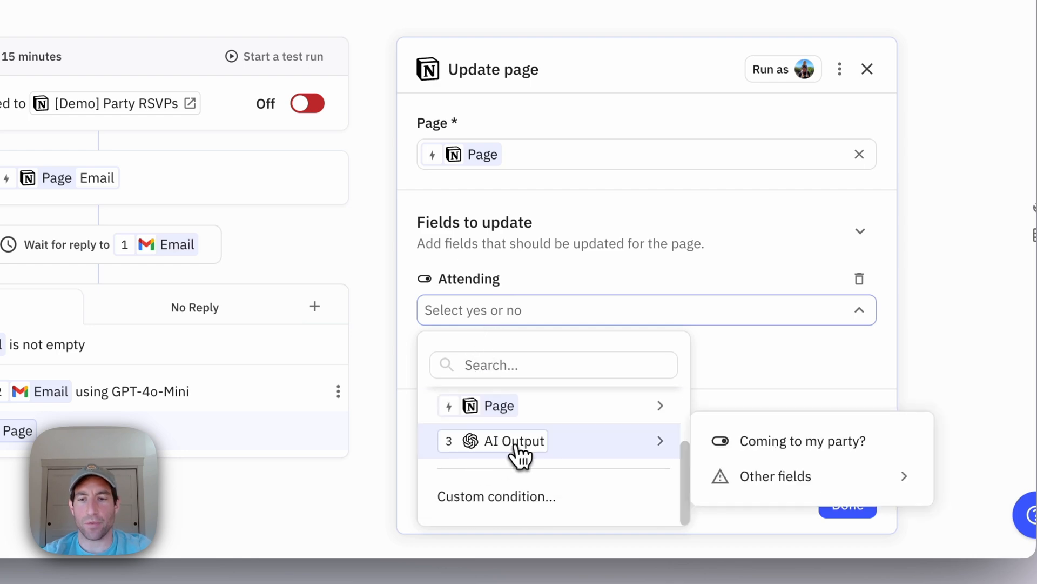
left_click(801, 441)
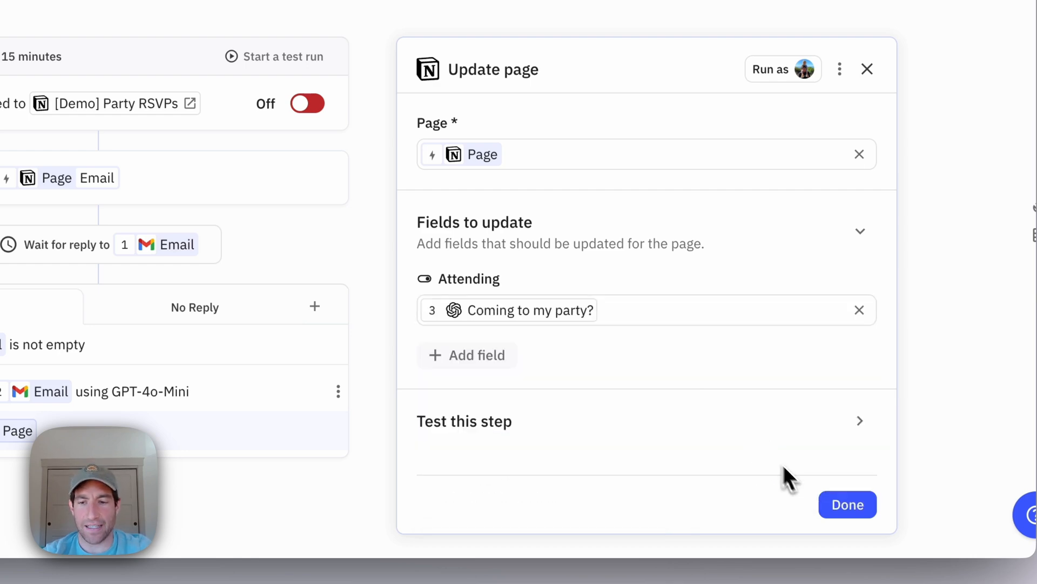
left_click(847, 504)
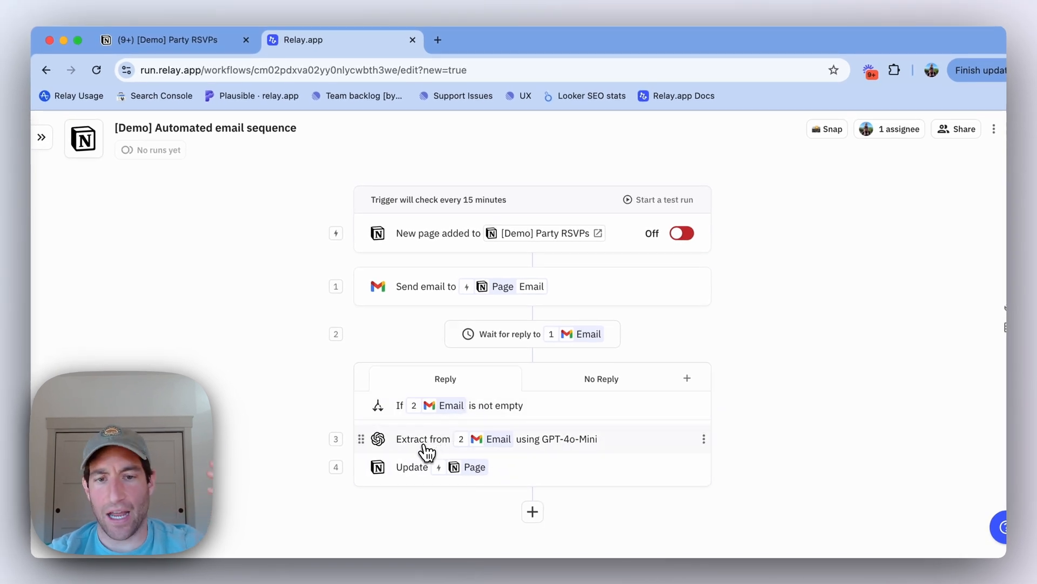
mouse_move(505, 496)
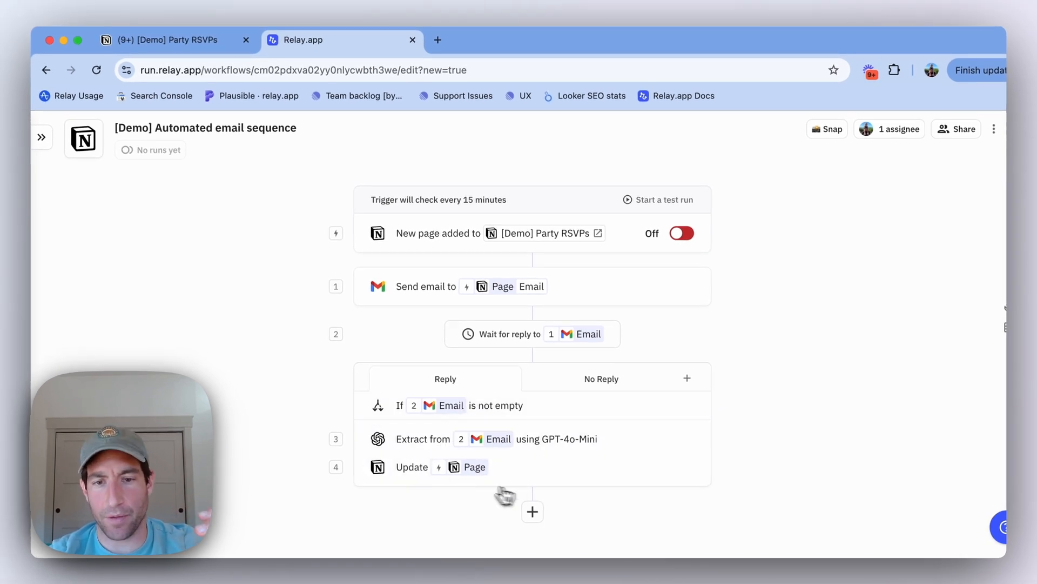
left_click(531, 511)
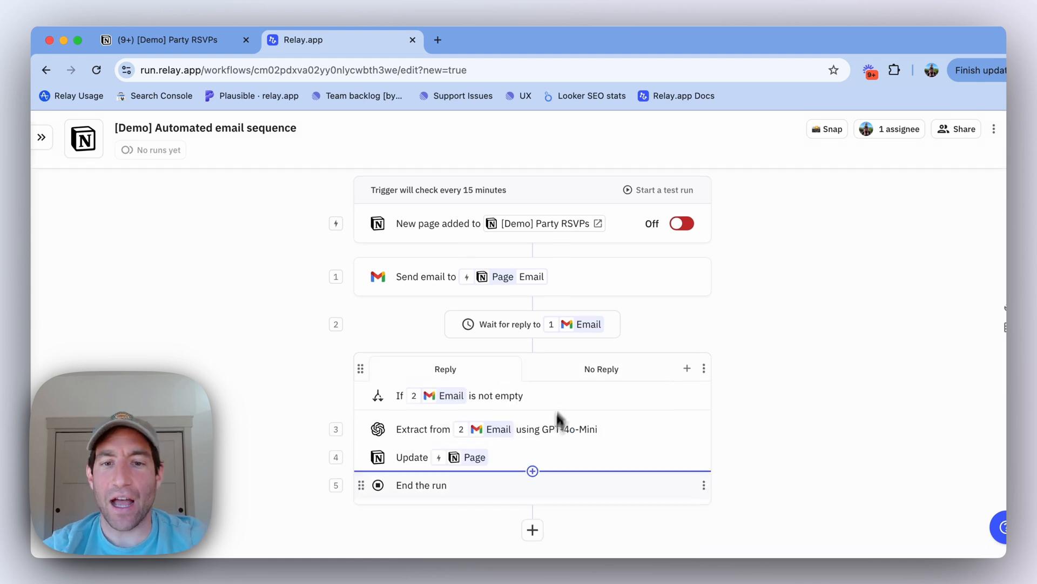
Switch to the No Reply path
left_click(600, 368)
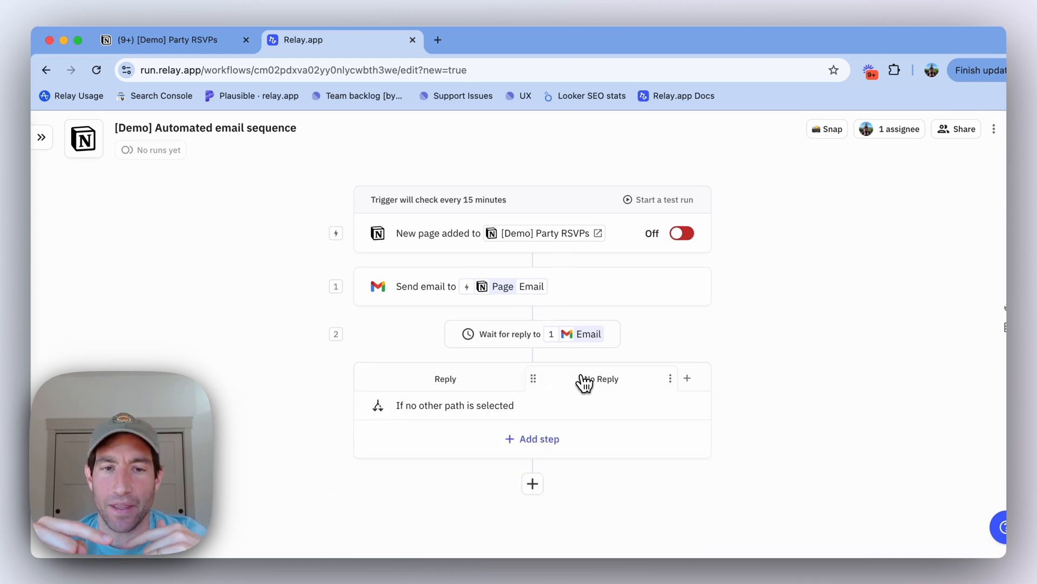
mouse_move(584, 384)
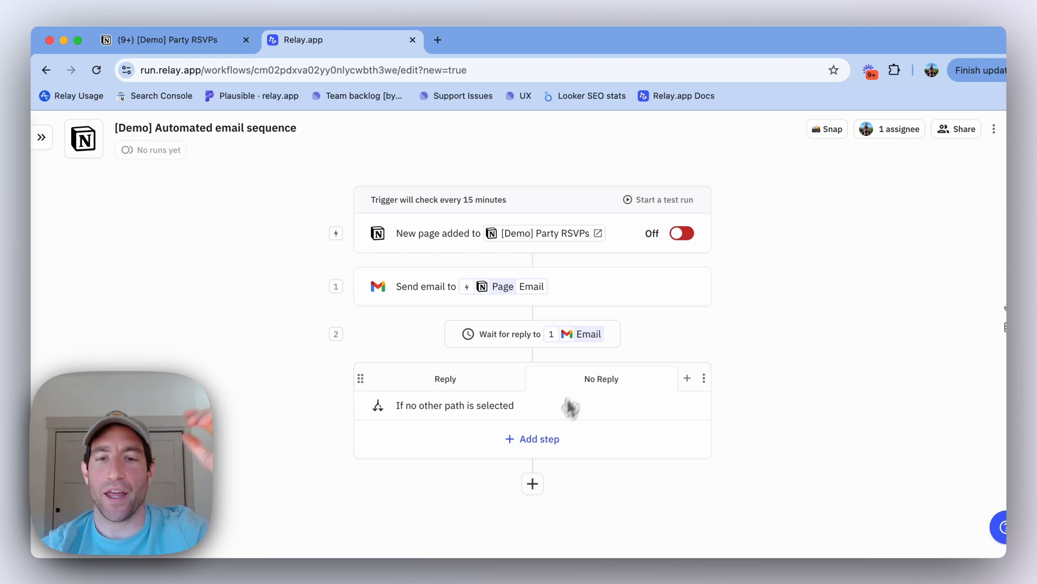
Add a Gmail Reply step to the No Reply path, replying to email 1
left_click(532, 483)
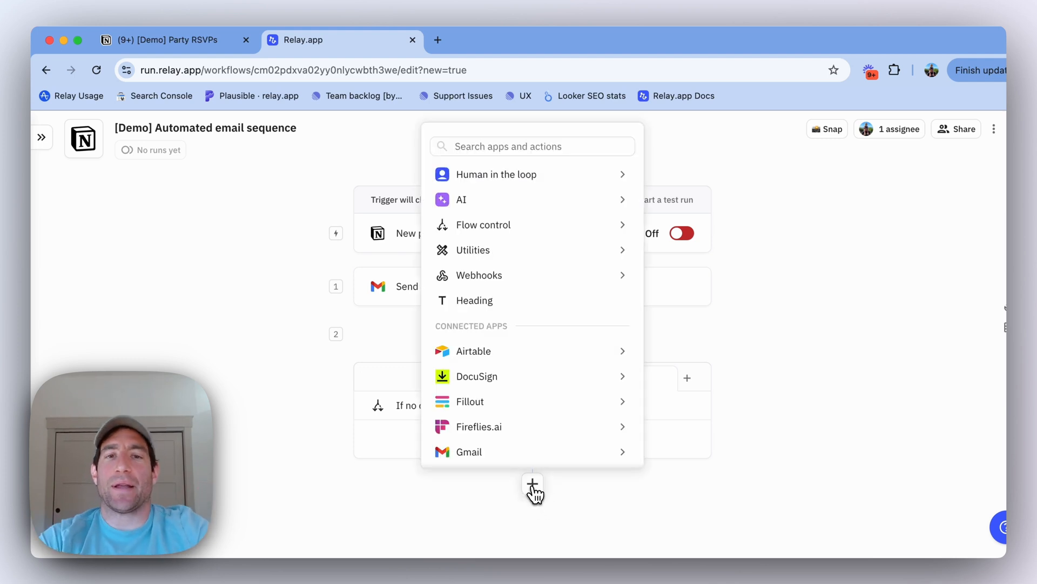
type("send emai")
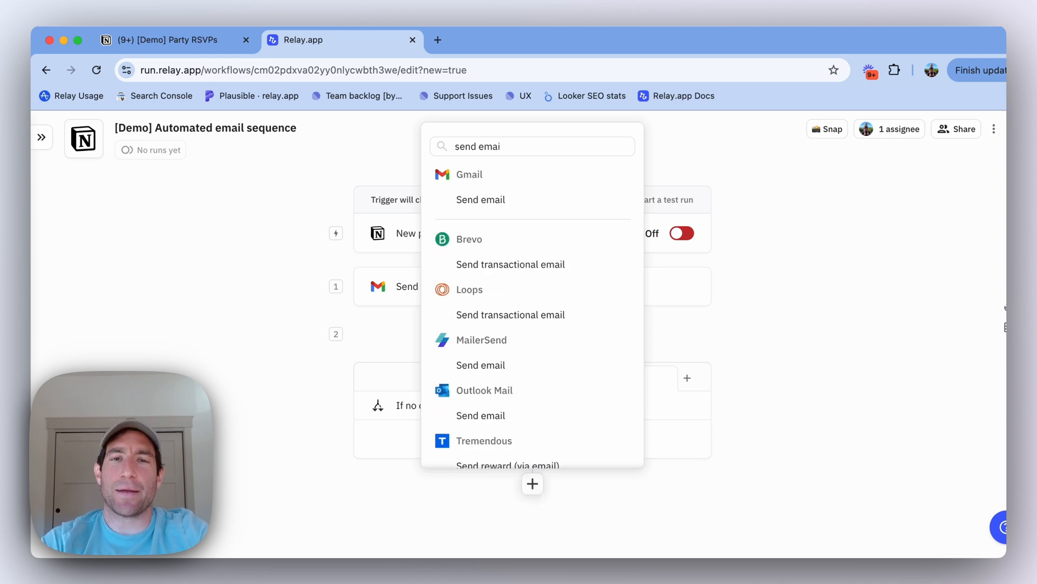
type("rep")
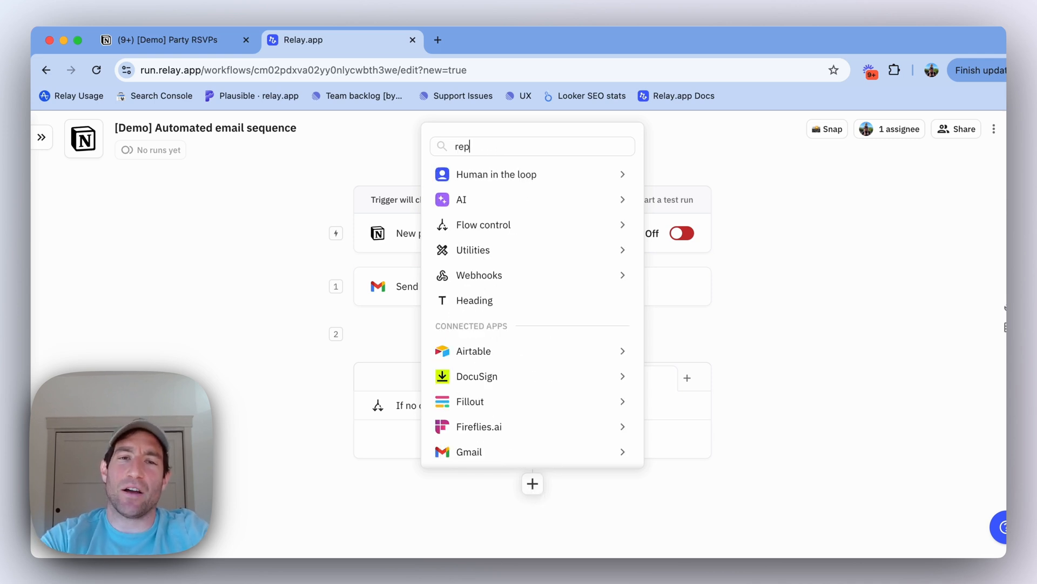
type("ly")
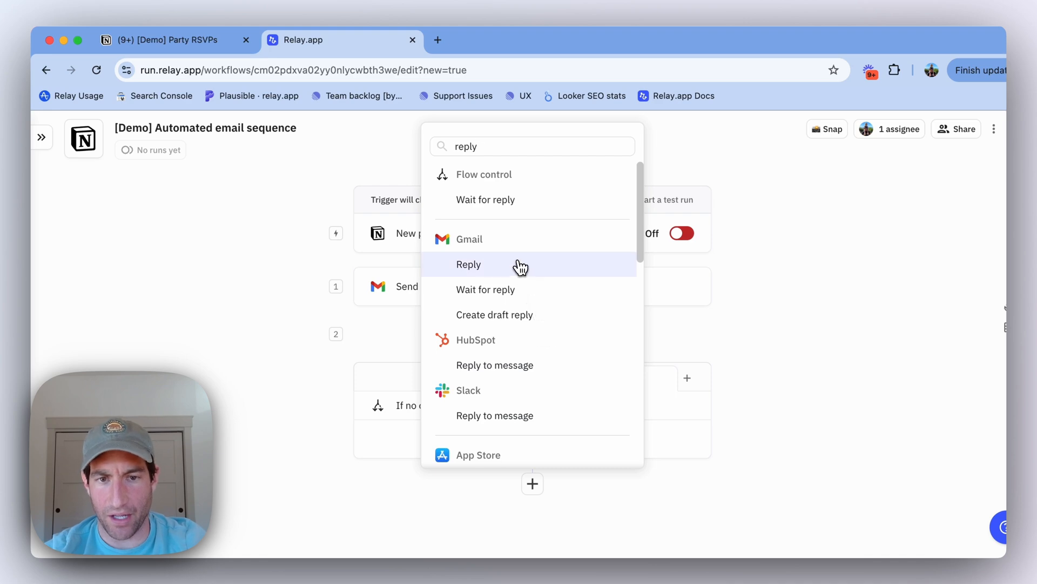
left_click(469, 264)
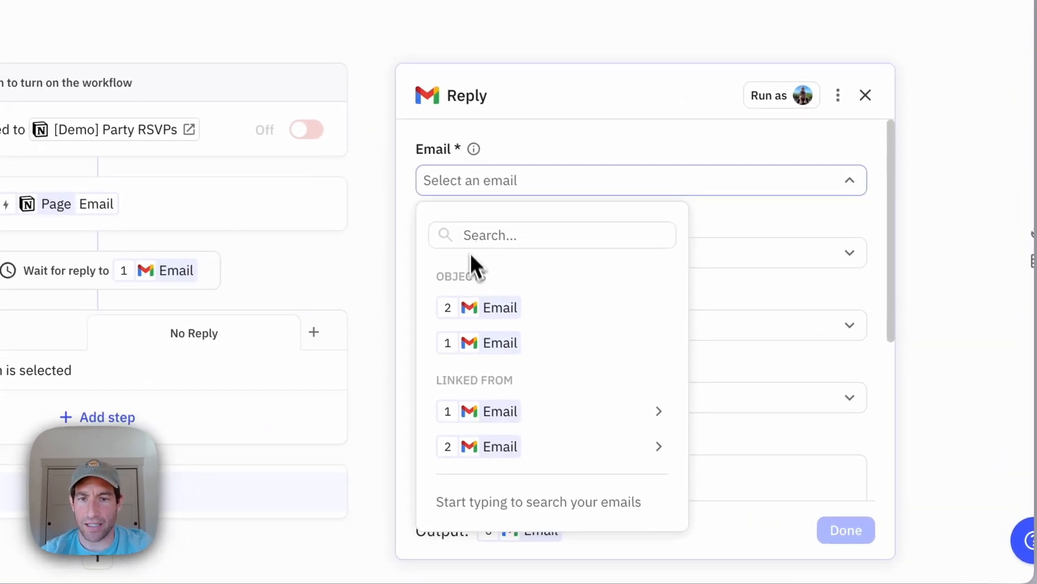
left_click(478, 342)
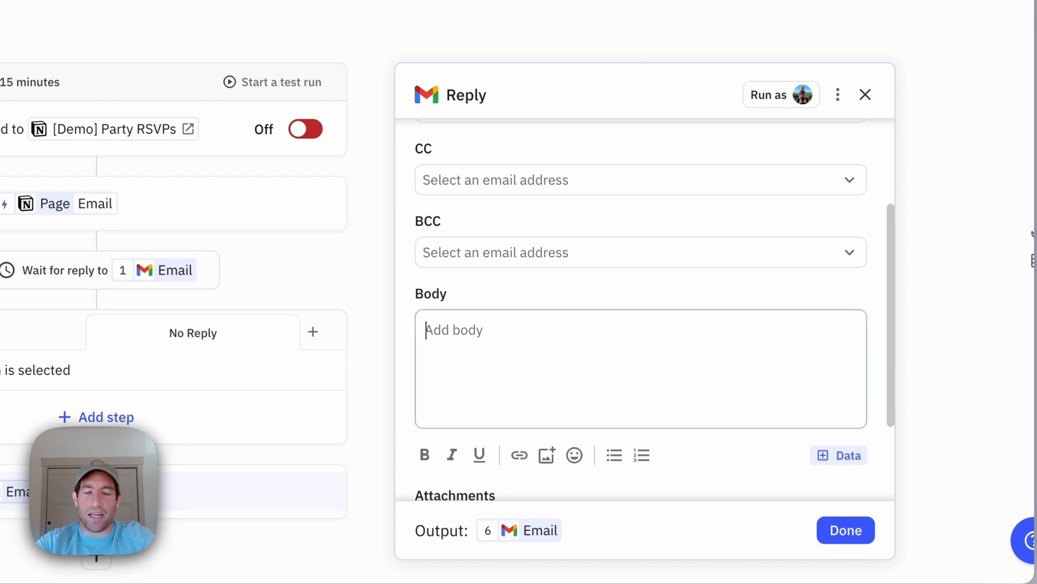
Write the reply body 'Quick reminder, let me know if you can make it!' and finish the step
type("Quick reminde")
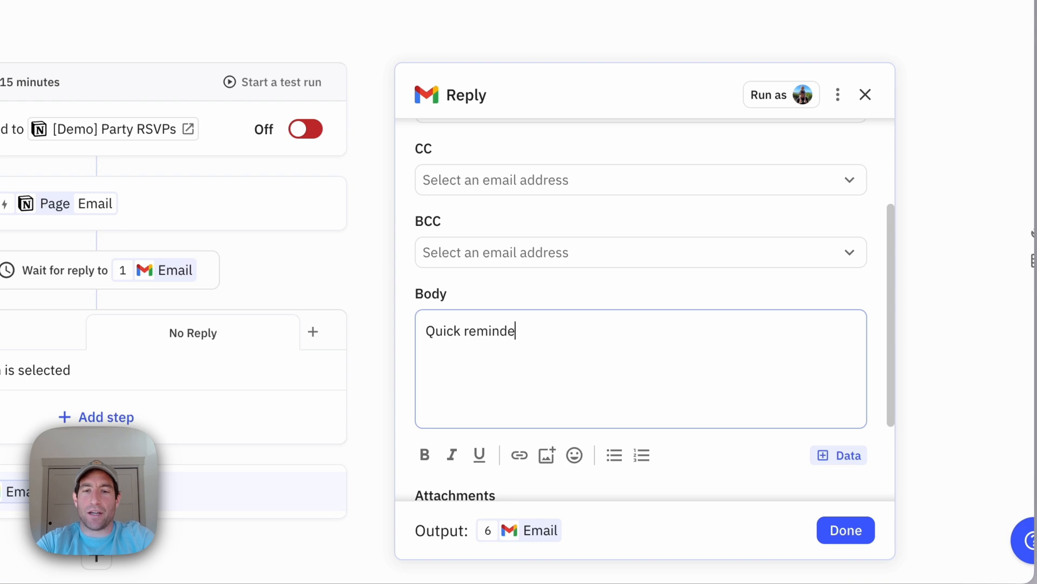
type(", let me know if y")
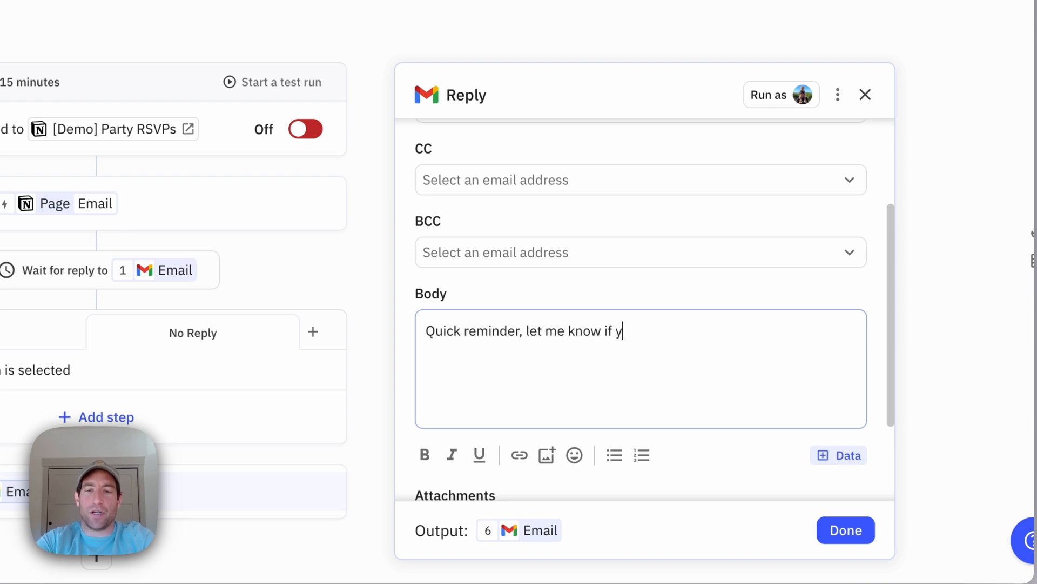
type("ou can make it!")
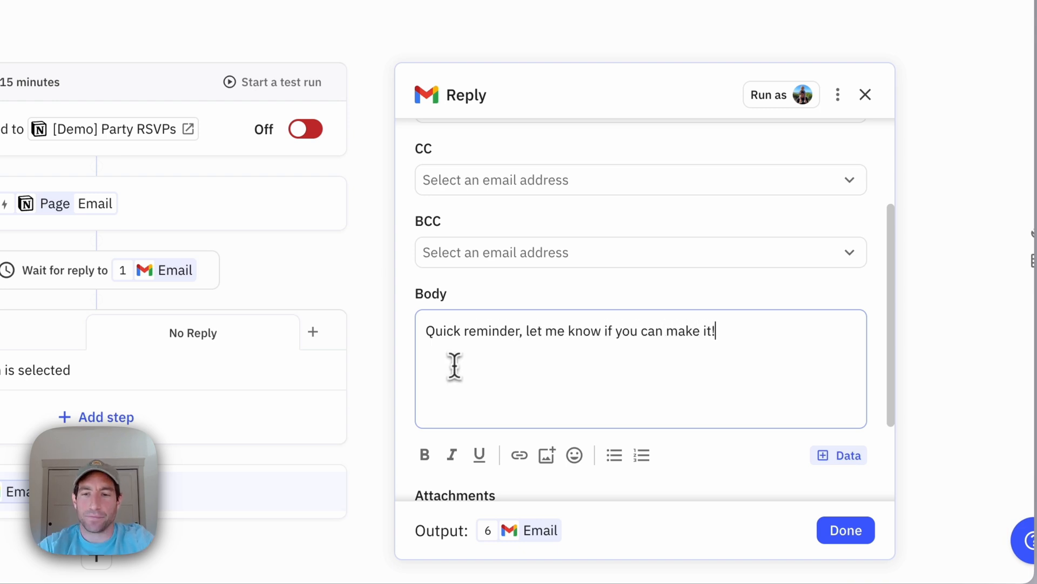
left_click(846, 530)
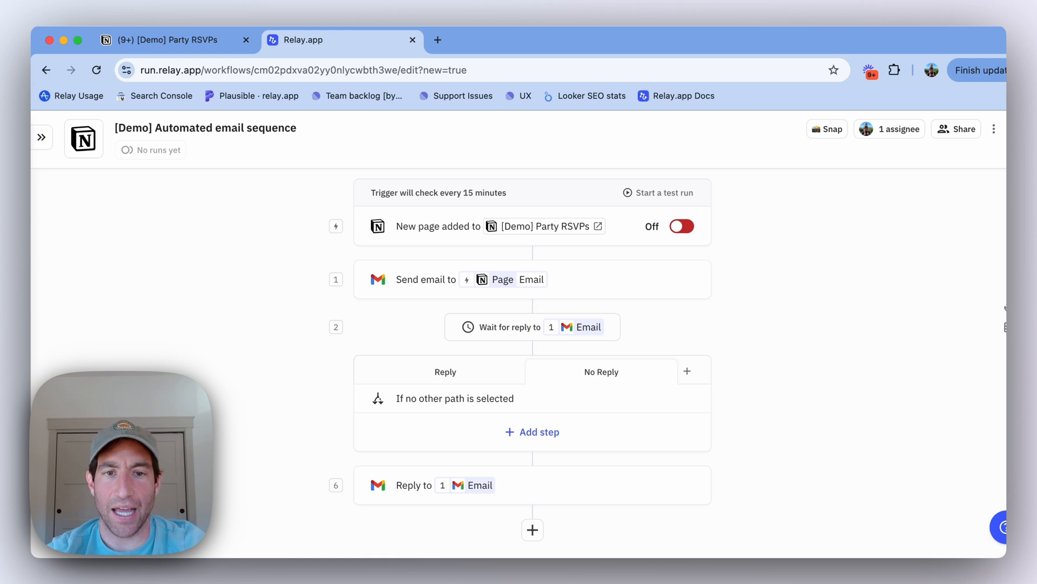
mouse_move(532, 529)
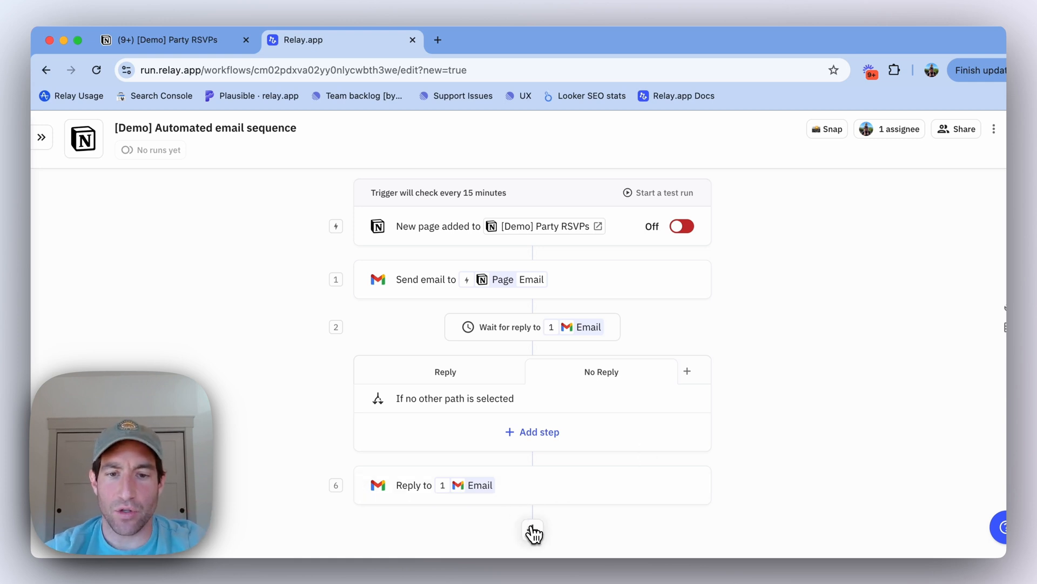
Add a Gmail Wait for reply step watching email 6
left_click(533, 533)
type("wait for reply")
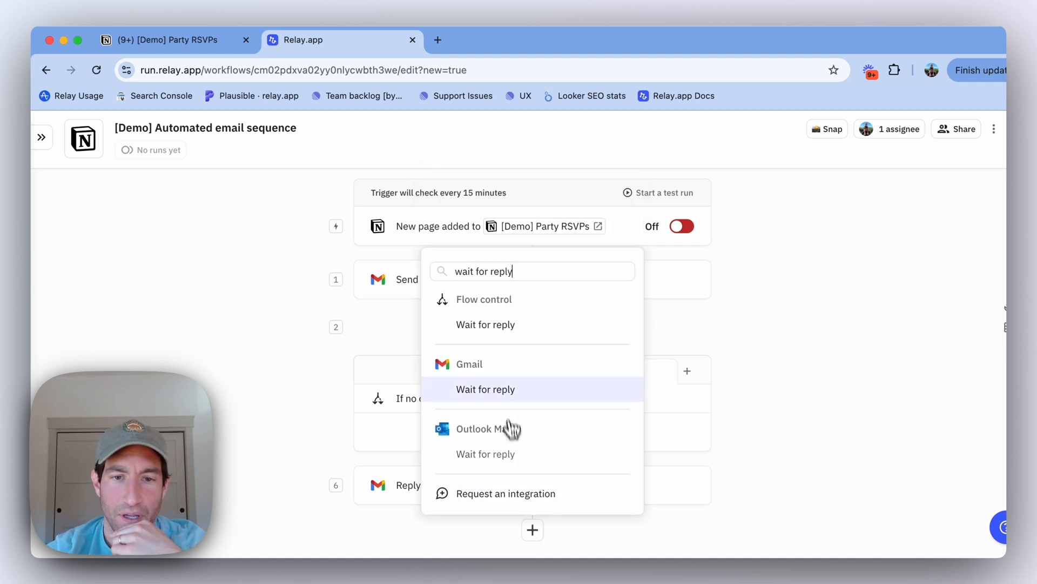
left_click(486, 389)
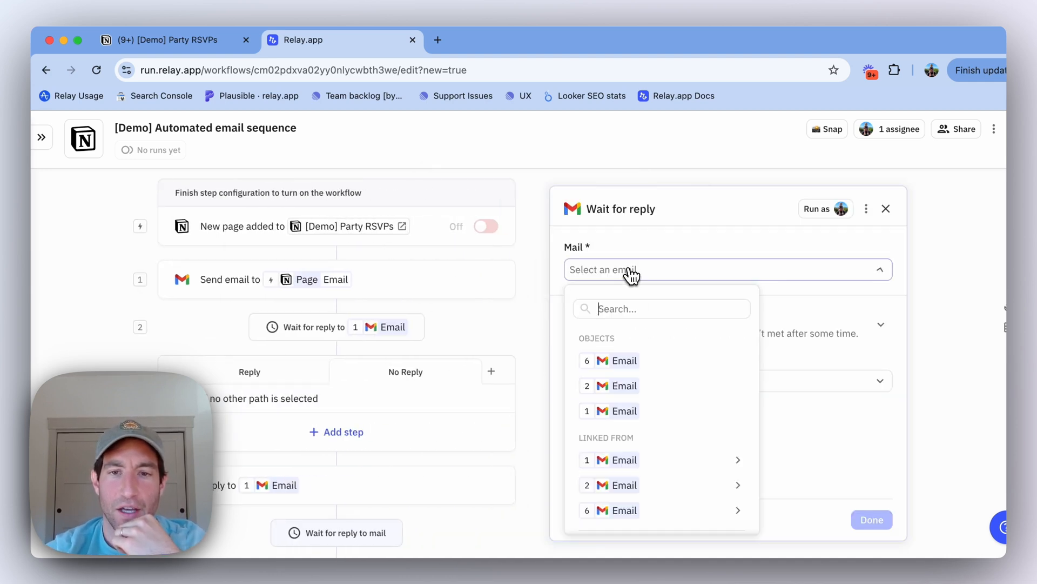
left_click(616, 360)
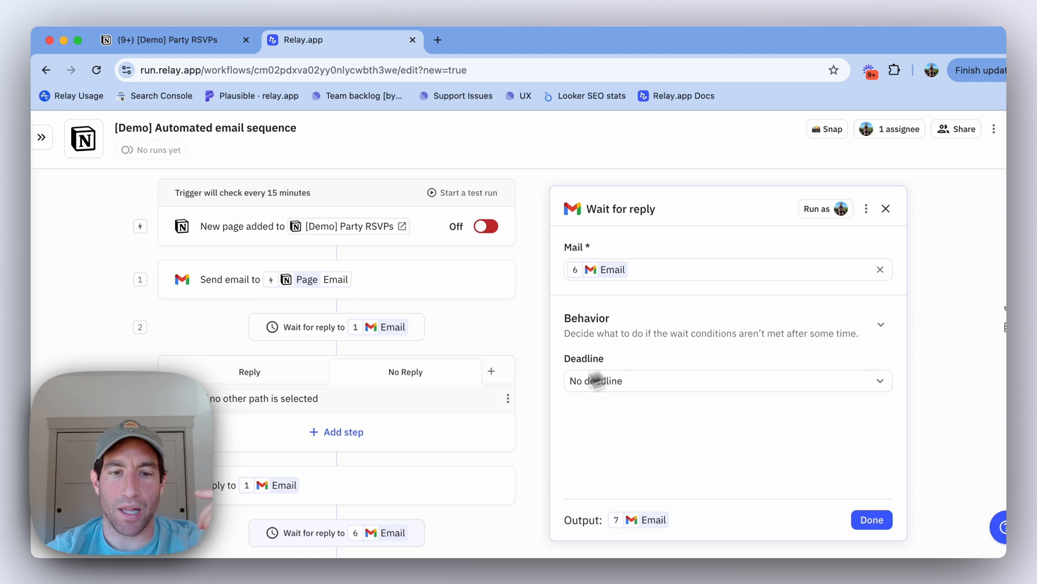
scroll("down", 3)
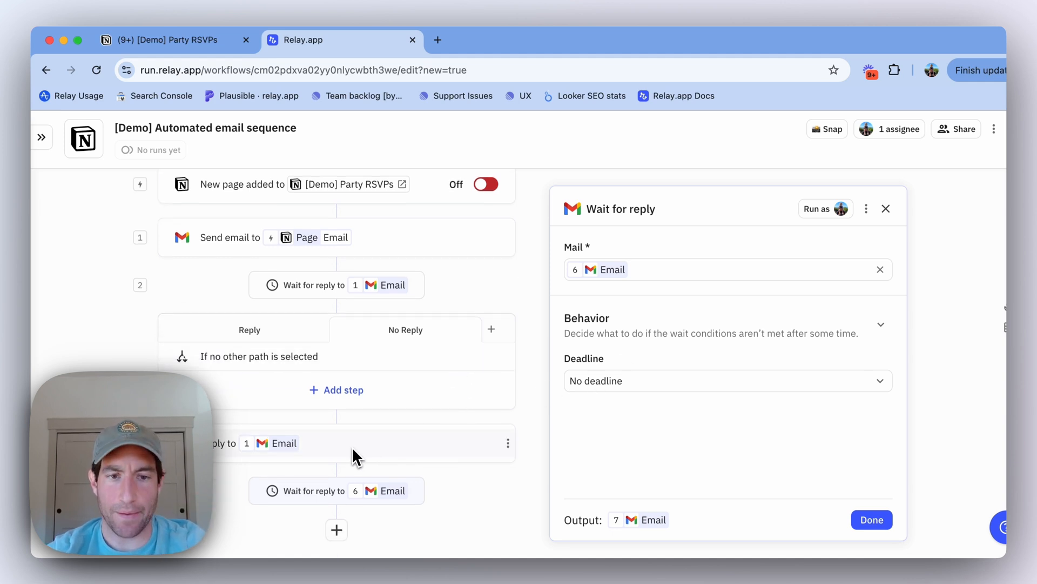
mouse_move(357, 453)
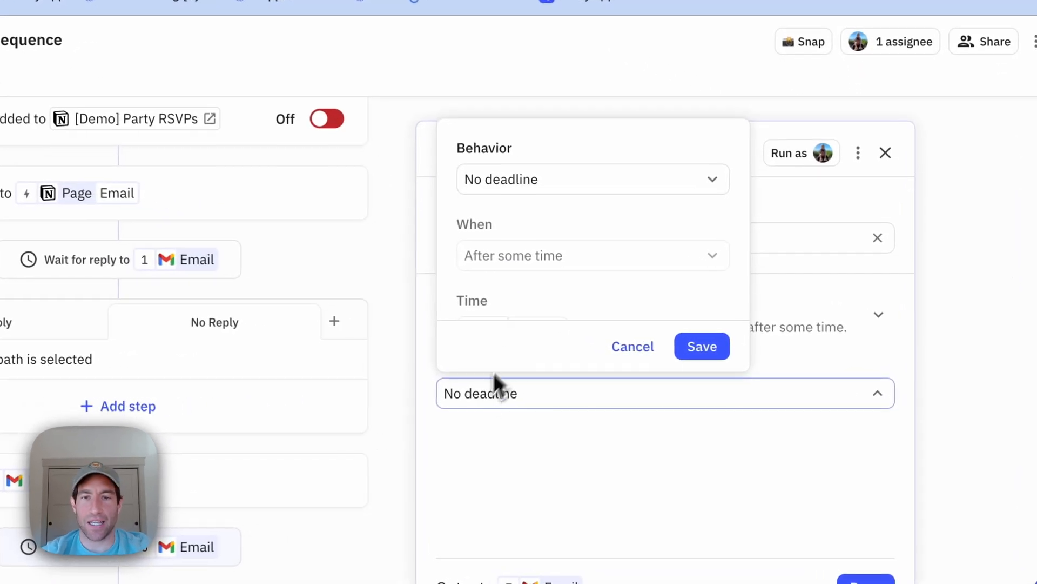
Set the deadline to continue the run 7 days after email 6's send time
left_click(591, 179)
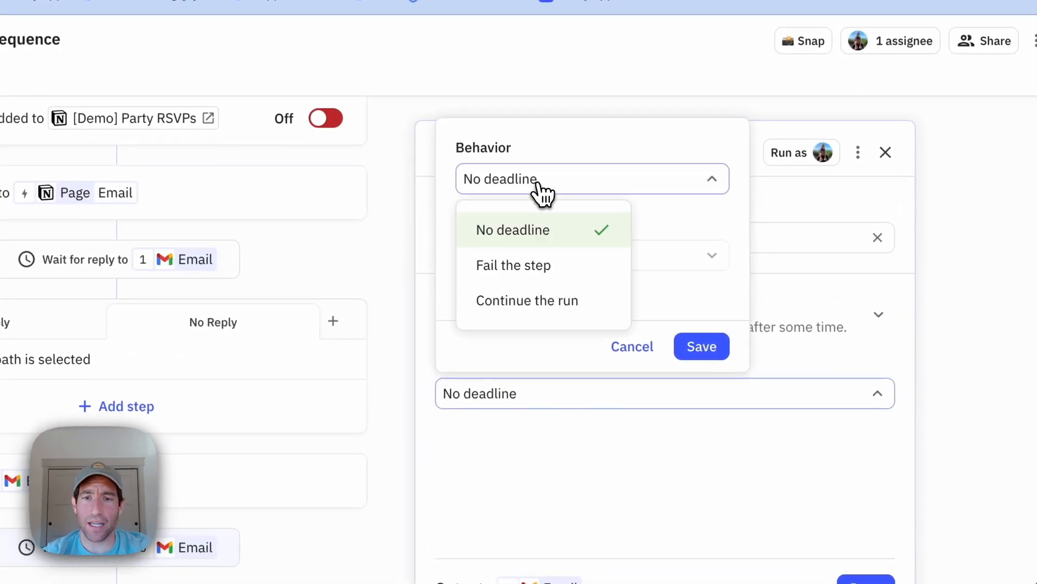
left_click(527, 301)
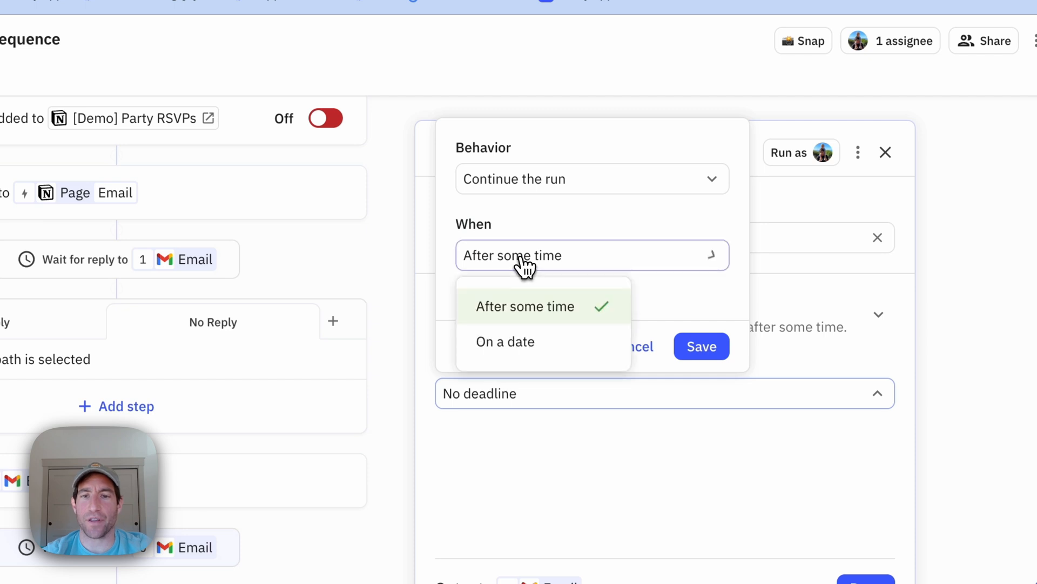
left_click(506, 342)
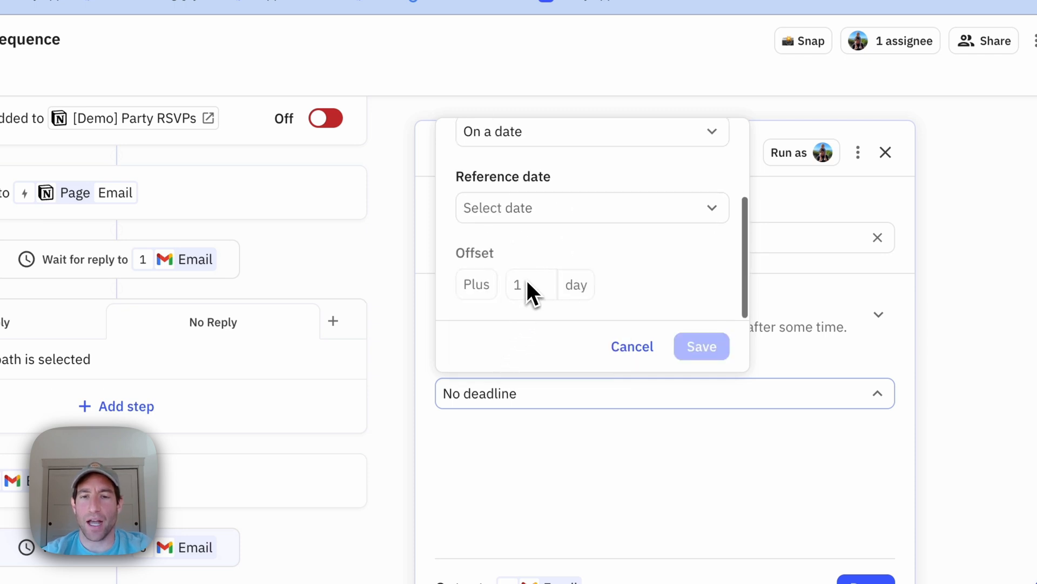
left_click(591, 208)
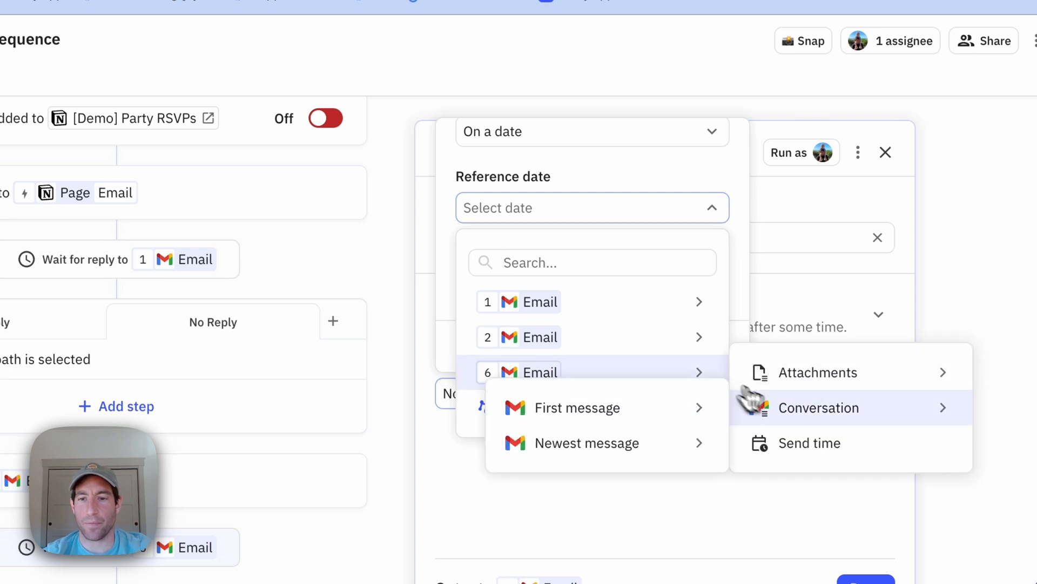
left_click(808, 442)
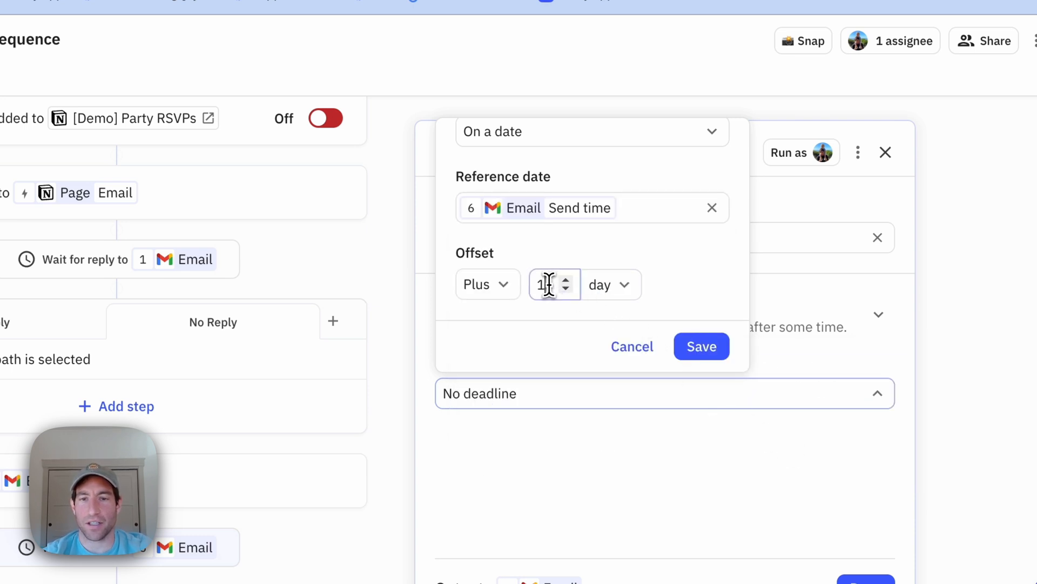
type("7")
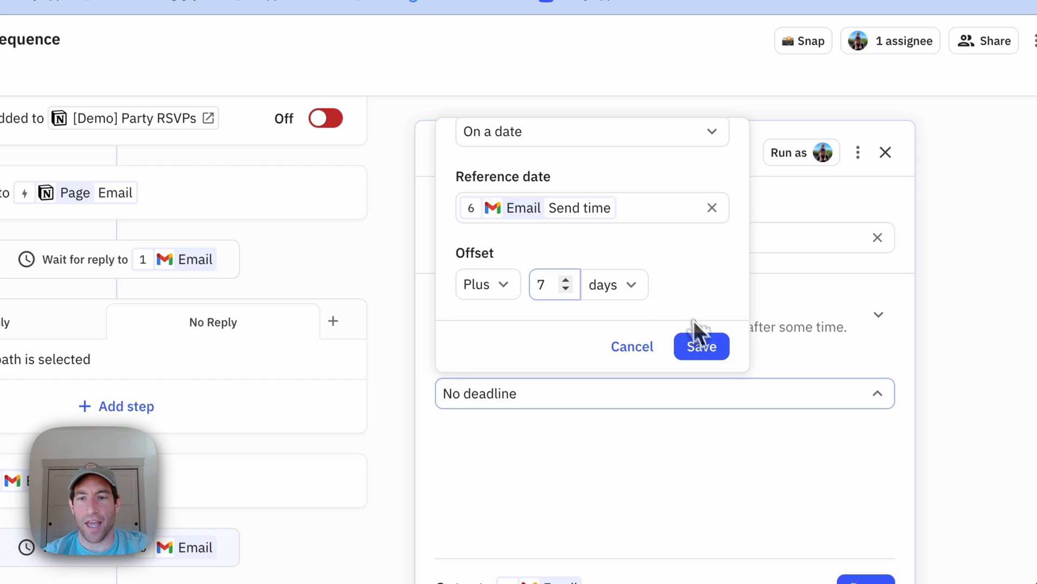
left_click(701, 346)
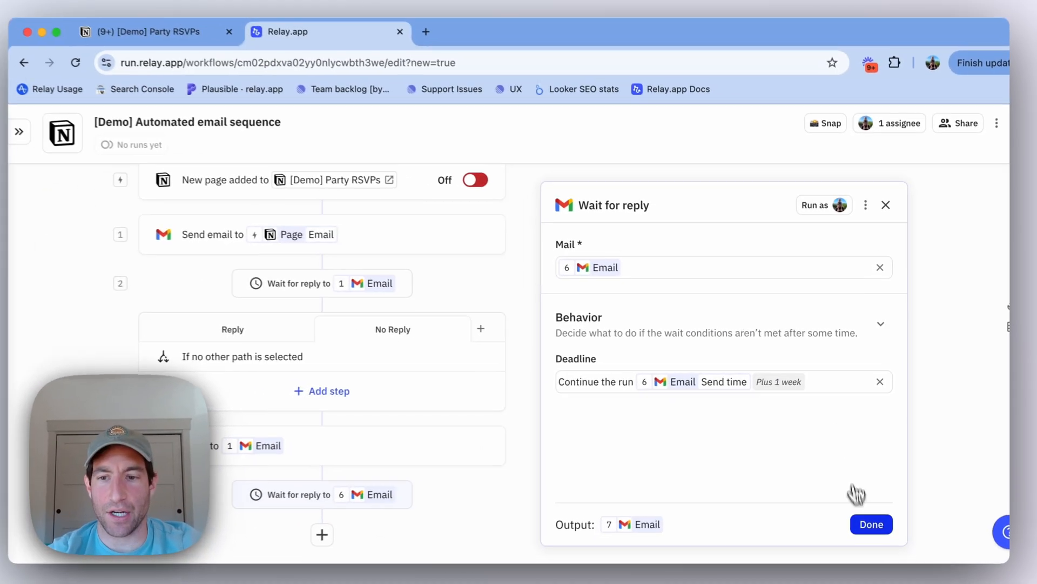
left_click(872, 524)
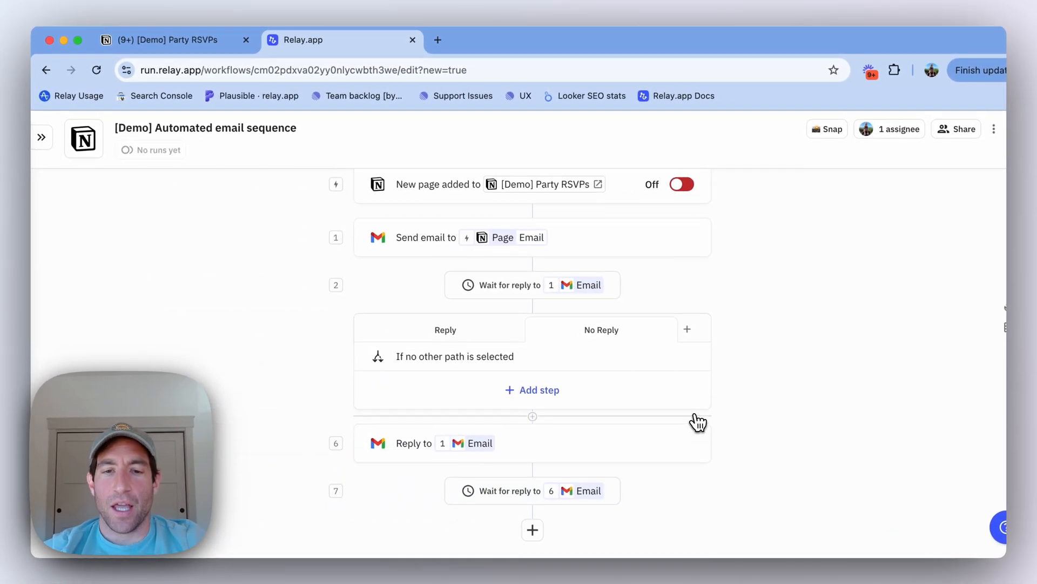
Add a Paths step after step 7 with paths named Reply and No Reply
left_click(532, 530)
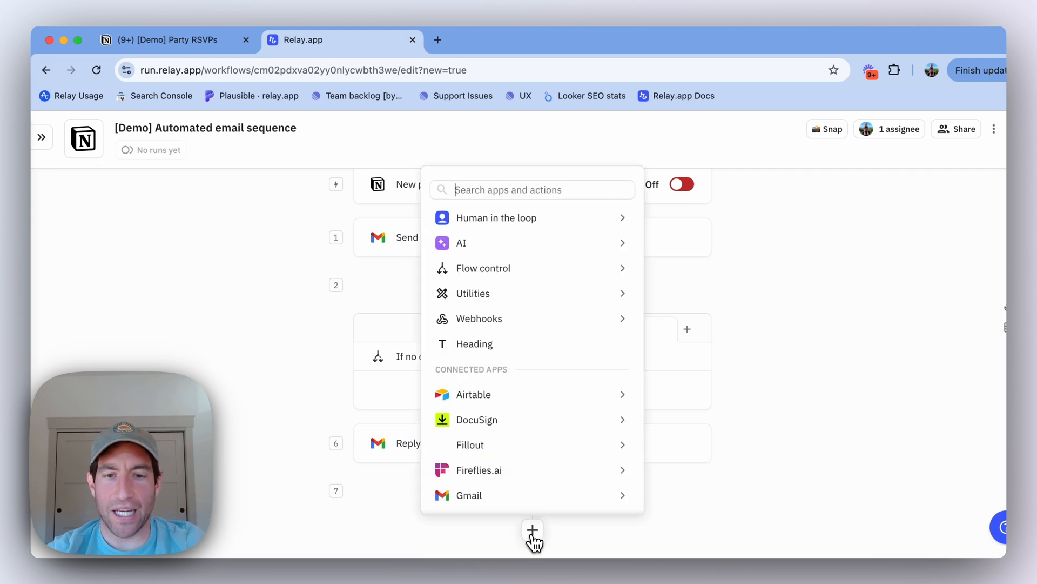
mouse_move(700, 254)
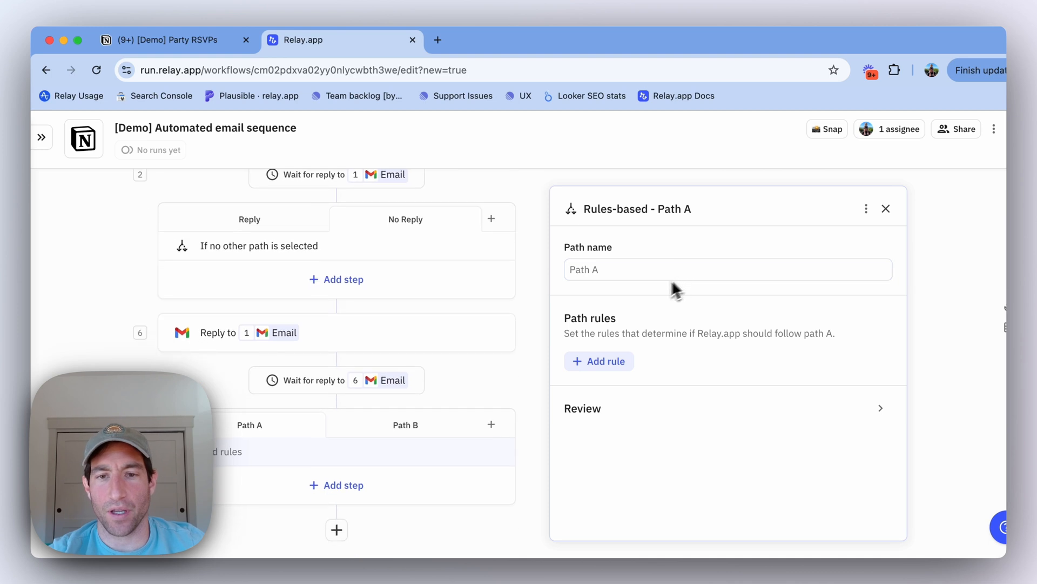
type("Reply")
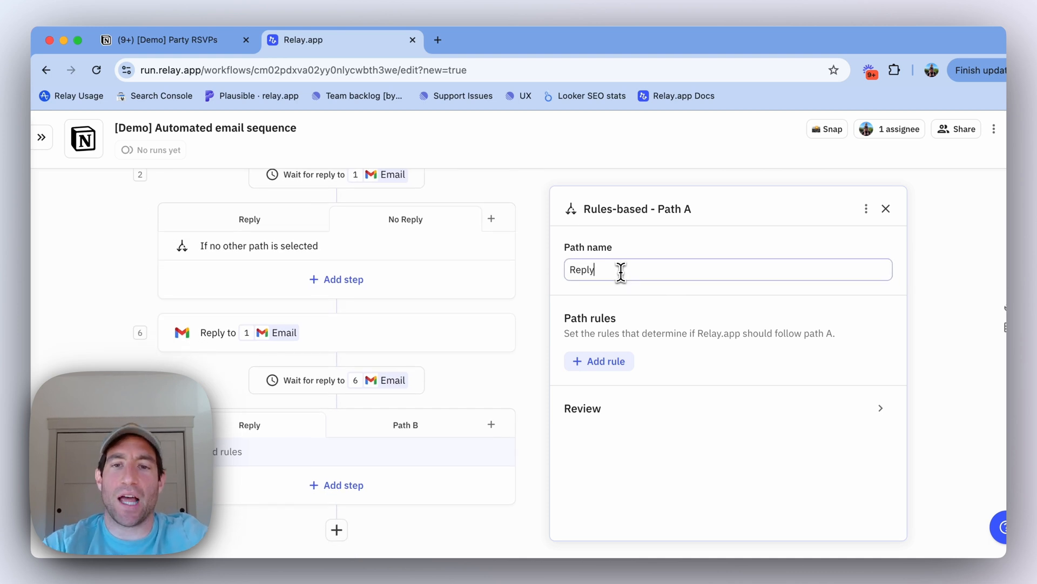
left_click(405, 424)
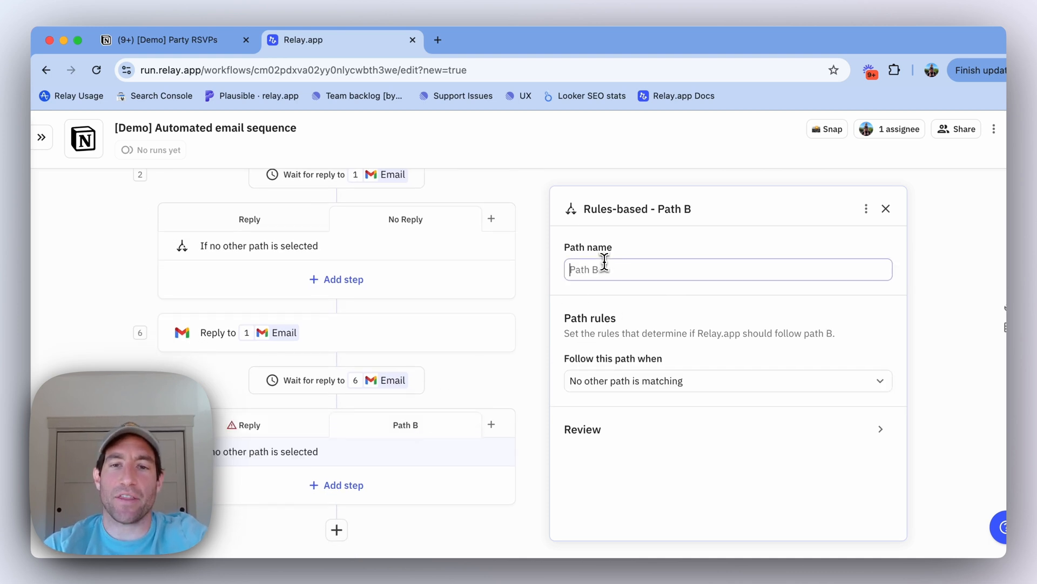
type("No Reply")
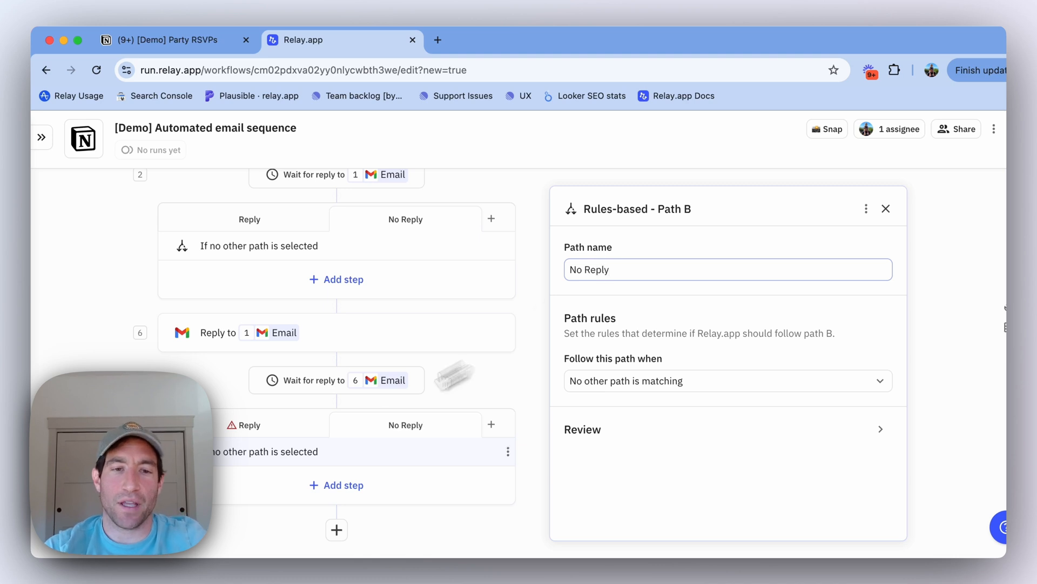
Give the Reply path the rule 'step 7 Email is not empty'
left_click(250, 424)
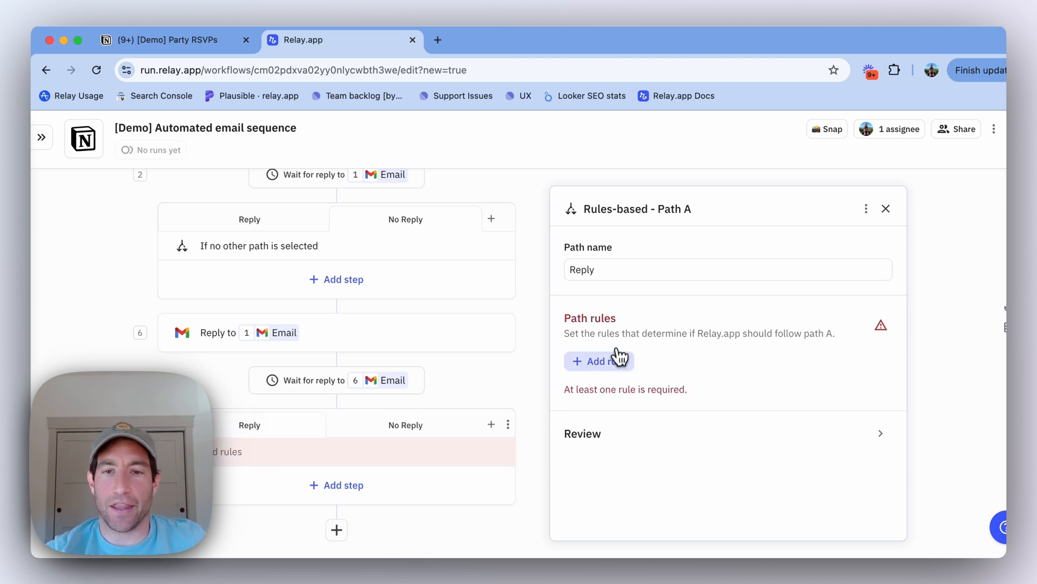
left_click(599, 360)
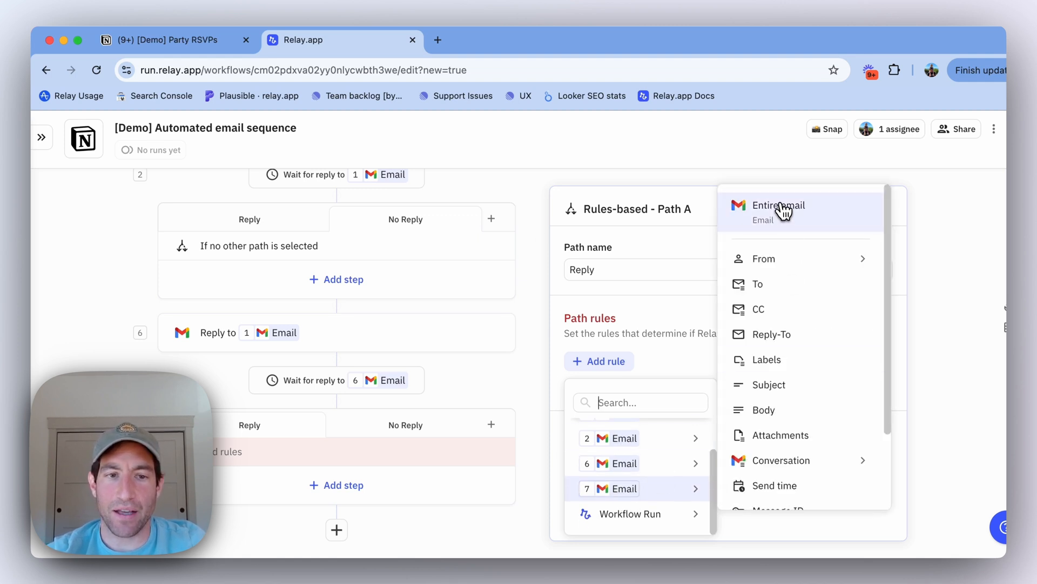
left_click(779, 205)
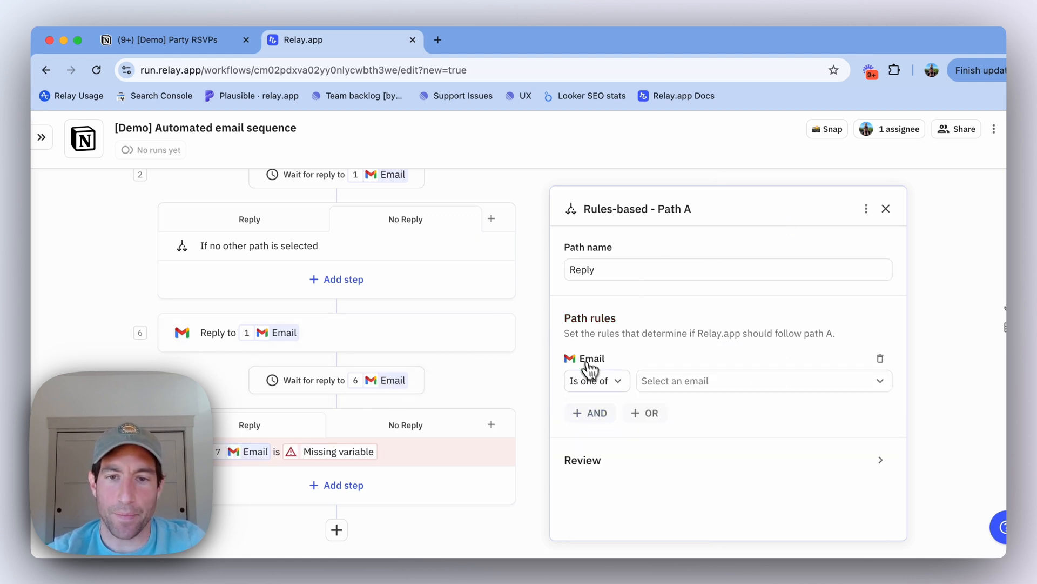
left_click(595, 380)
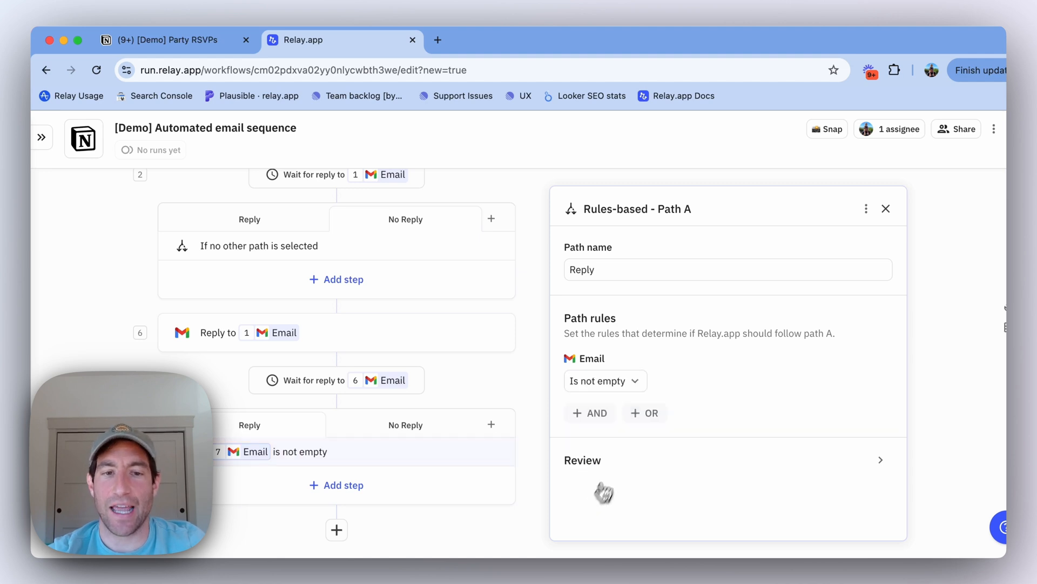
left_click(885, 208)
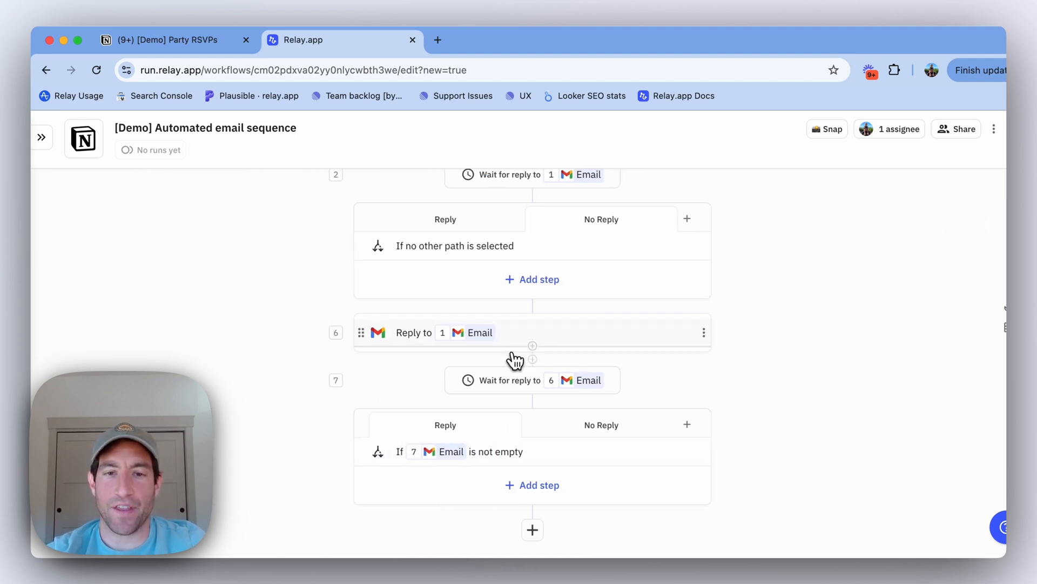
Add an AI Extract step to the Reply path with Boolean field 'attending the party?'
scroll("up", 3)
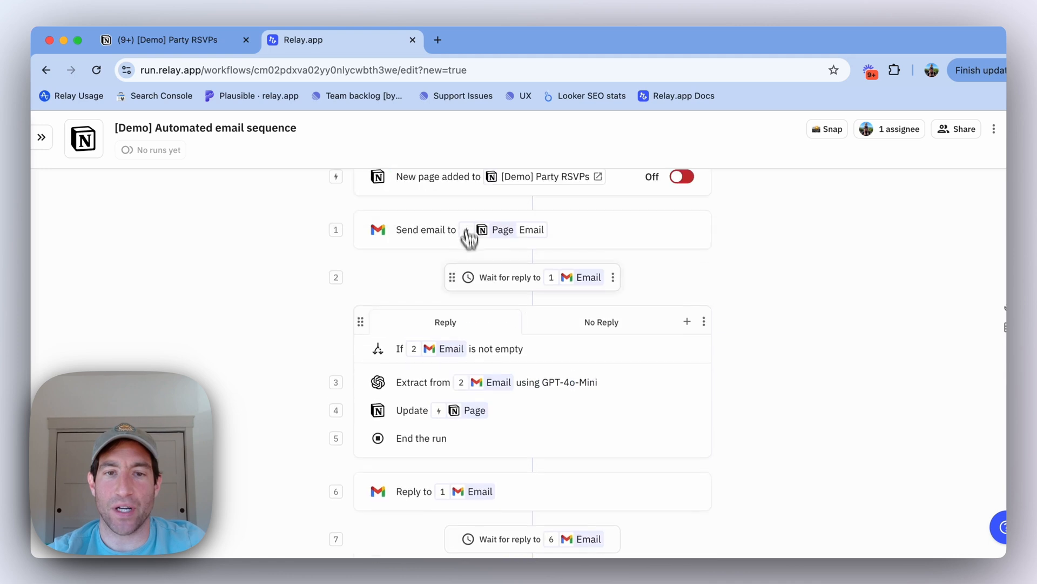
scroll("down", 3)
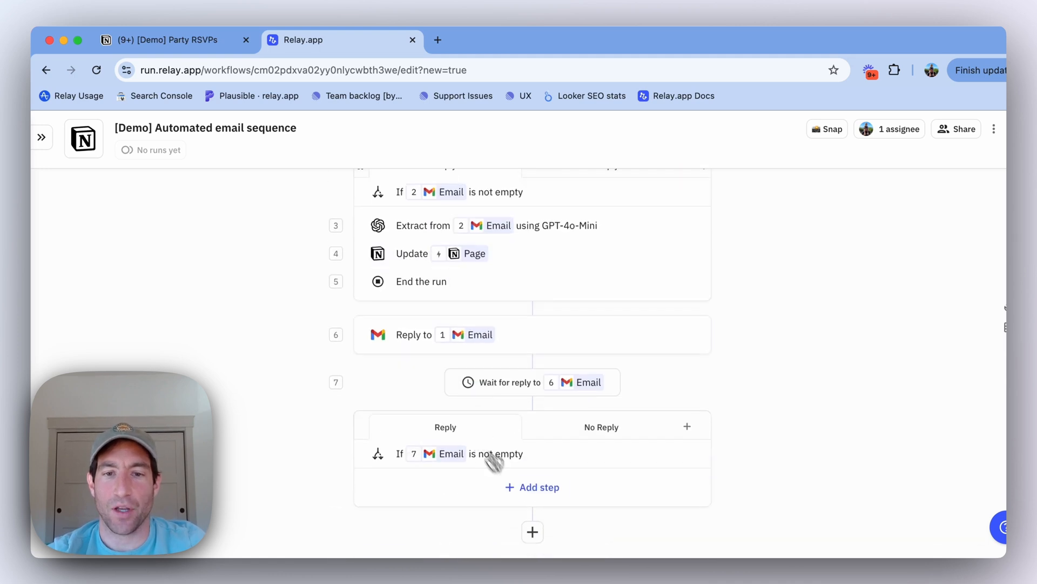
left_click(532, 531)
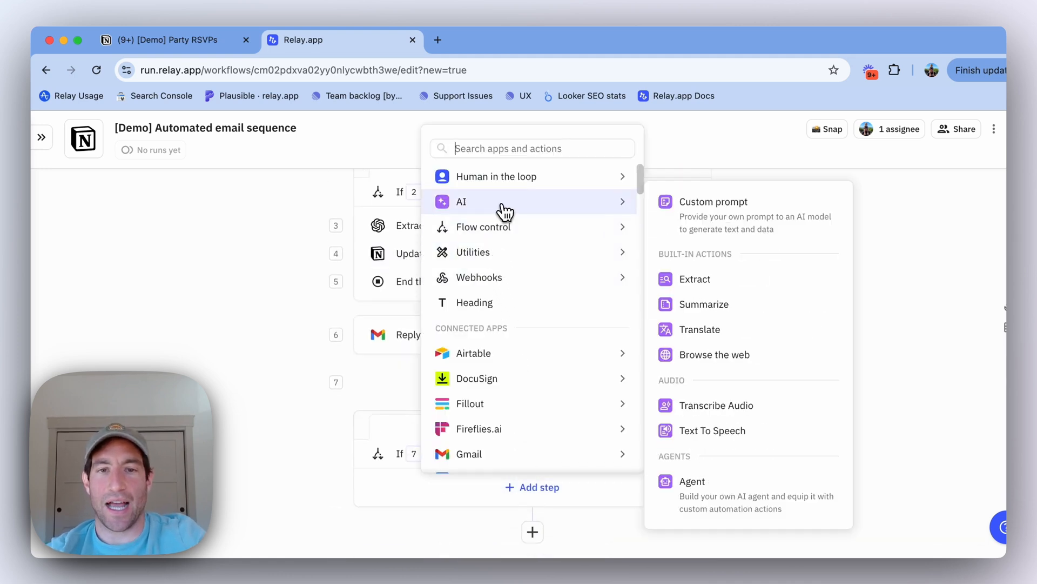
left_click(695, 279)
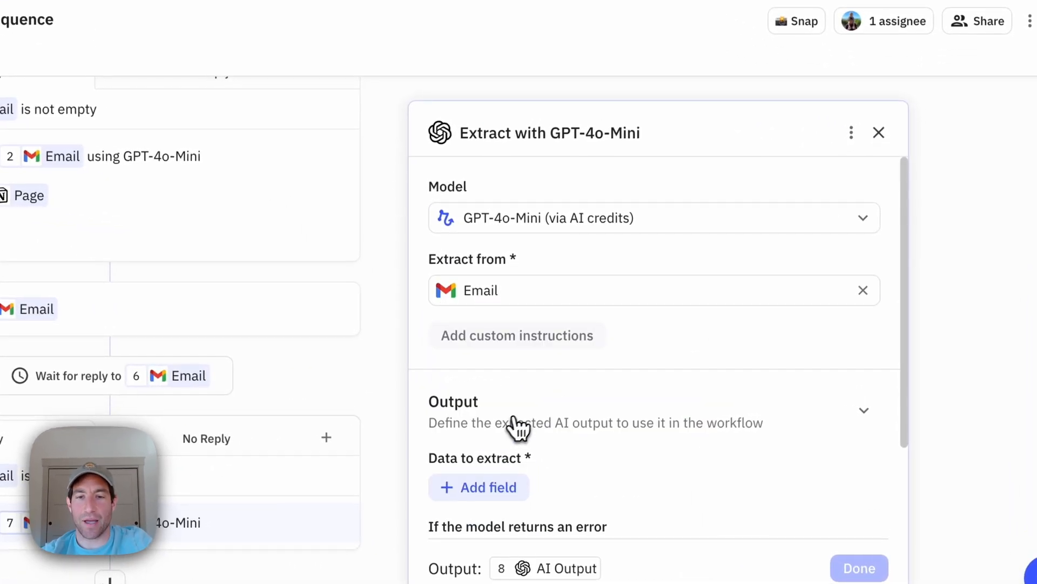
left_click(479, 486)
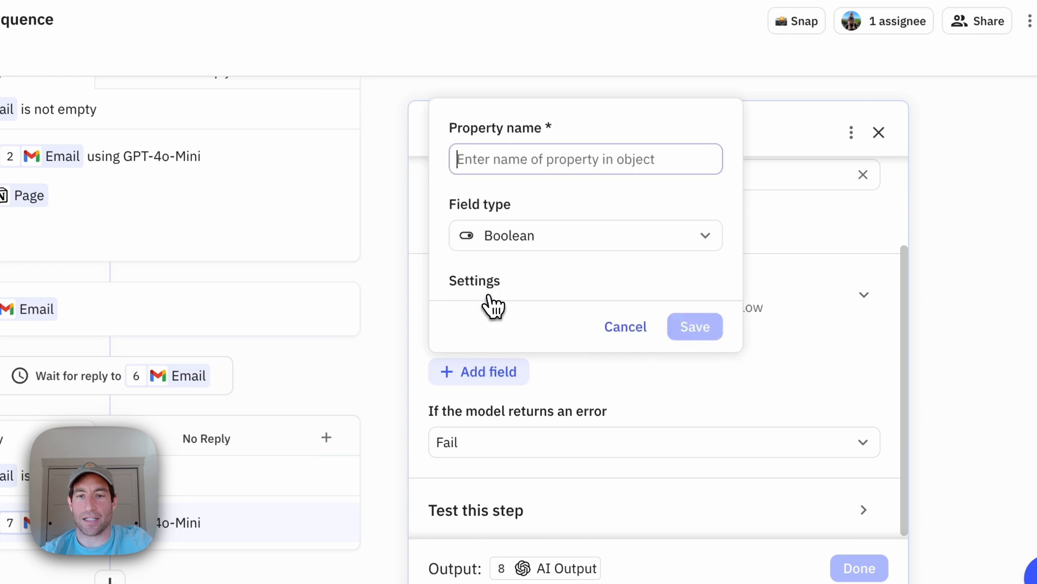
type("attending th")
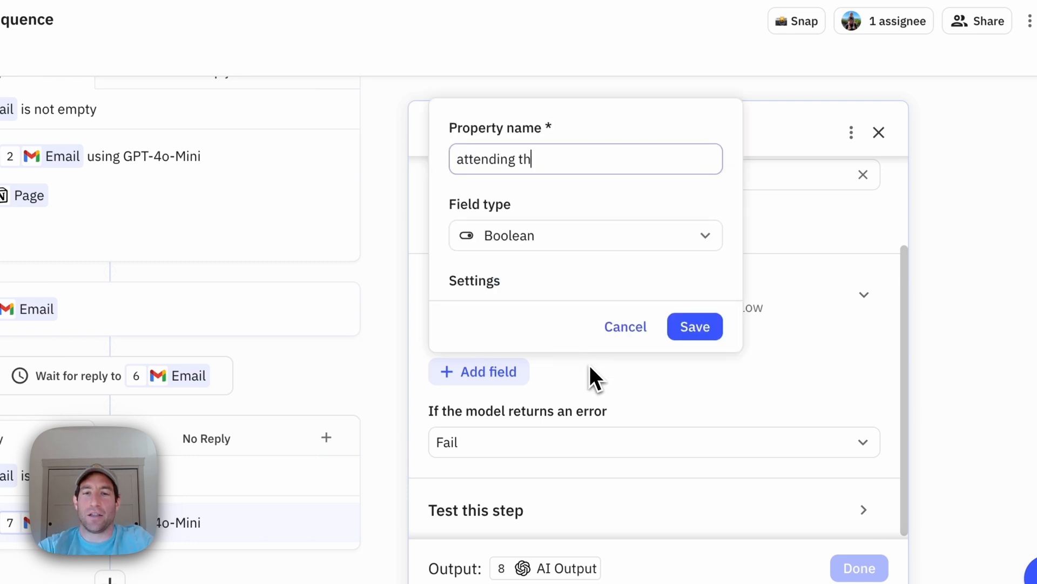
left_click(695, 326)
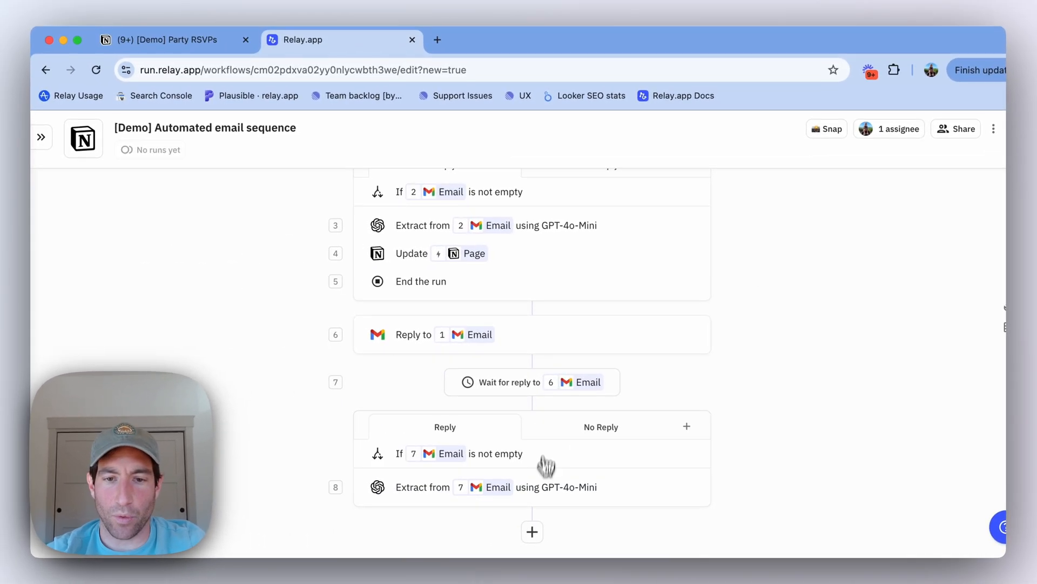
Add a Notion Update page step on the trigger page, setting Attending from AI Output
left_click(531, 531)
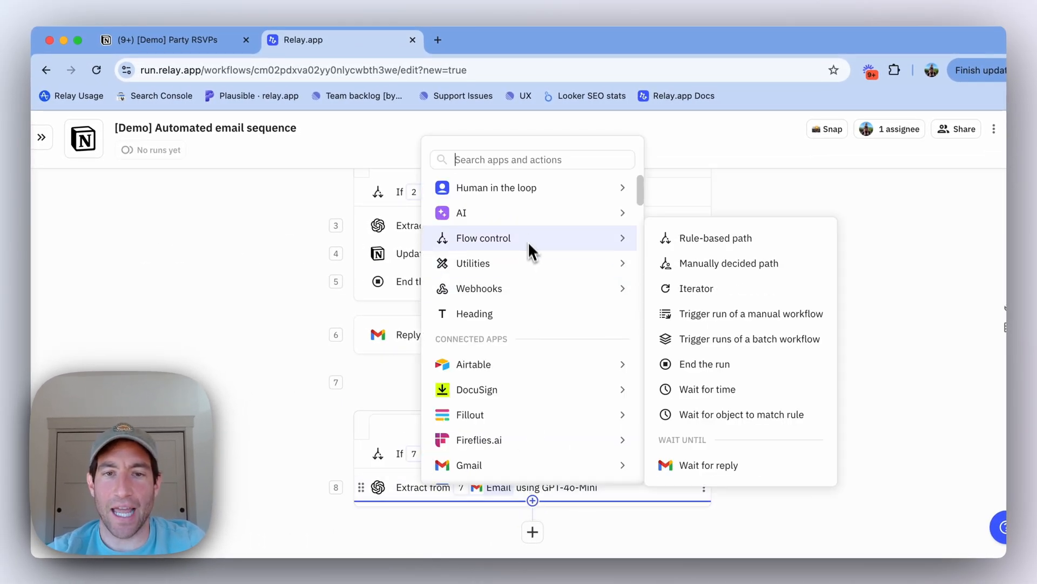
type("update pag")
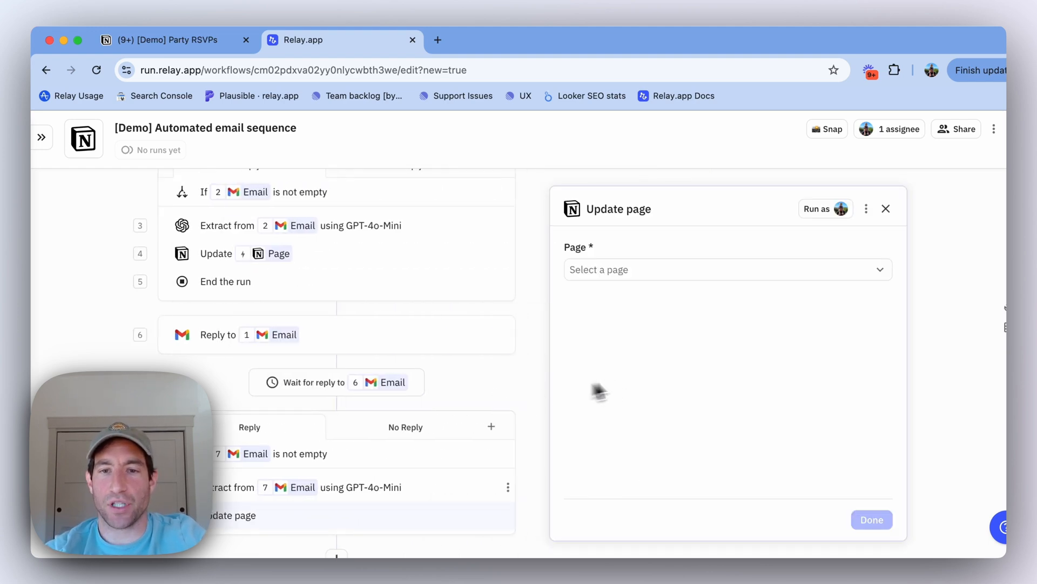
left_click(492, 285)
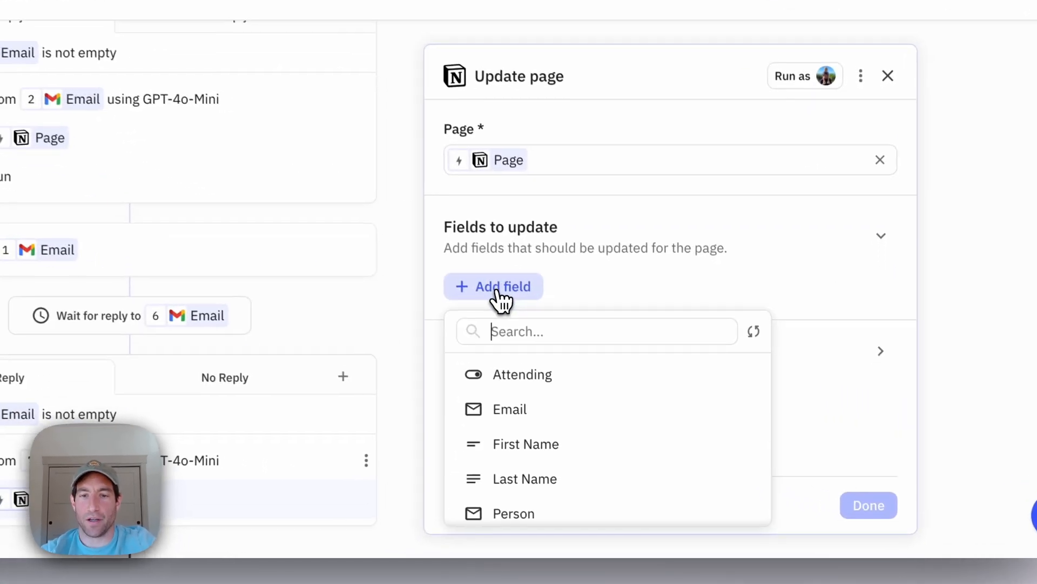
left_click(522, 374)
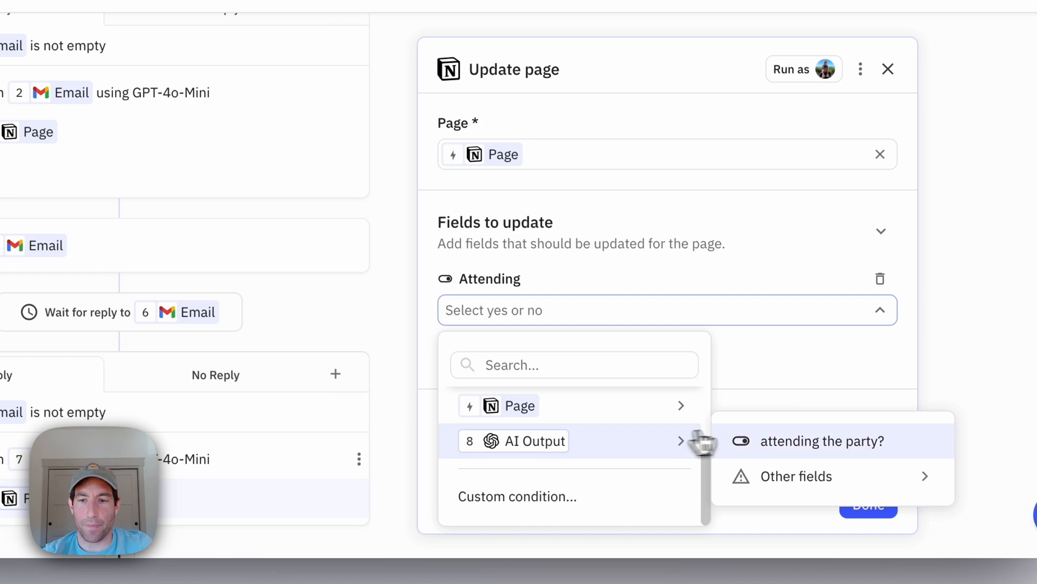
left_click(888, 68)
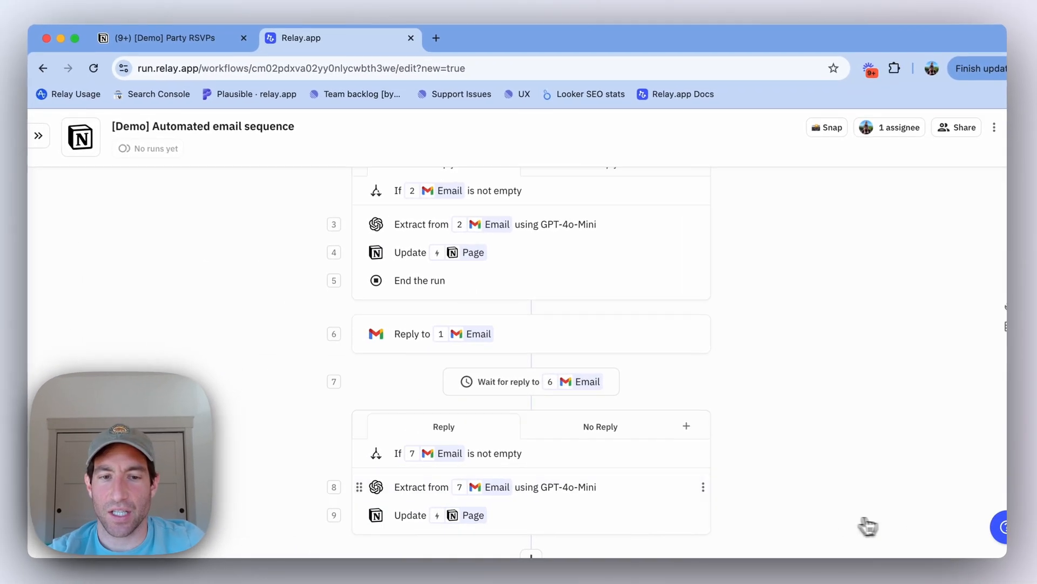
Add an End the run step after the page update
left_click(532, 529)
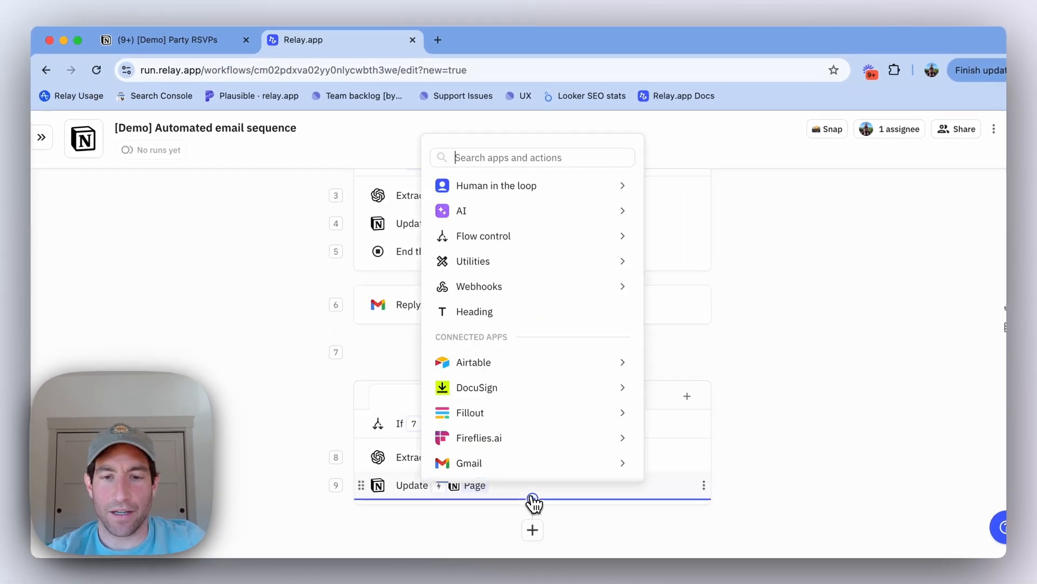
type("end")
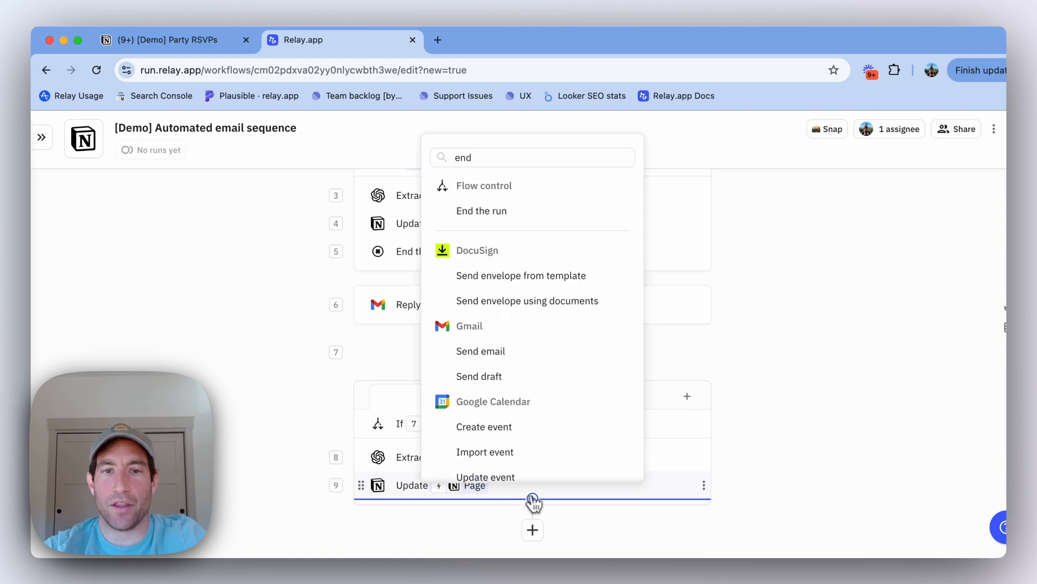
left_click(481, 210)
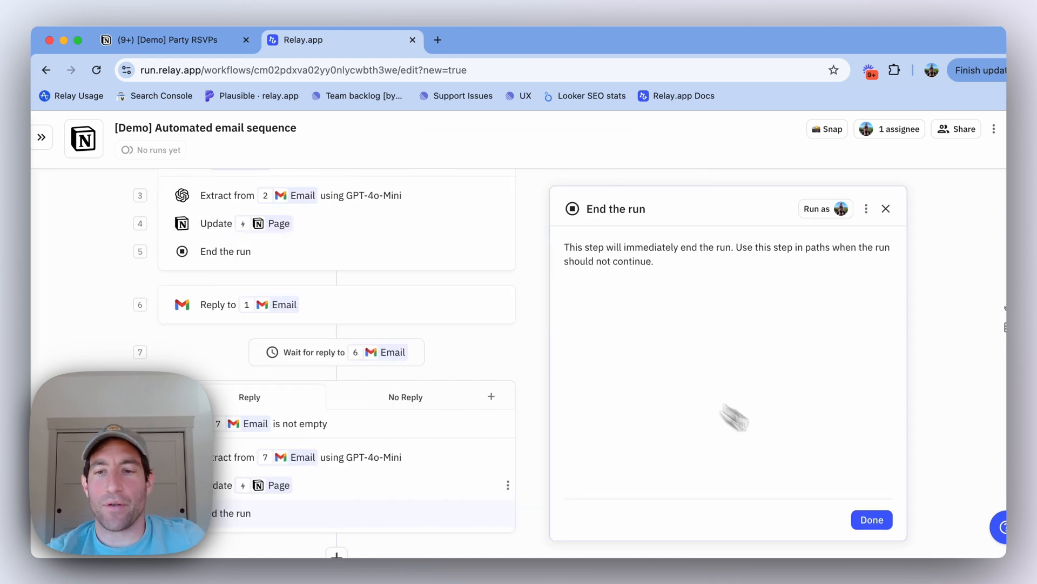
left_click(885, 209)
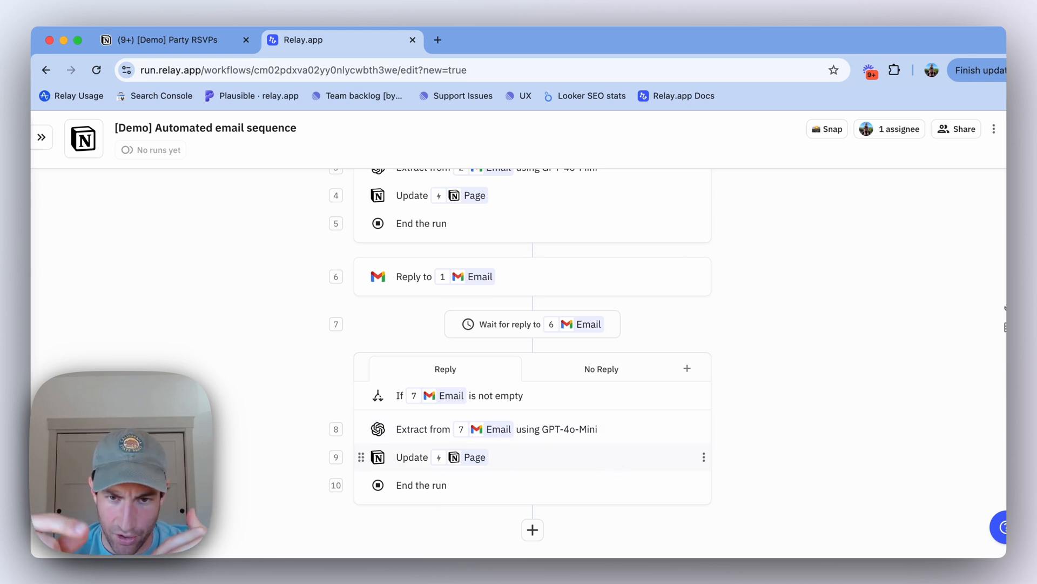
mouse_move(615, 470)
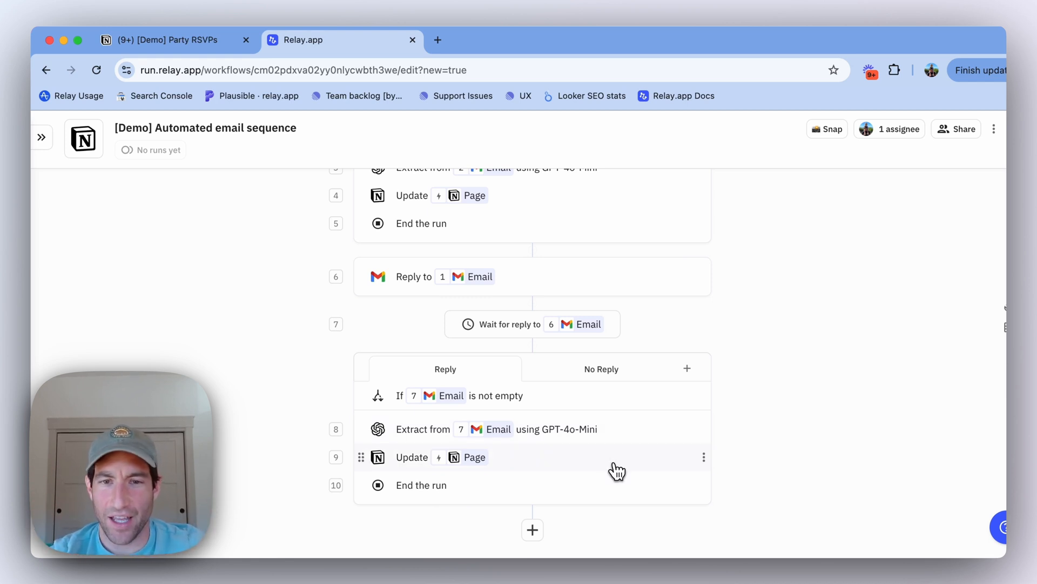
mouse_move(607, 395)
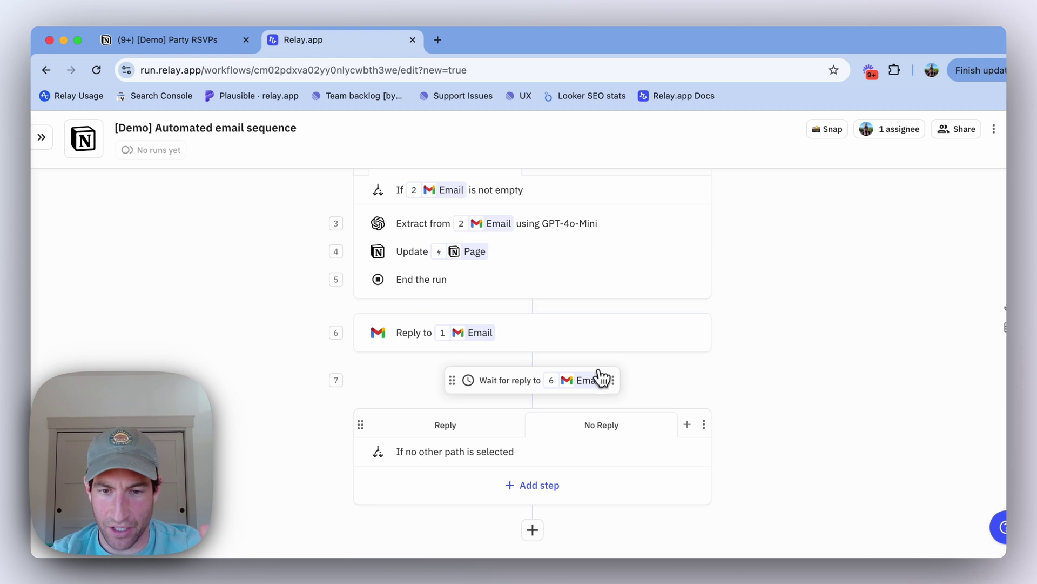
Add a Notion Update page step on the trigger page with Attending set to No
left_click(532, 485)
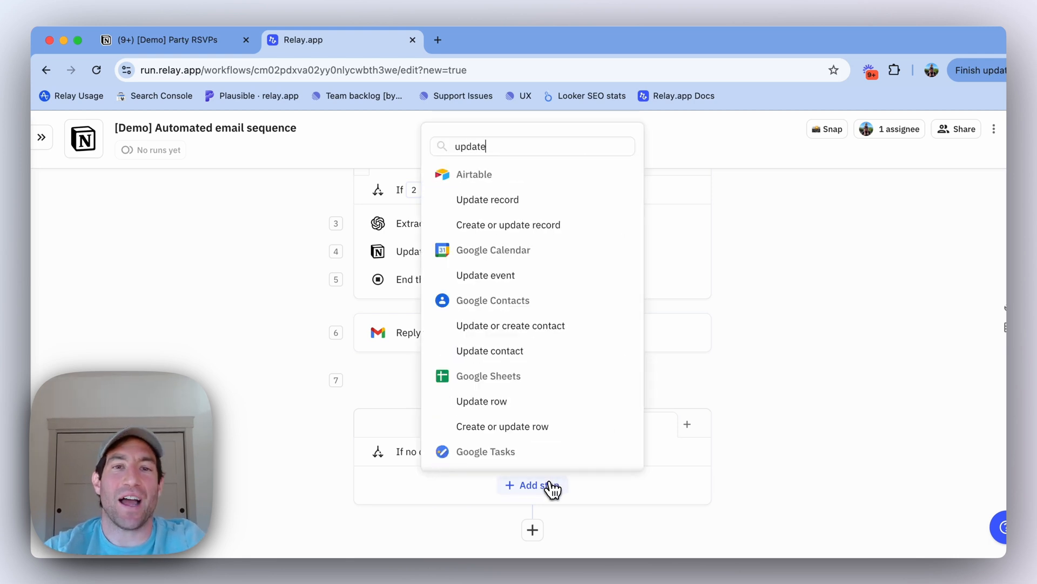
type("page")
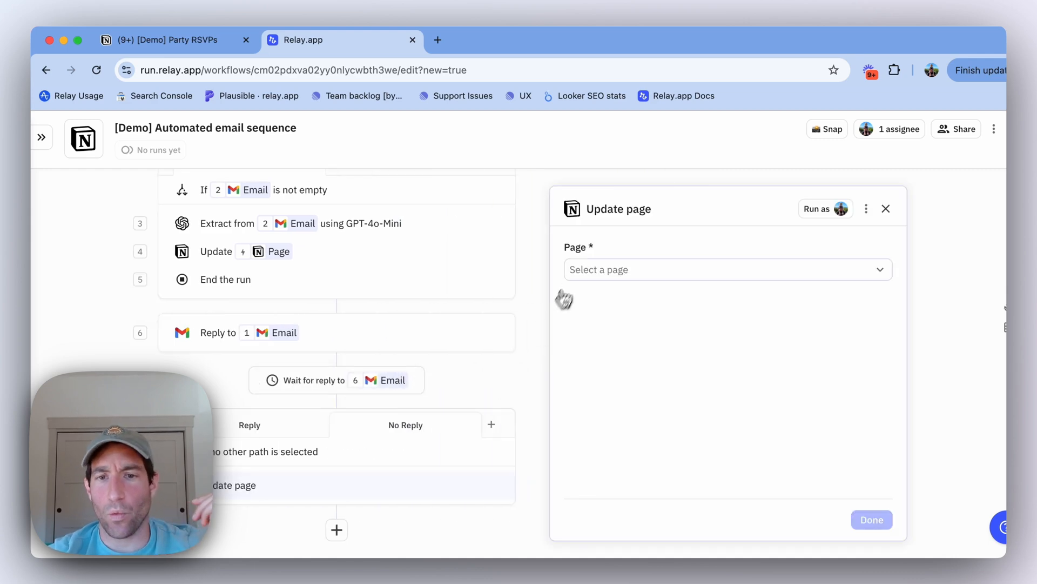
left_click(473, 287)
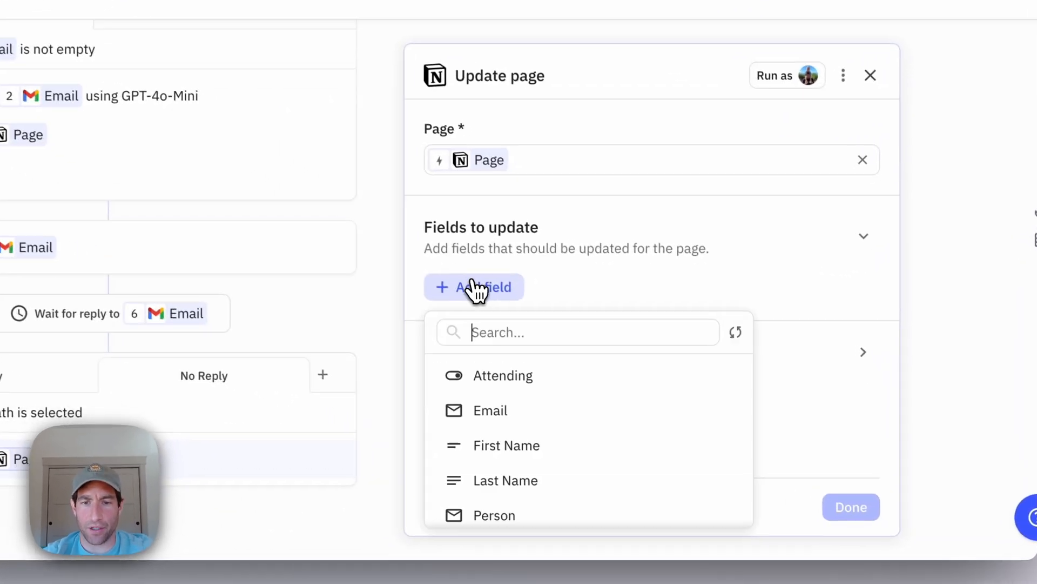
left_click(503, 375)
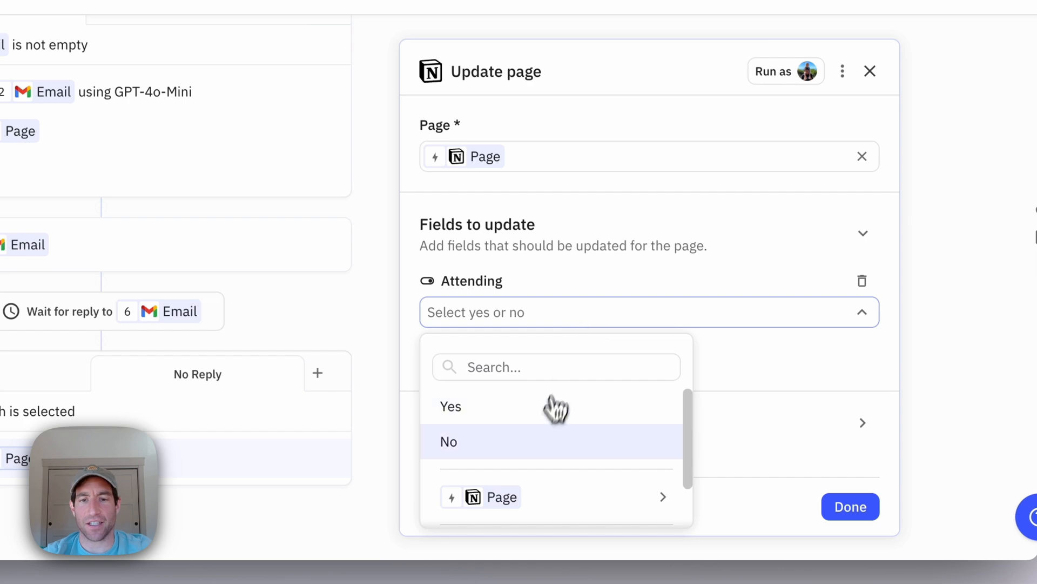
left_click(870, 71)
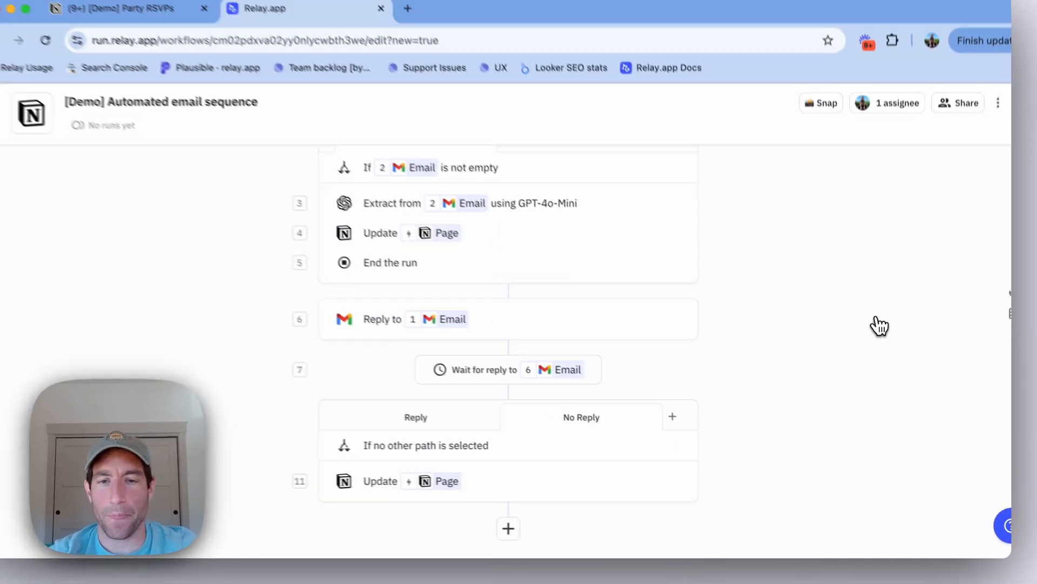
Scroll back to the top of the workflow to view the first wait's No Reply branch
scroll("up", 3)
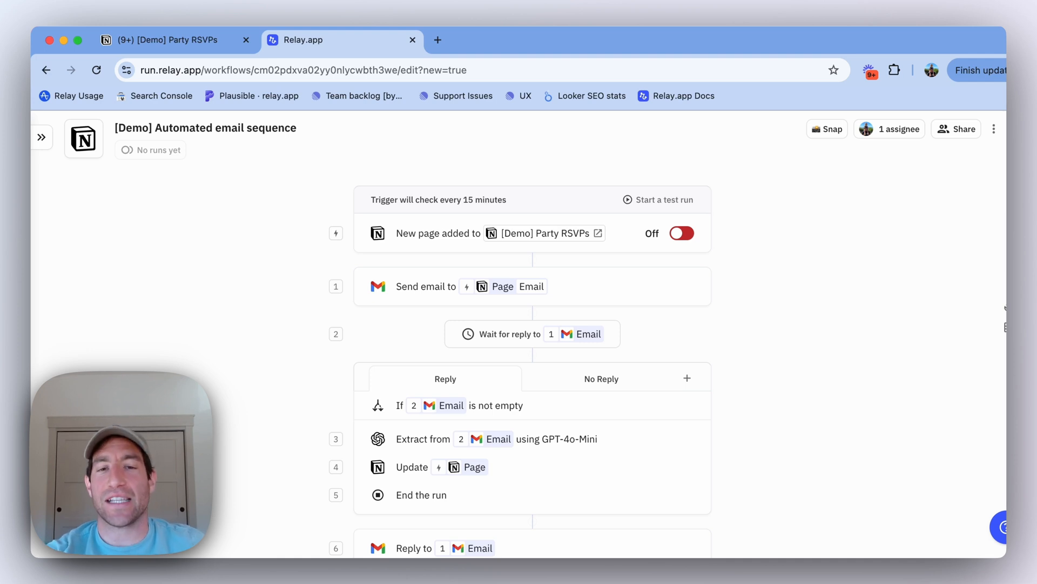
mouse_move(823, 357)
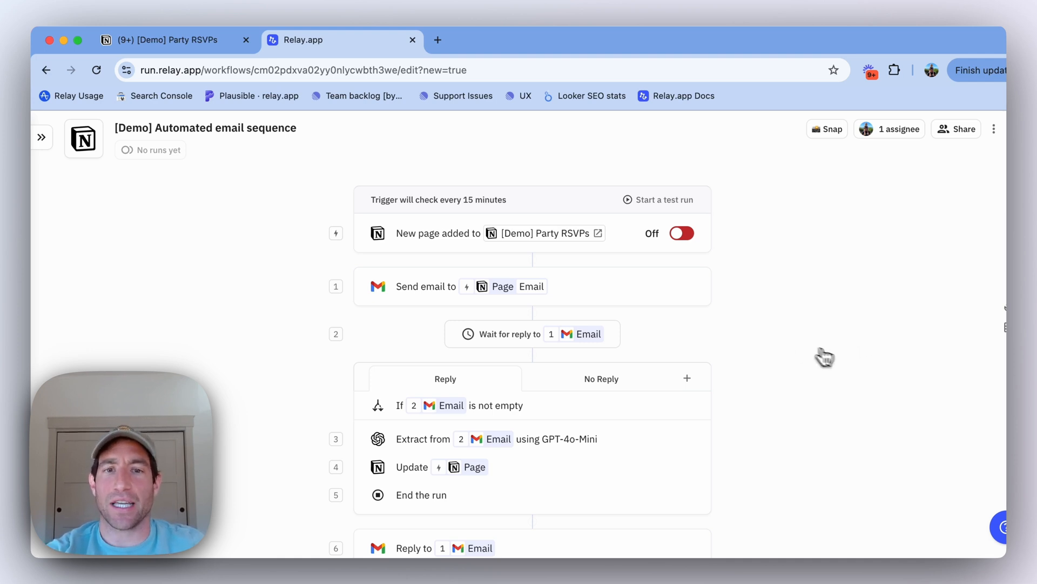
mouse_move(589, 307)
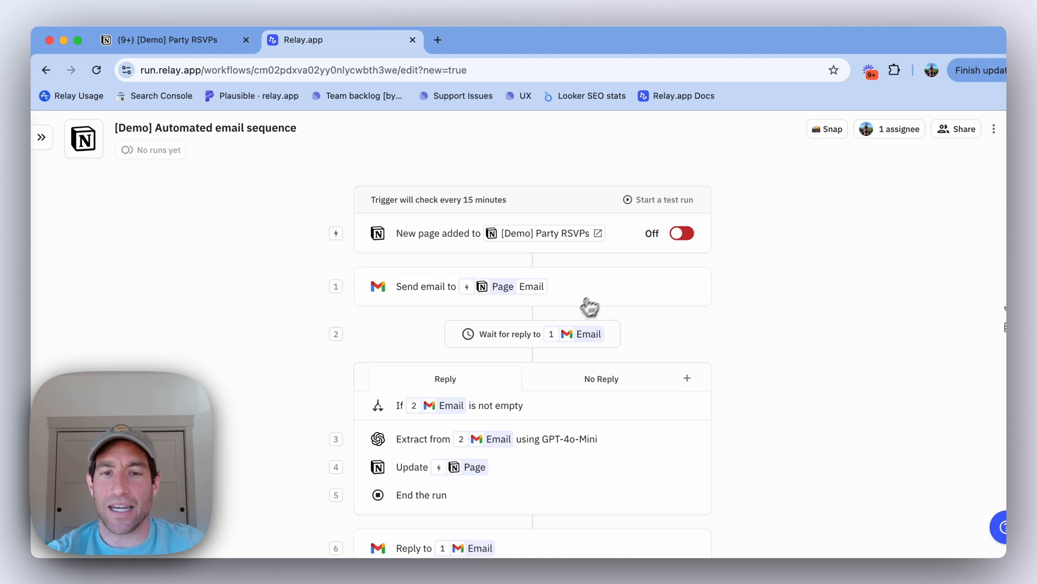
scroll("down", 3)
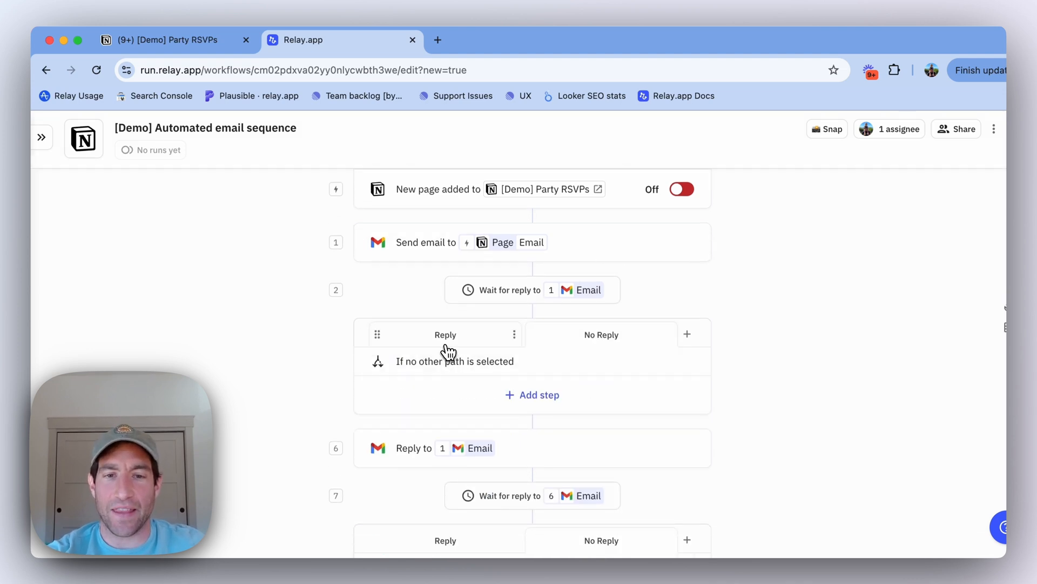